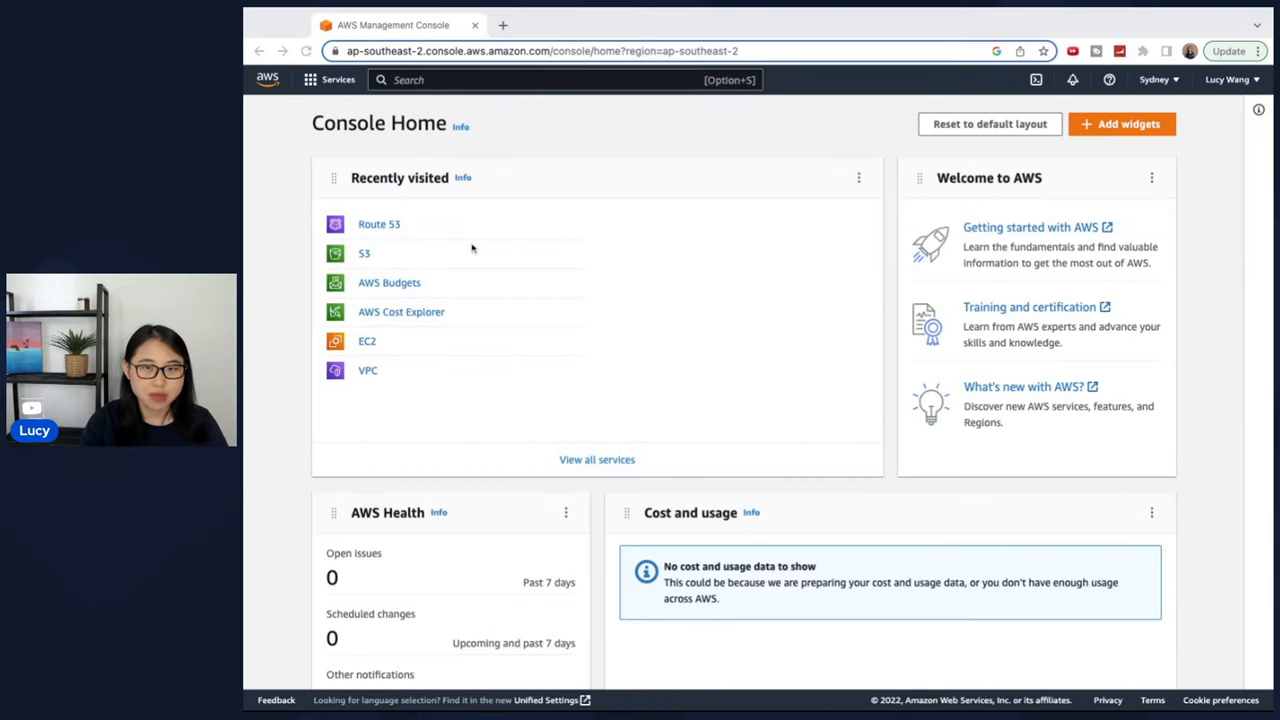
Step: Show the Route 53 registered domains list with techwithlucy.click
click(378, 224)
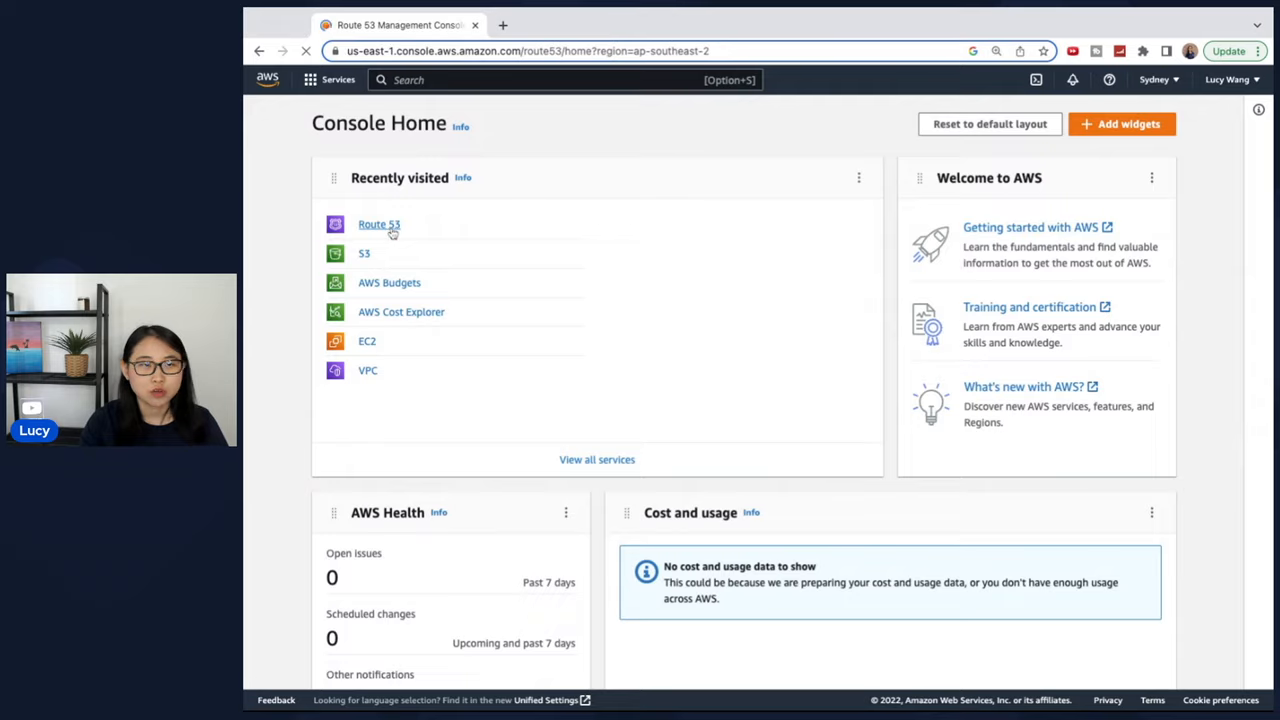
click(378, 224)
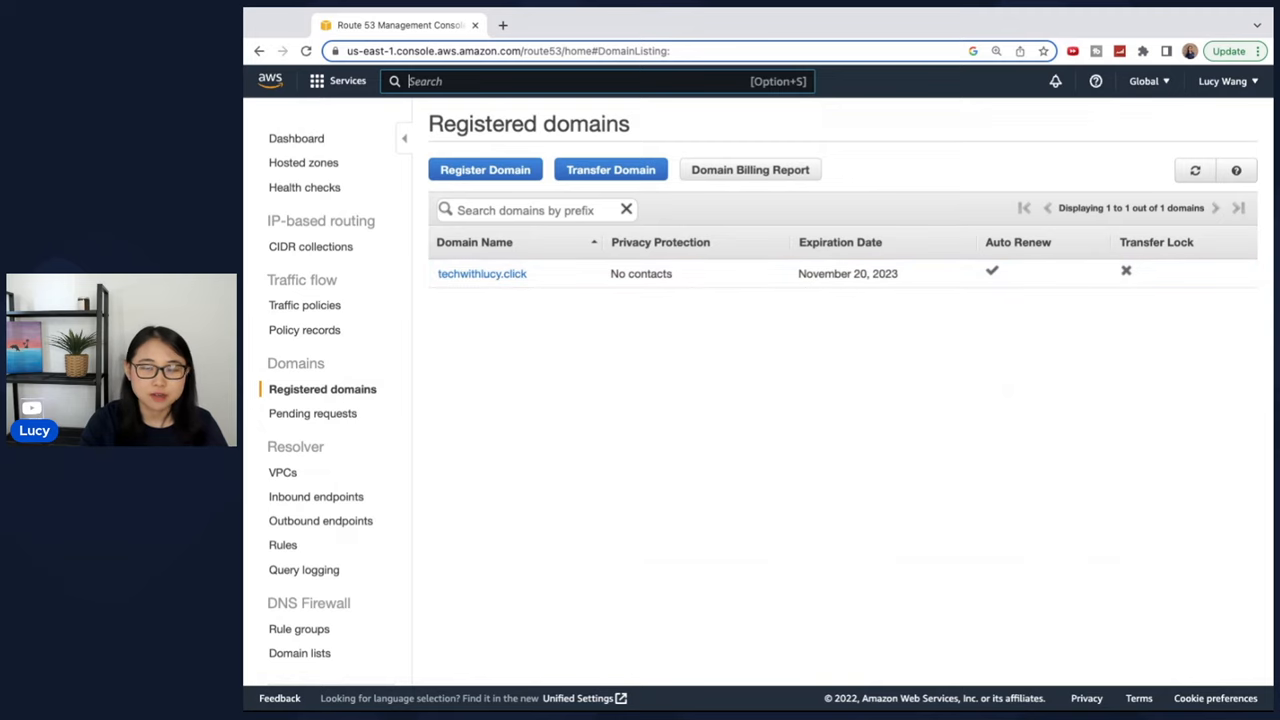
Step: Search for a new domain named lucyproject with the .click extension
click(484, 168)
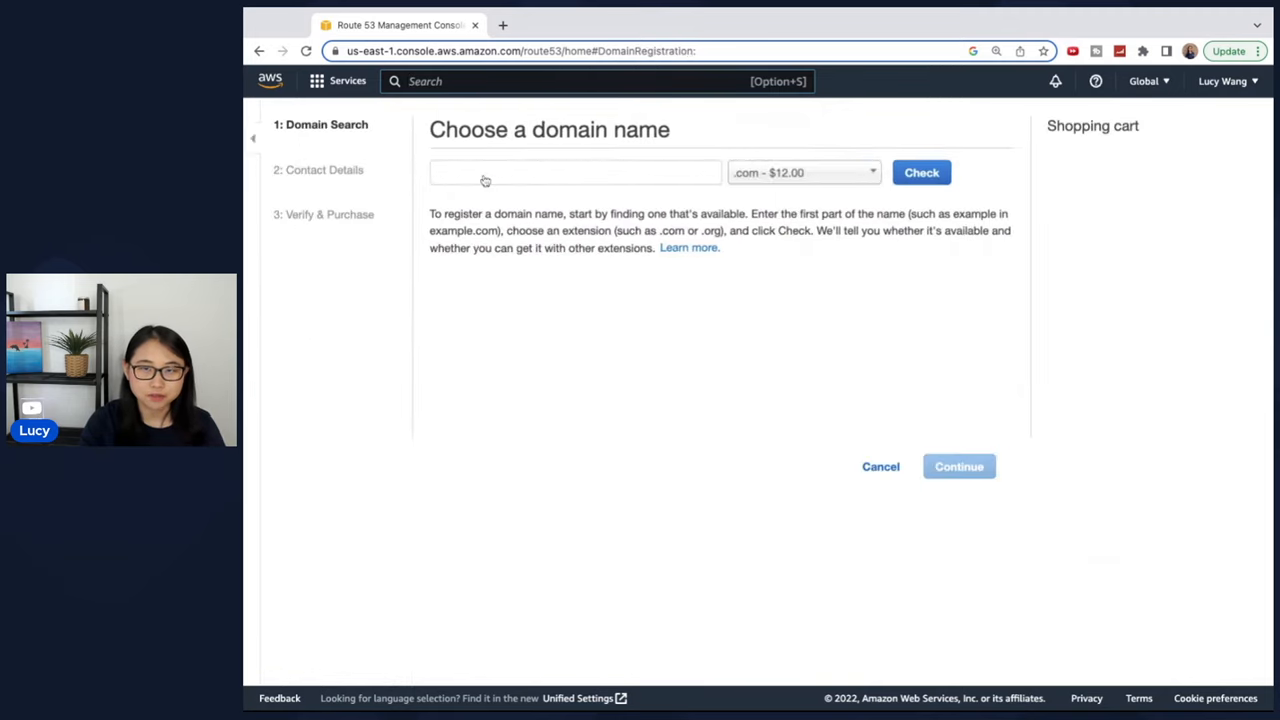
click(562, 172)
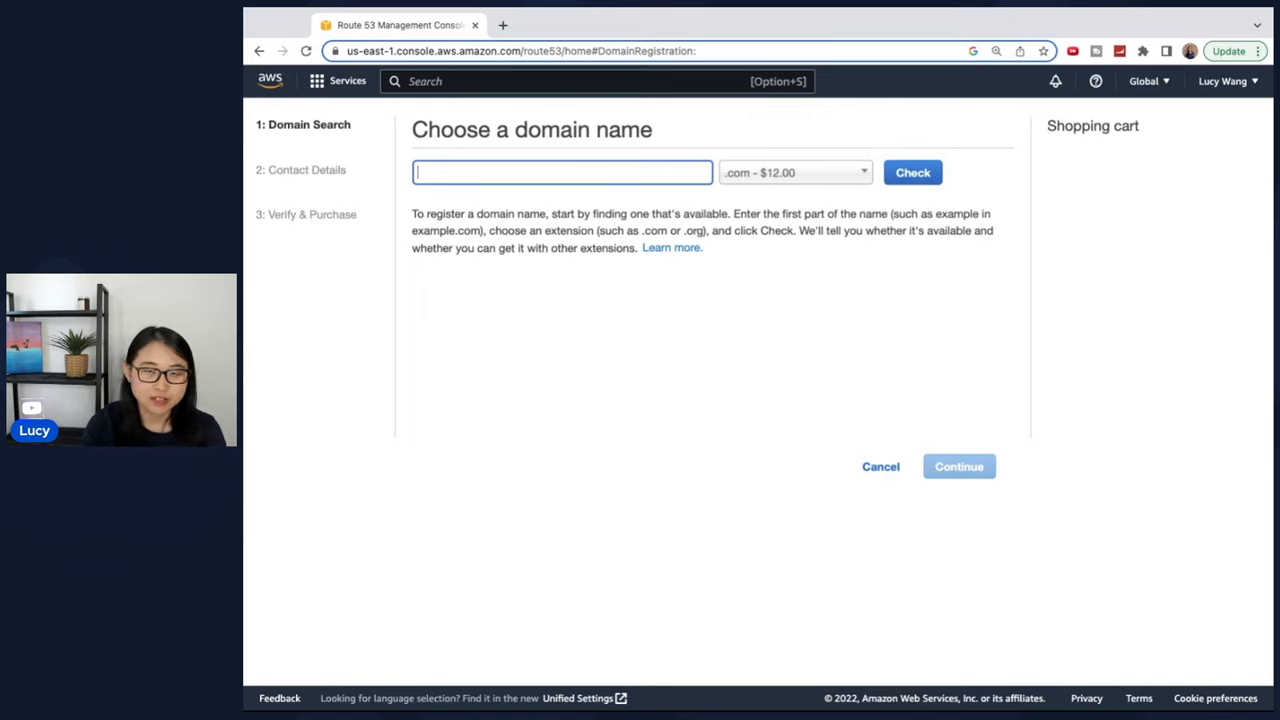
text(lucypro)
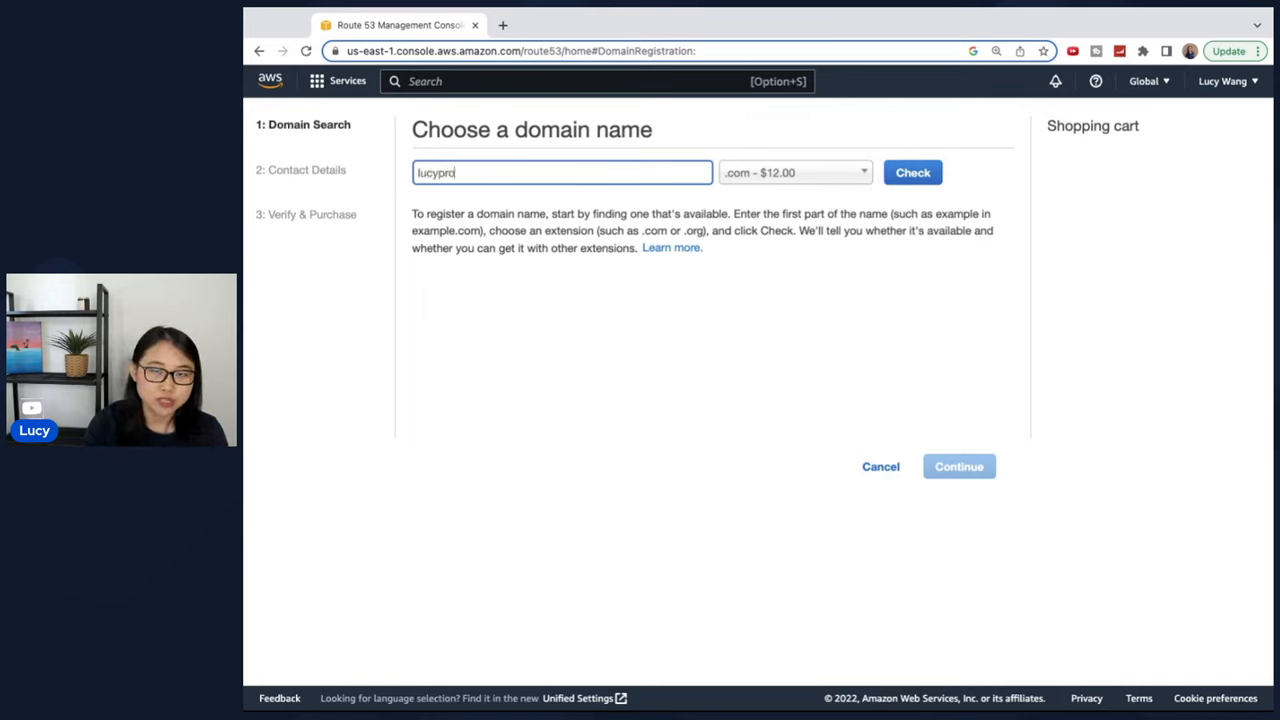
click(794, 172)
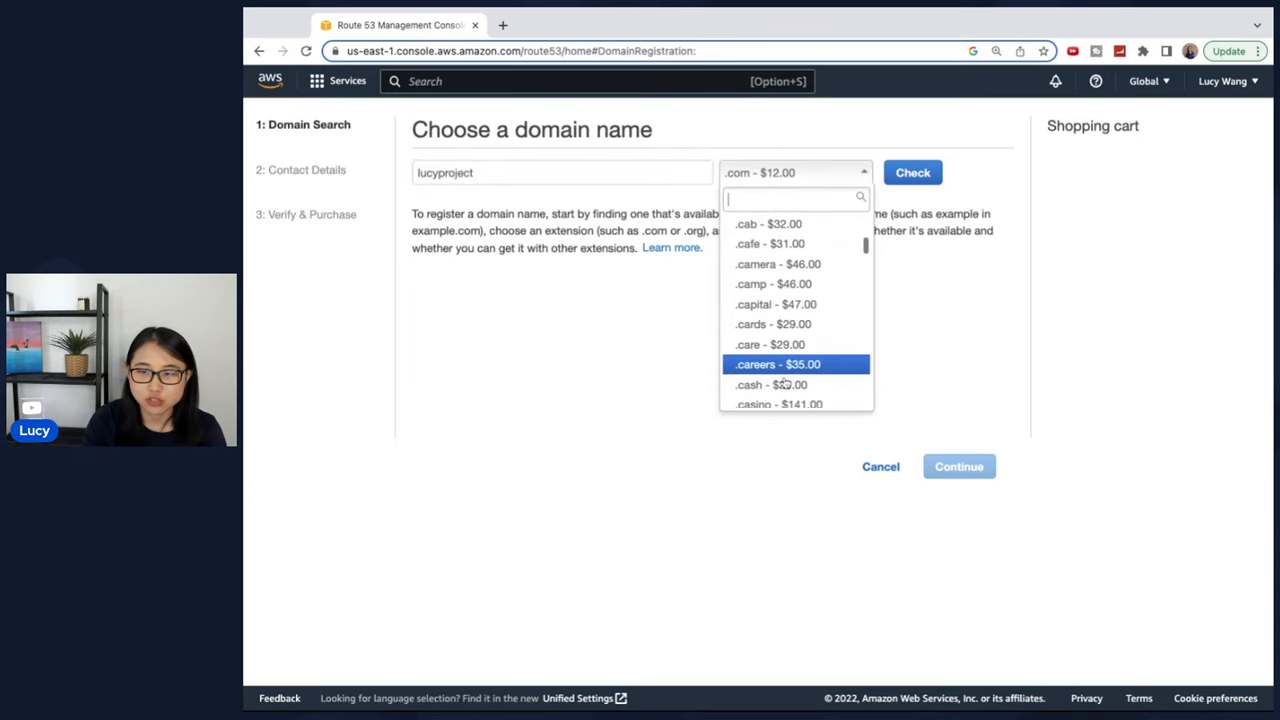
scroll(down, 3)
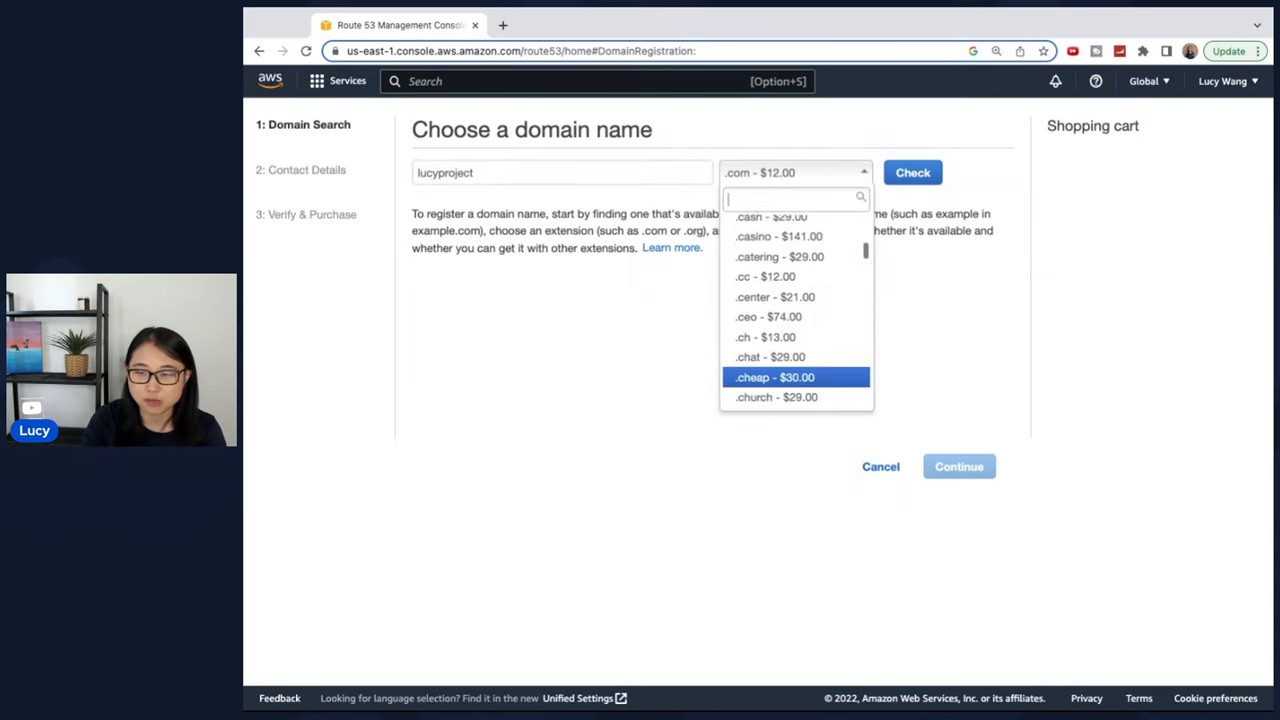
click(918, 172)
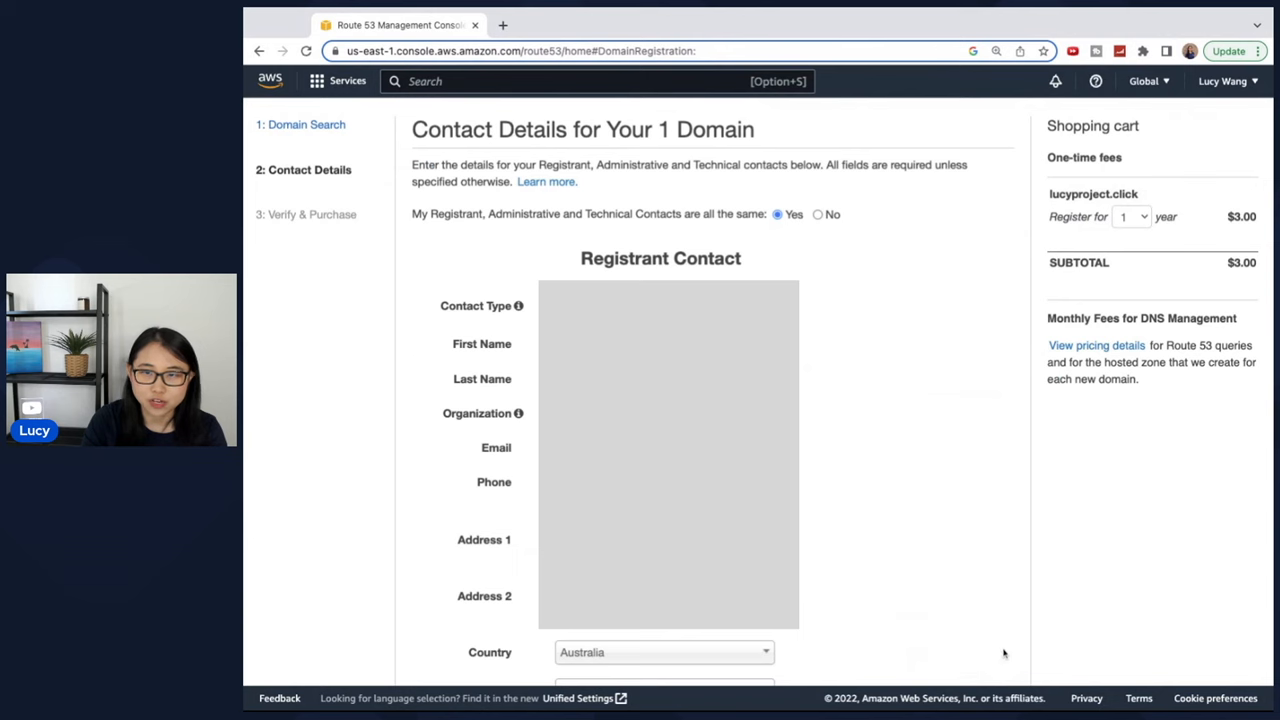
Step: Accept the terms, disable automatic renewal and complete the lucyproject.click order
scroll(down, 3)
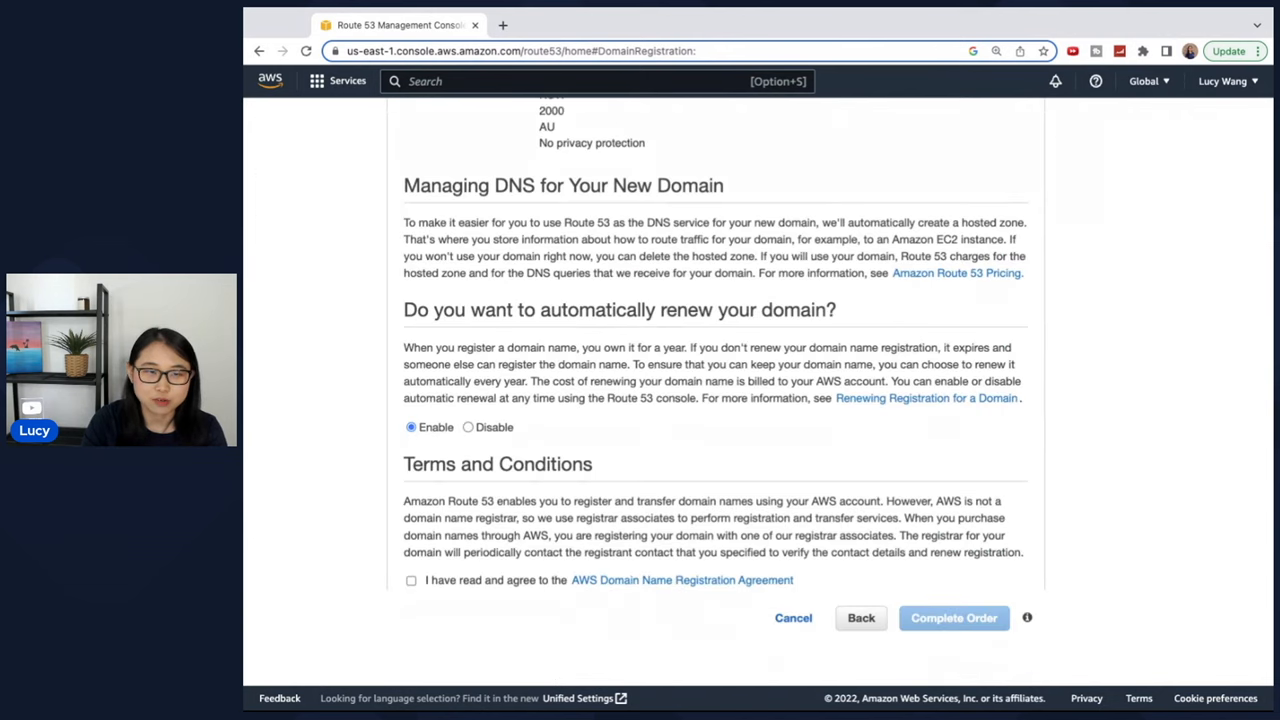
mouse_move(592, 592)
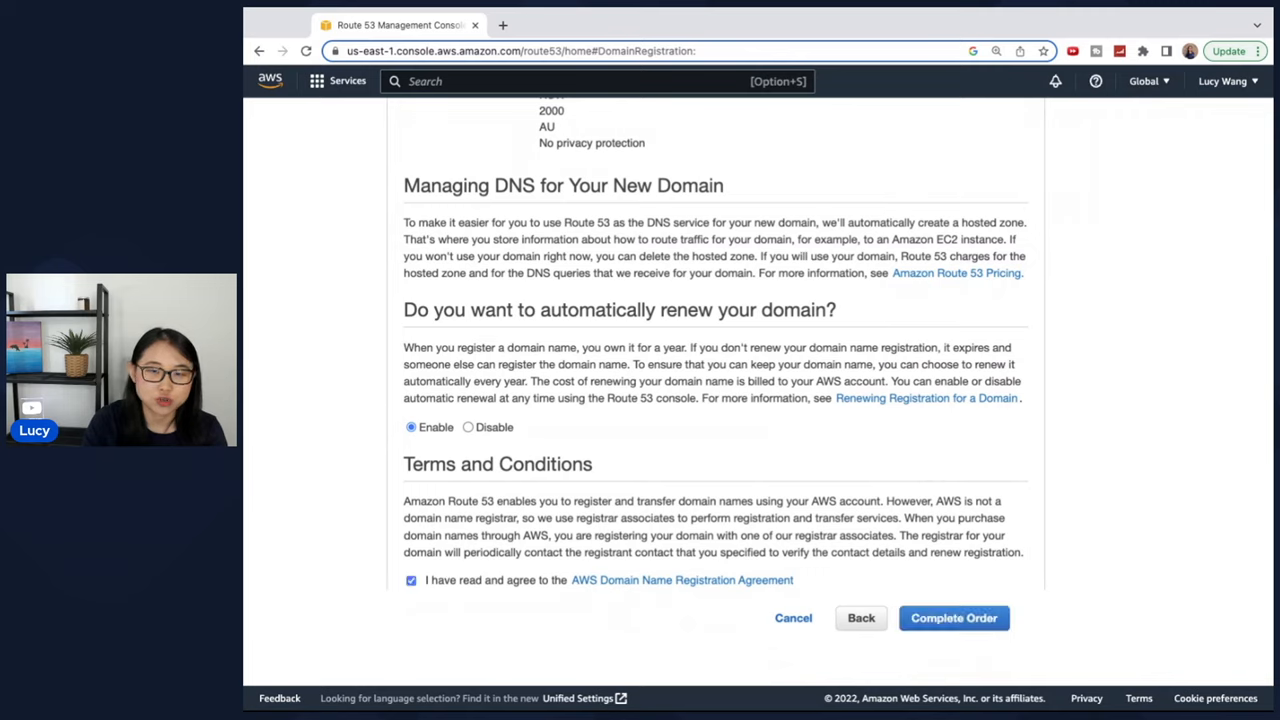
click(468, 428)
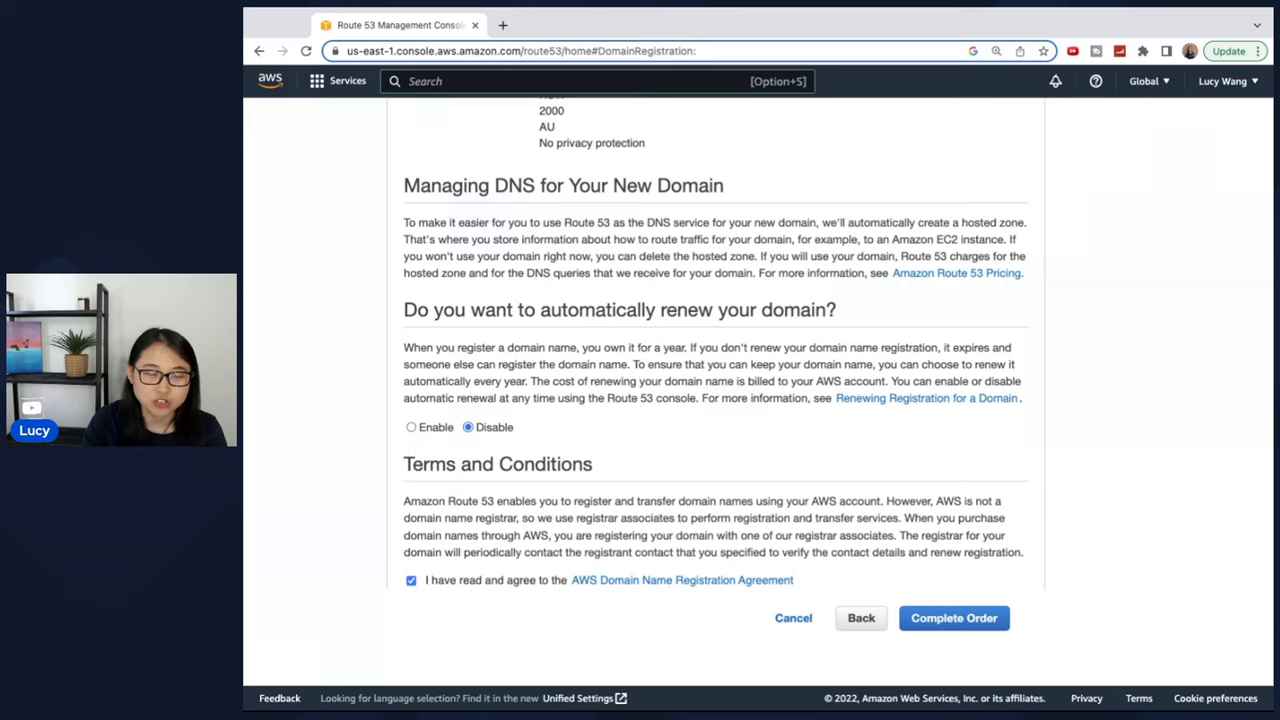
click(412, 602)
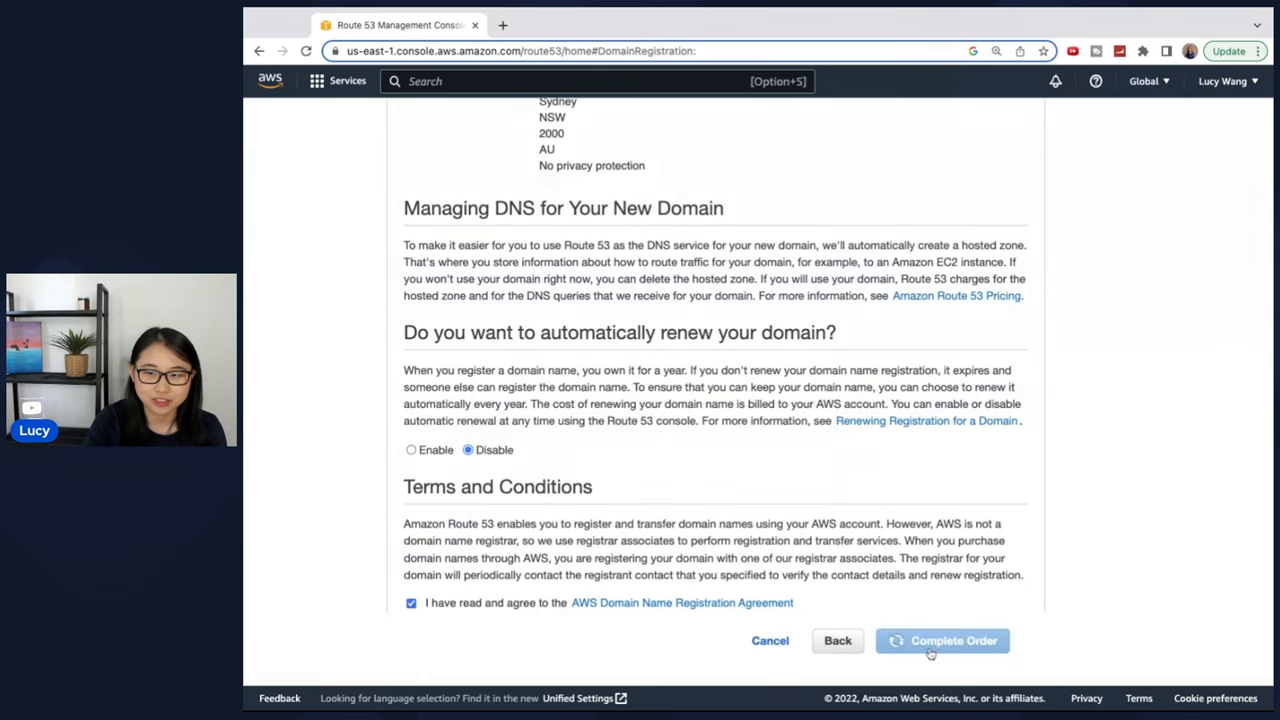
click(942, 640)
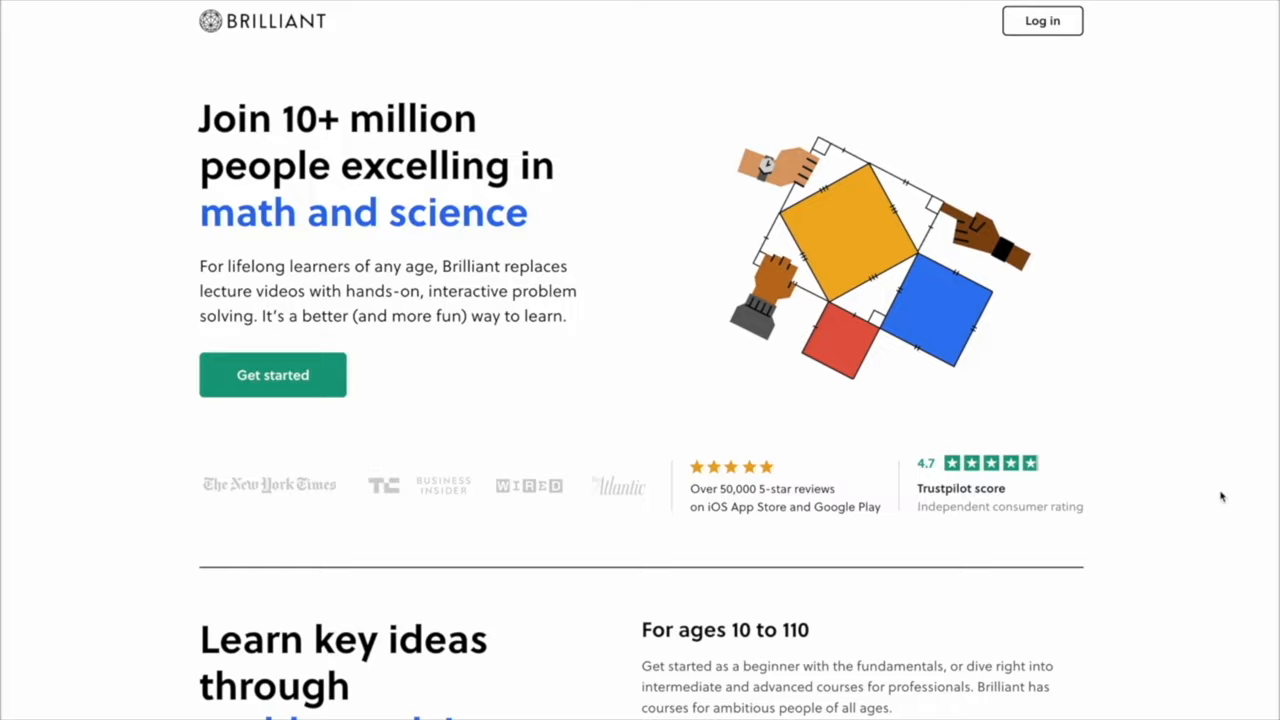
Step: Browse Brilliant's algorithm and decision-tree puzzles and the Programming with Python course
scroll(down, 3)
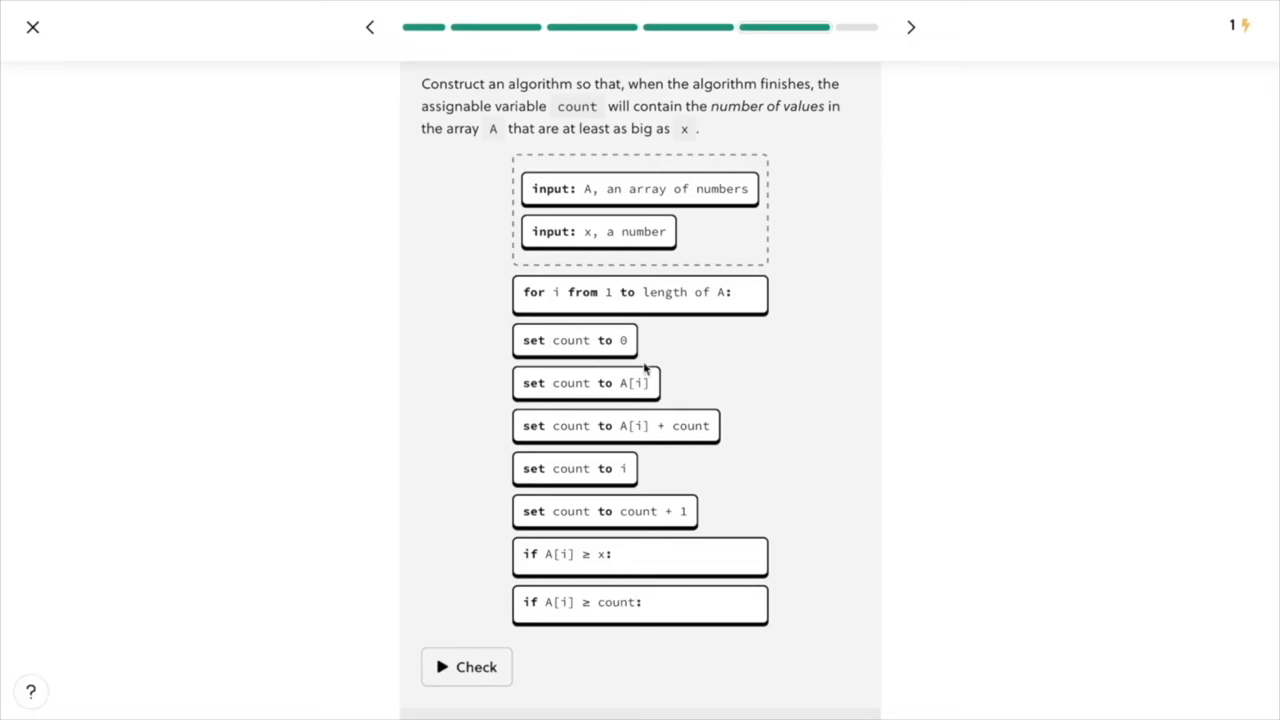
drag(574, 340, 610, 238)
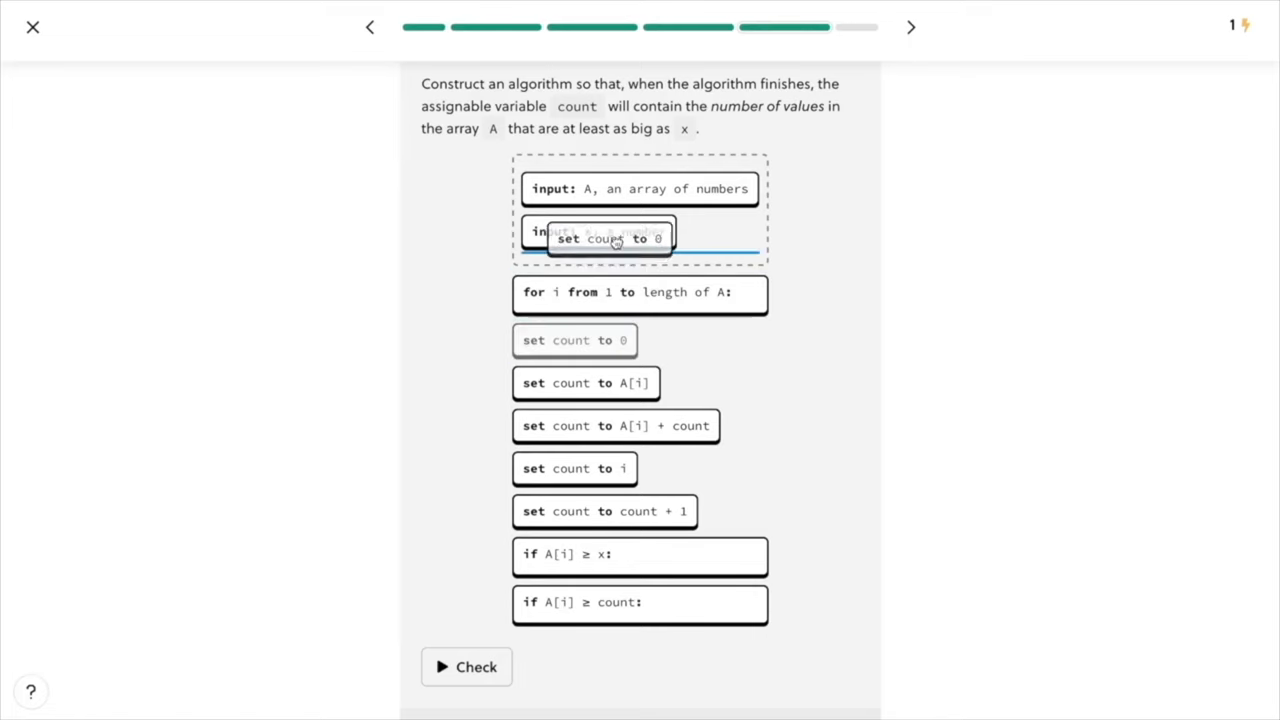
click(32, 28)
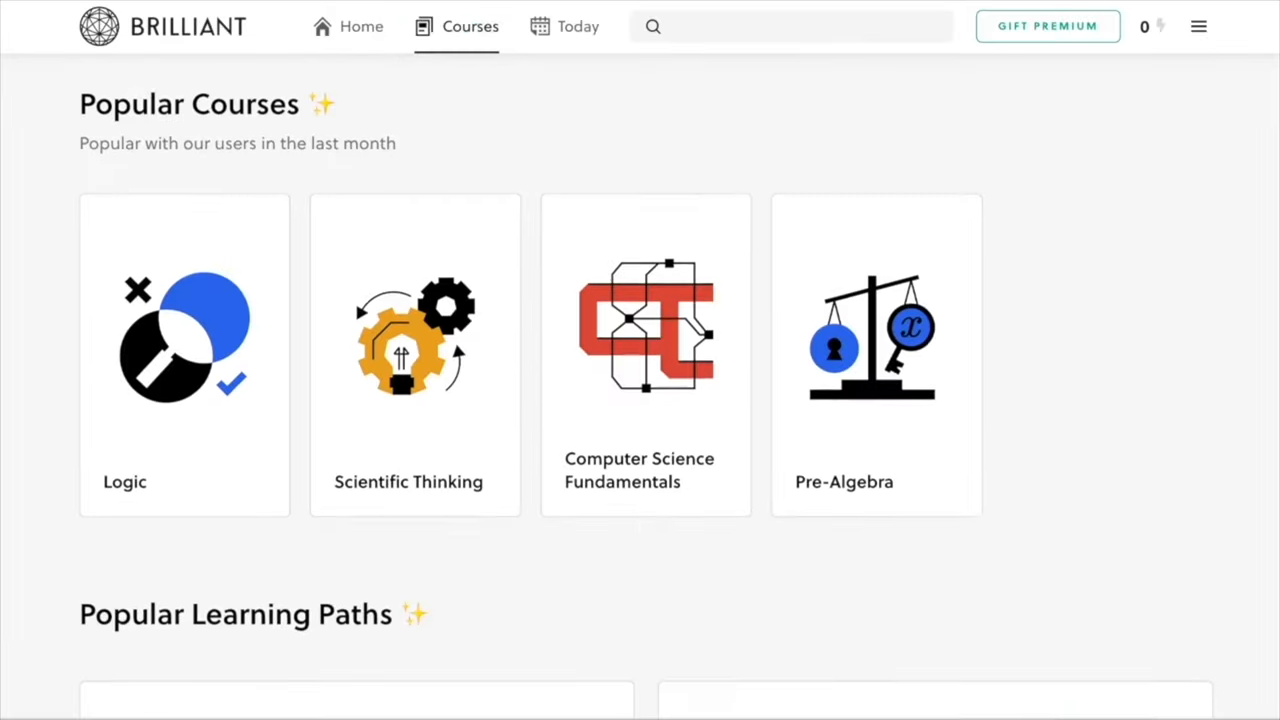
scroll(down, 3)
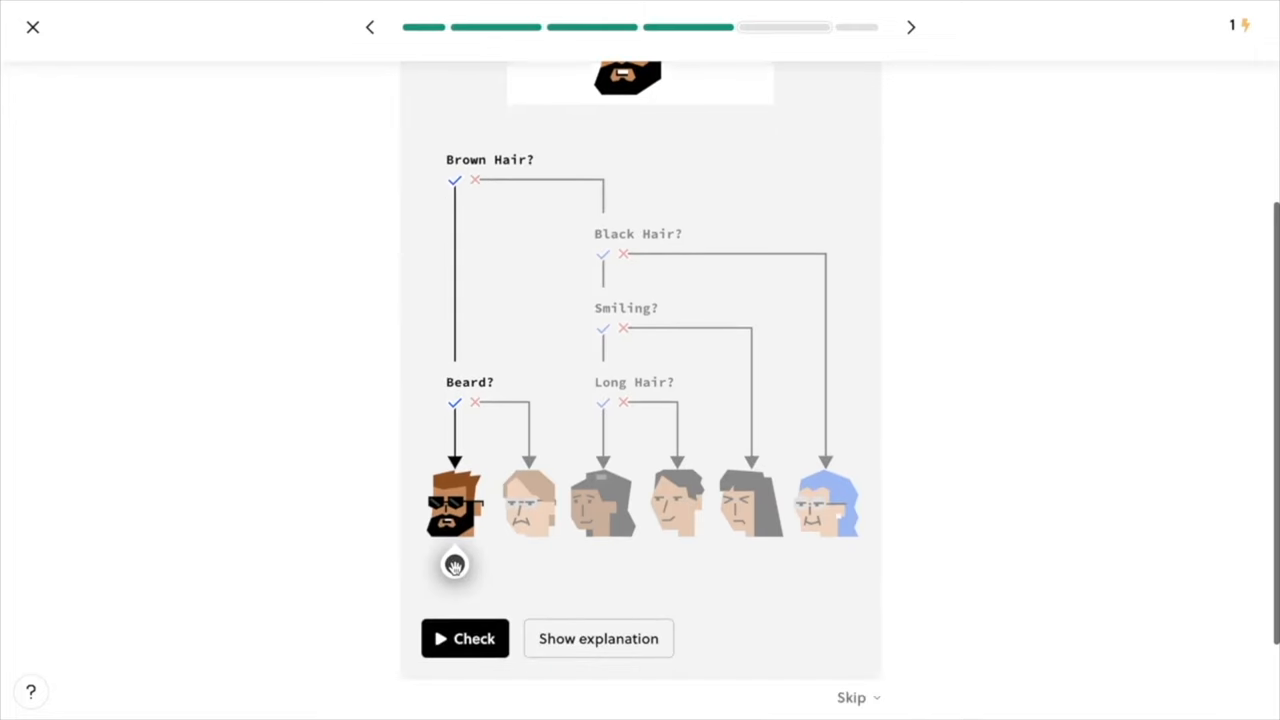
click(32, 28)
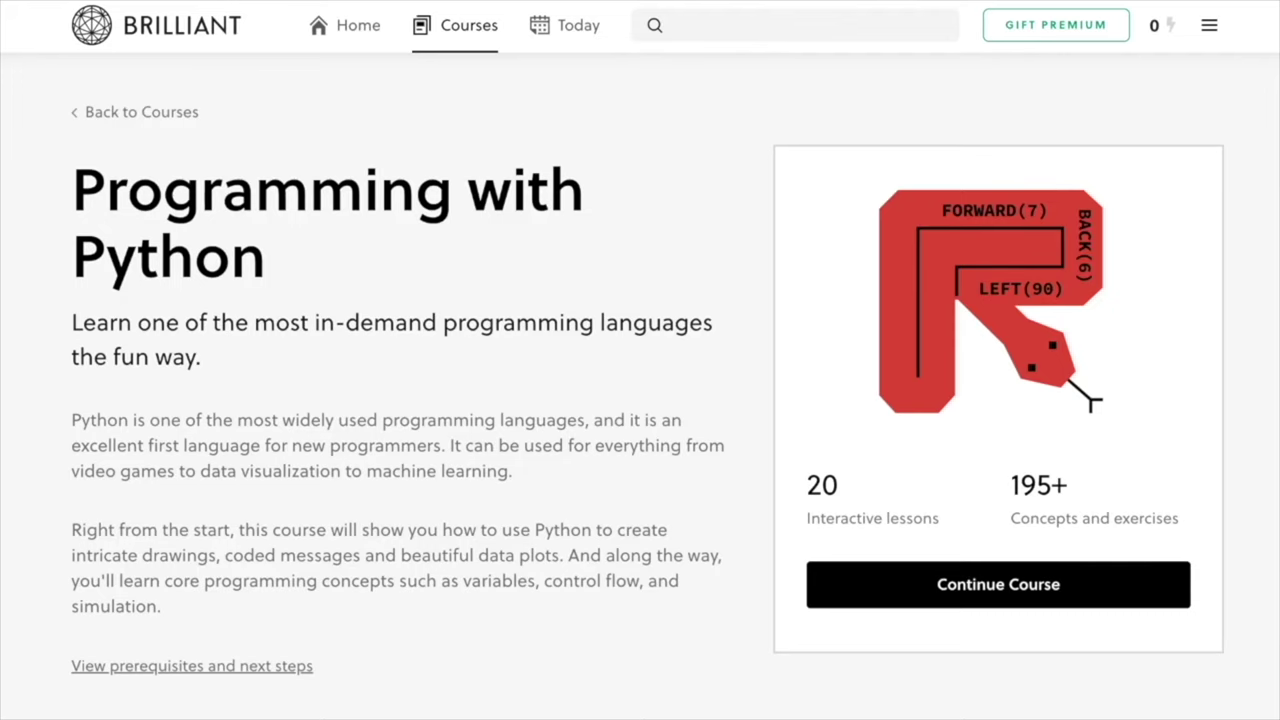
scroll(down, 3)
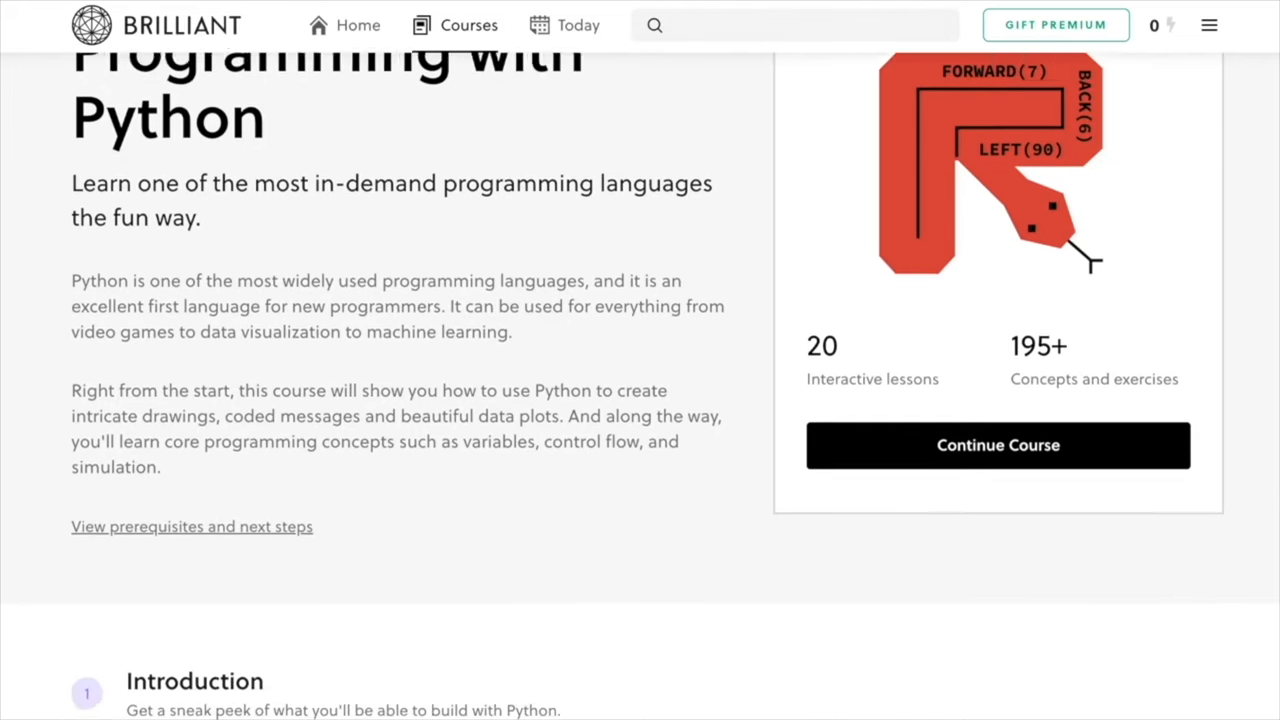
scroll(down, 3)
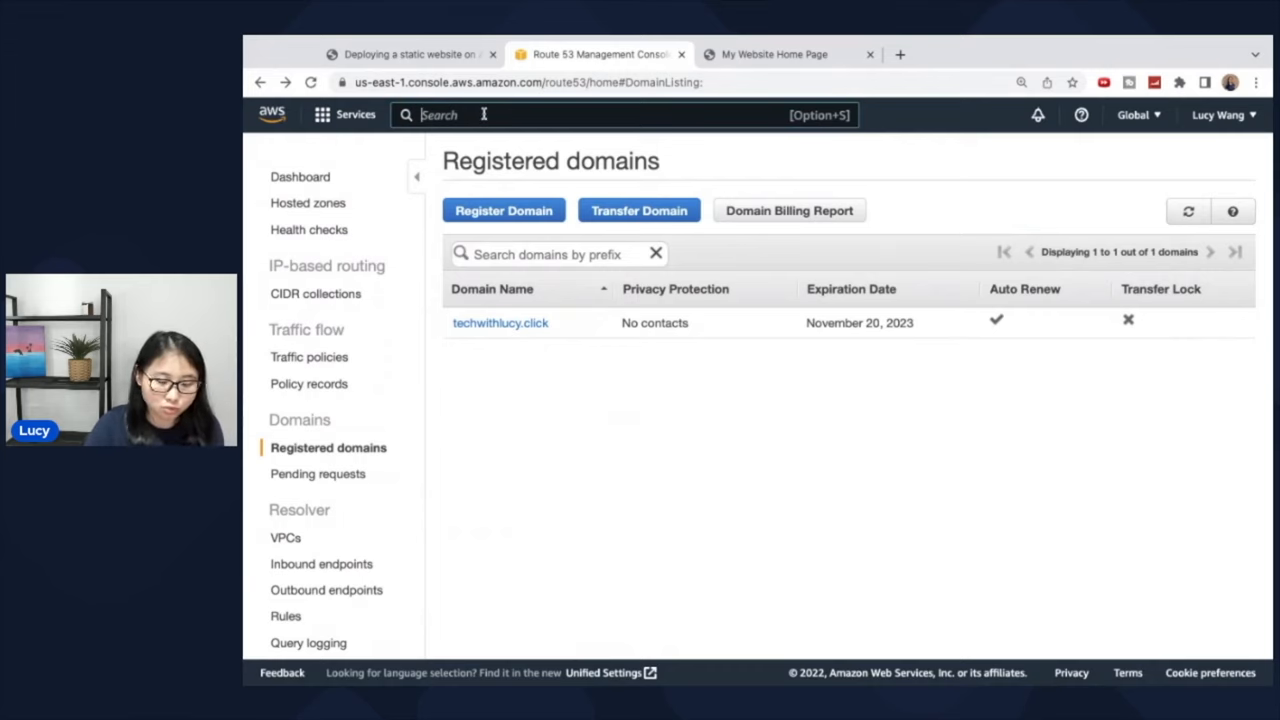
Step: Navigate to the Amazon S3 service via the console search
text(s3)
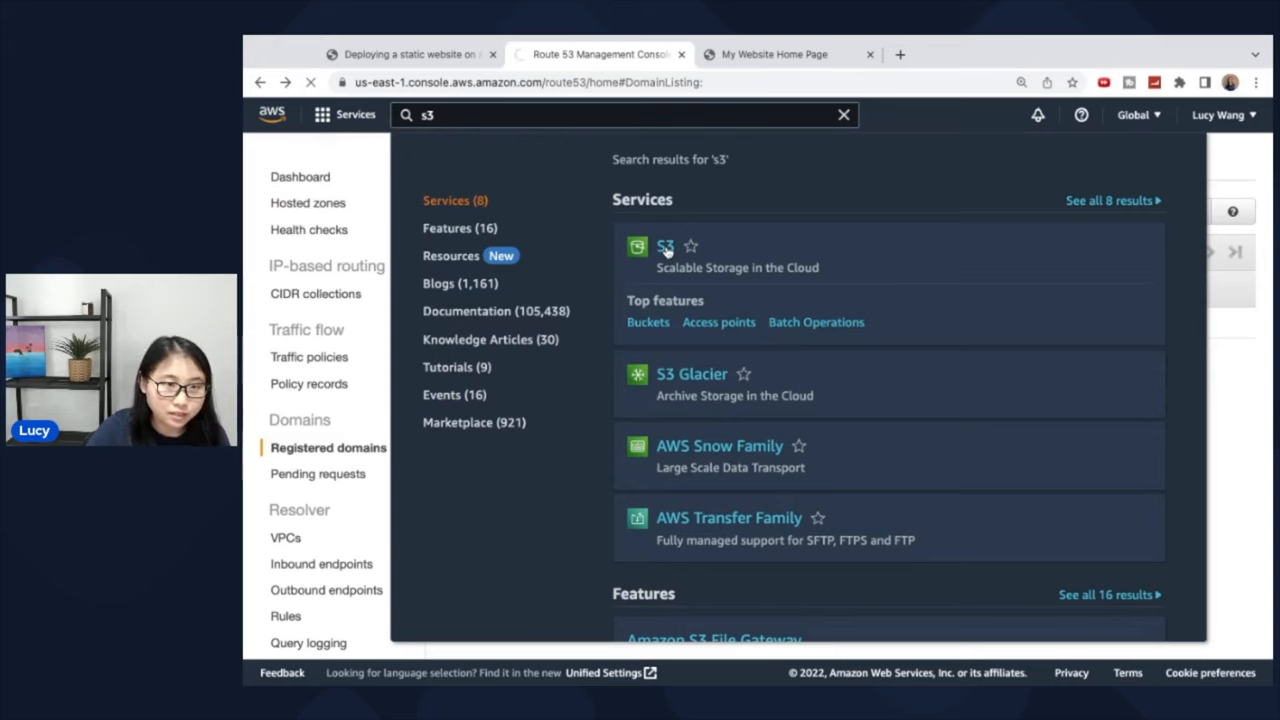
click(664, 248)
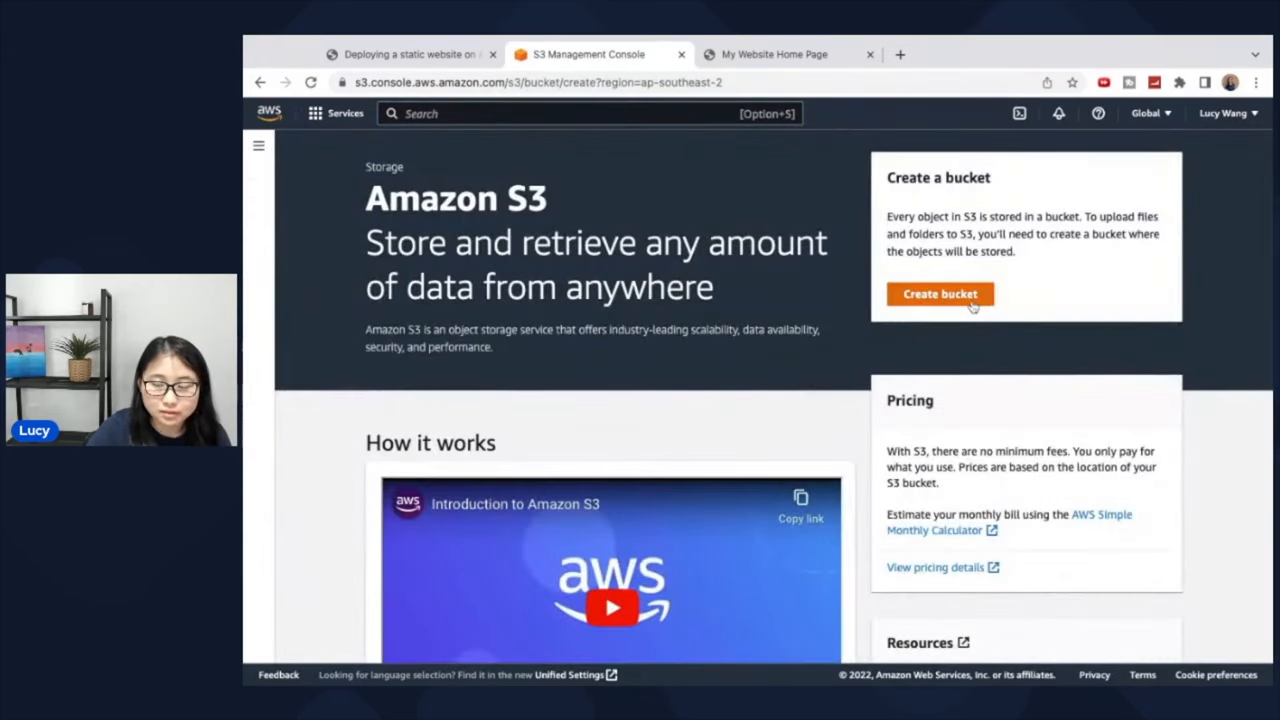
Step: Start a new bucket named techwithlucy.click
click(940, 292)
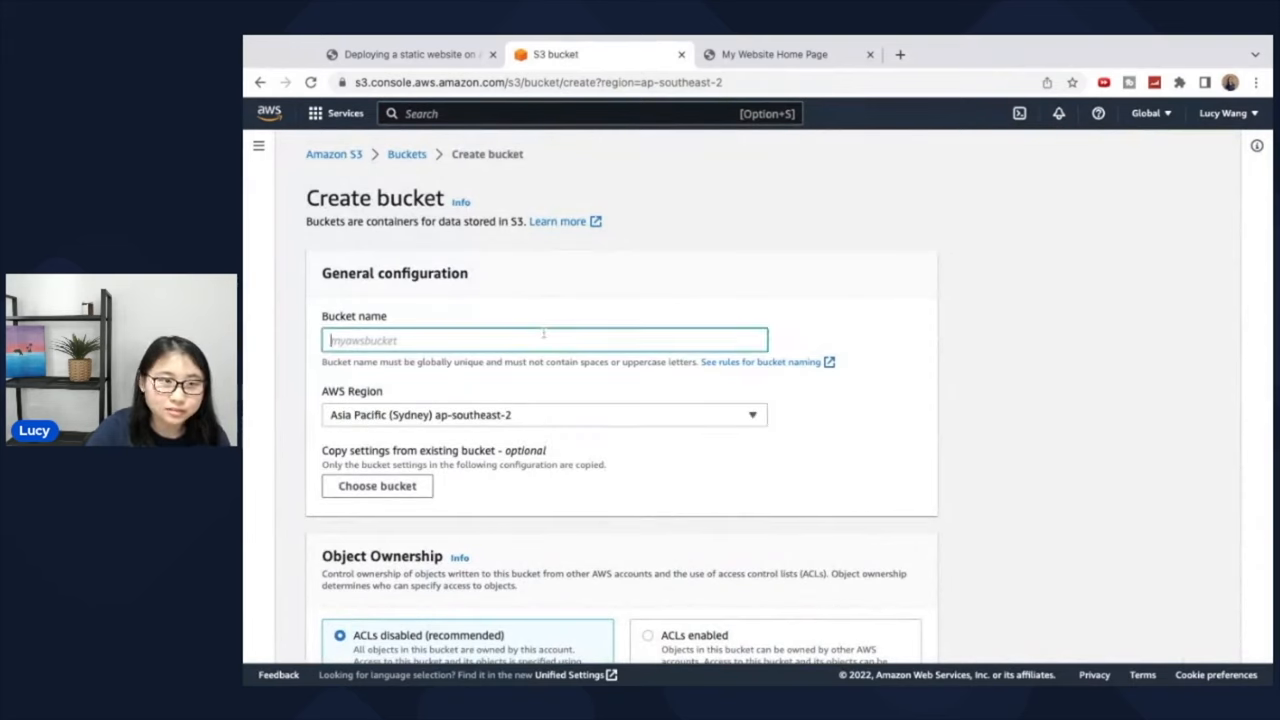
text(techwi)
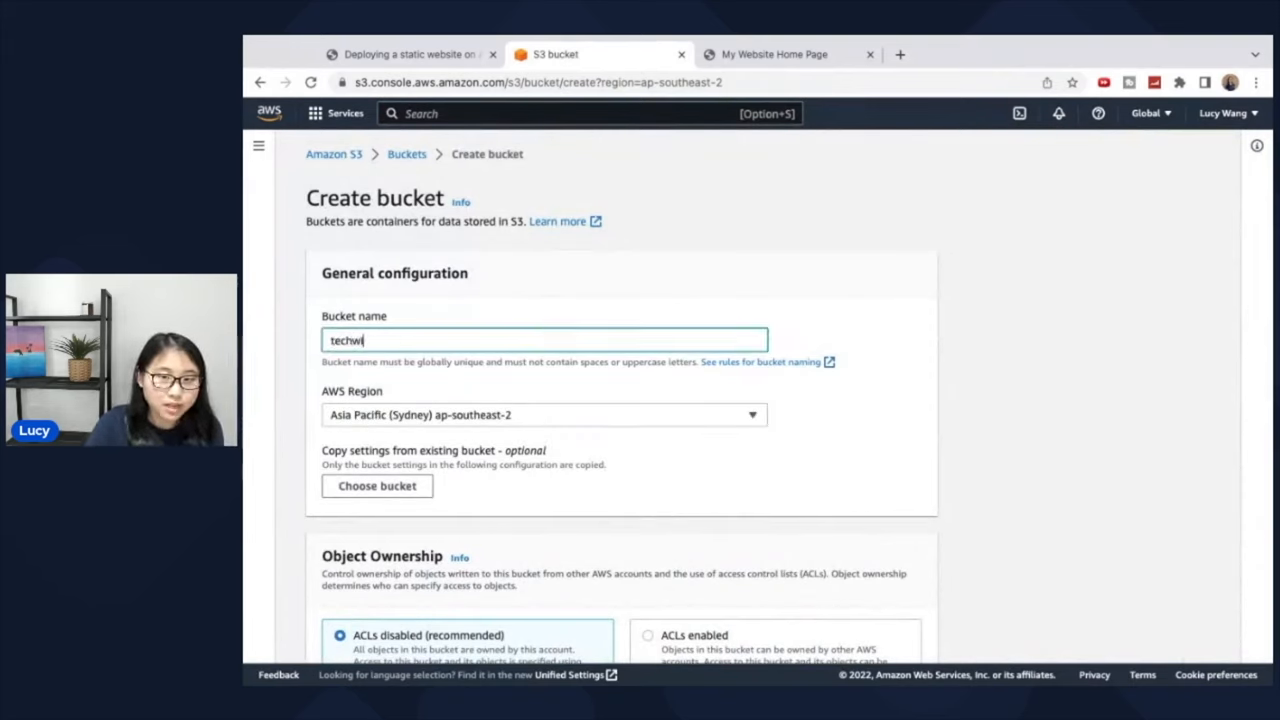
text(thlucy)
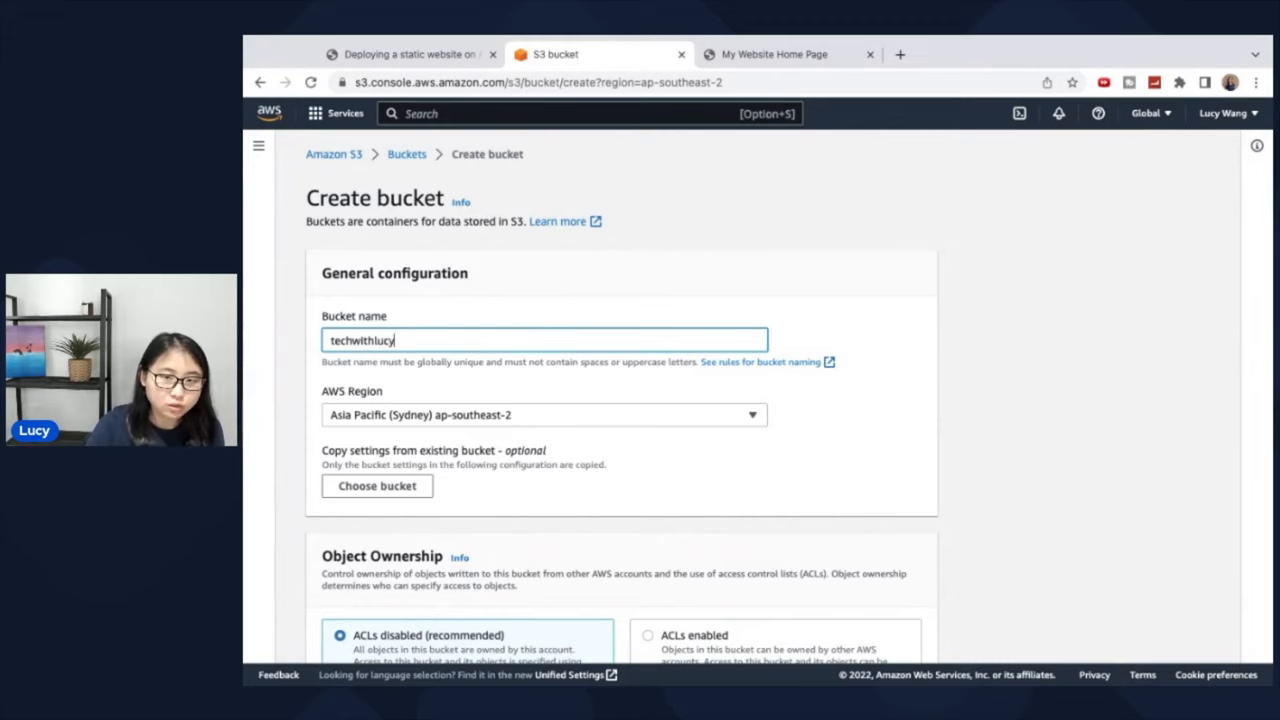
text(.click)
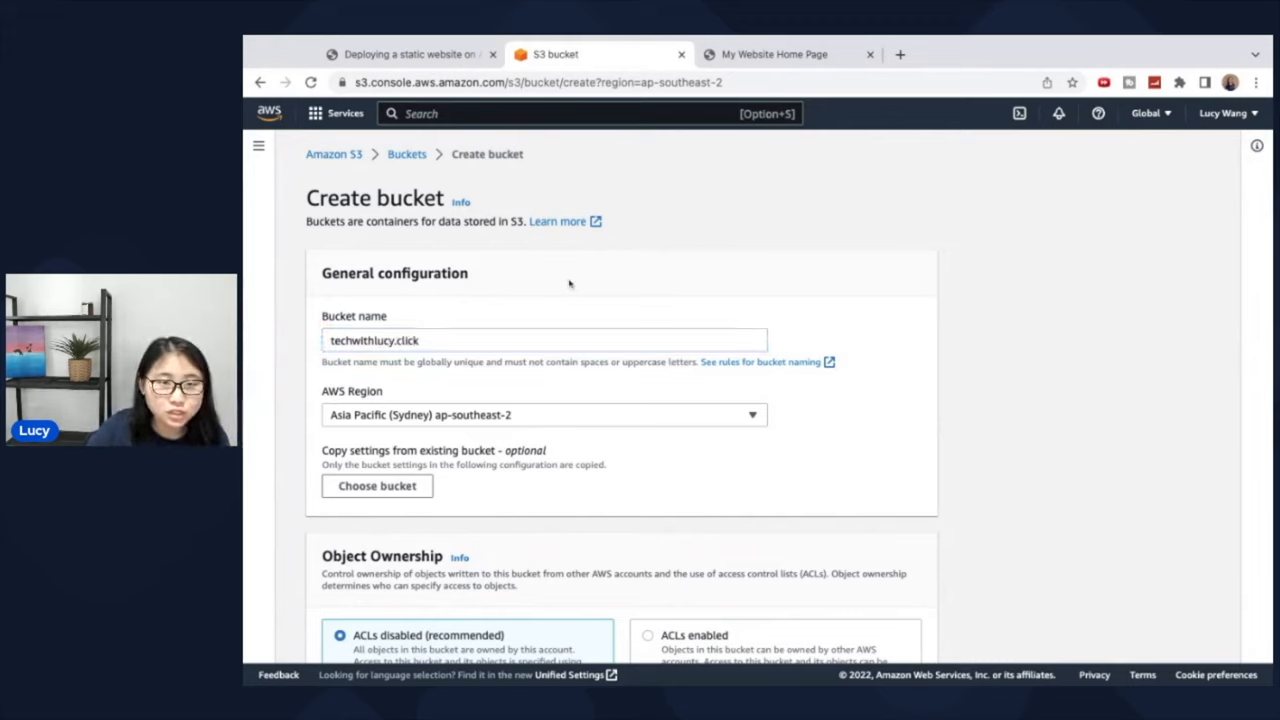
Step: Keep Asia Pacific (Sydney) ap-southeast-2 as the bucket's region
scroll(down, 3)
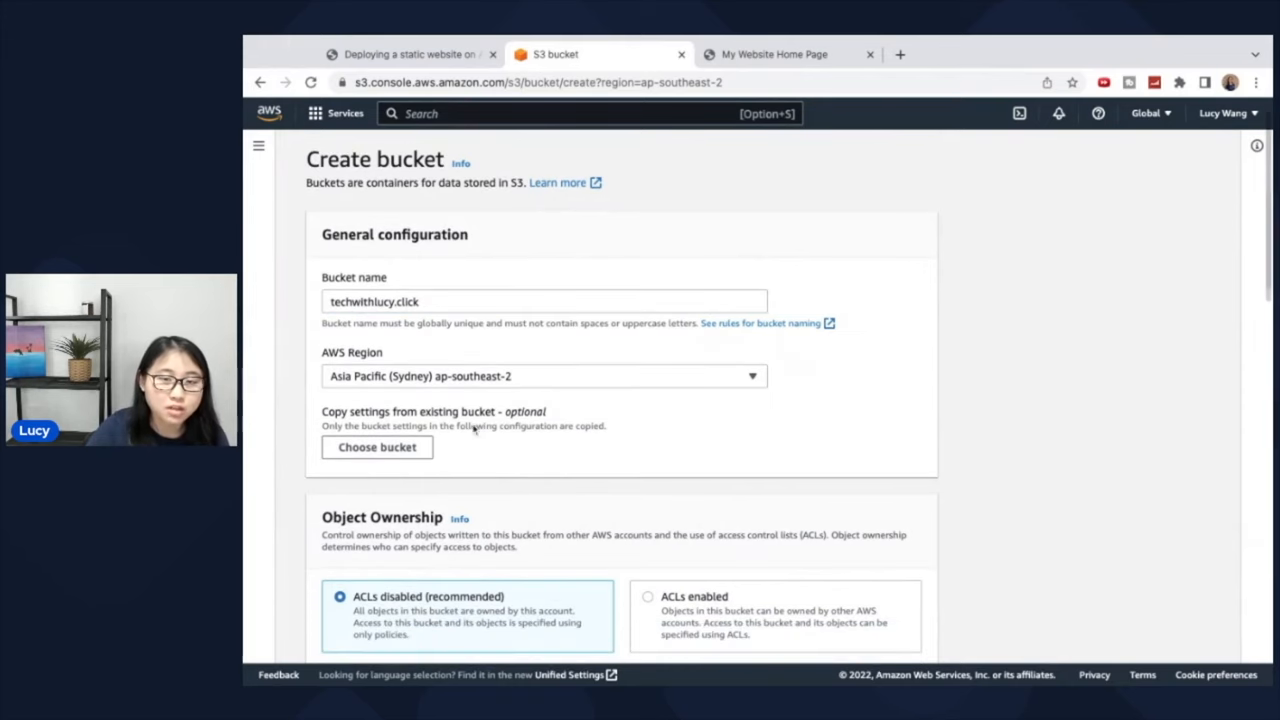
scroll(down, 3)
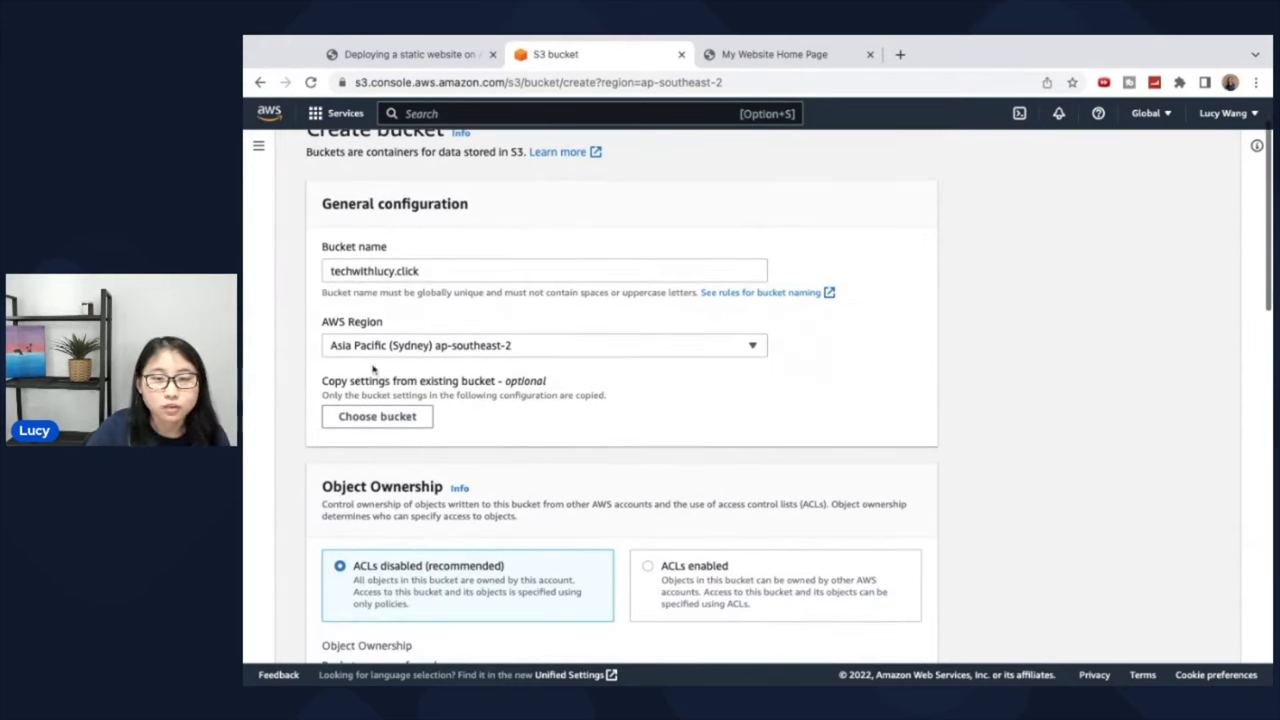
click(544, 344)
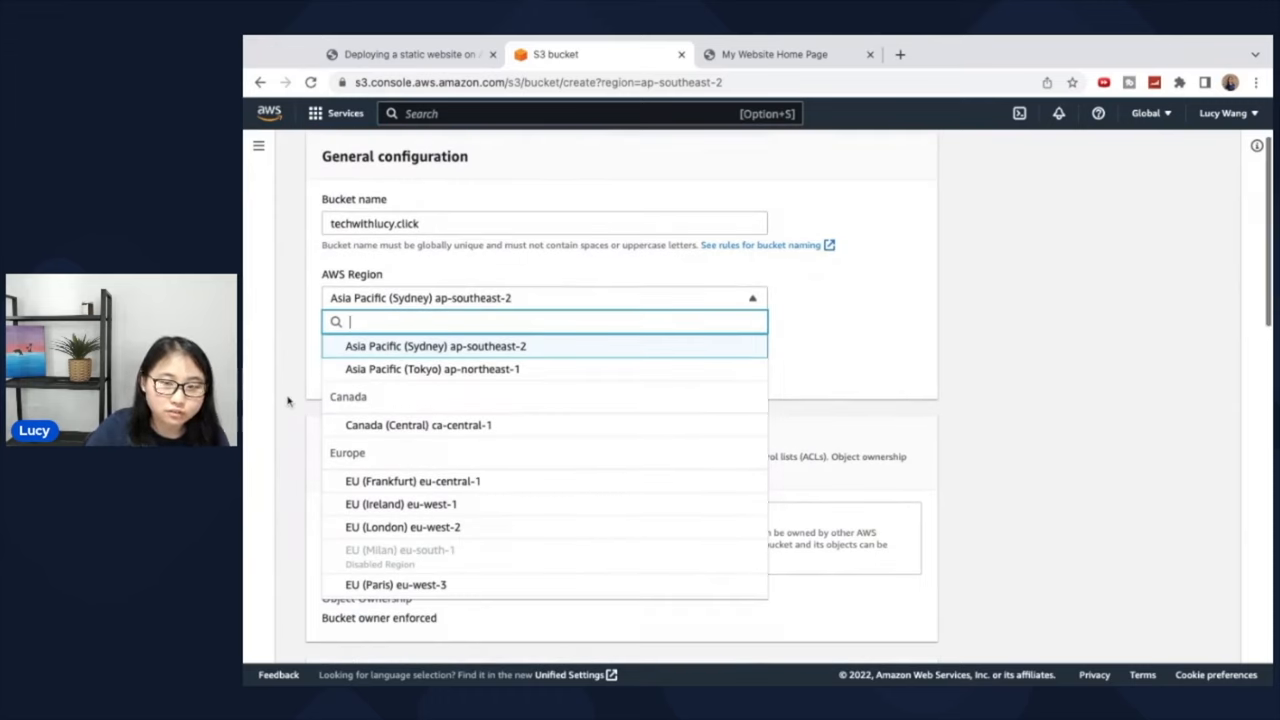
scroll(up, 3)
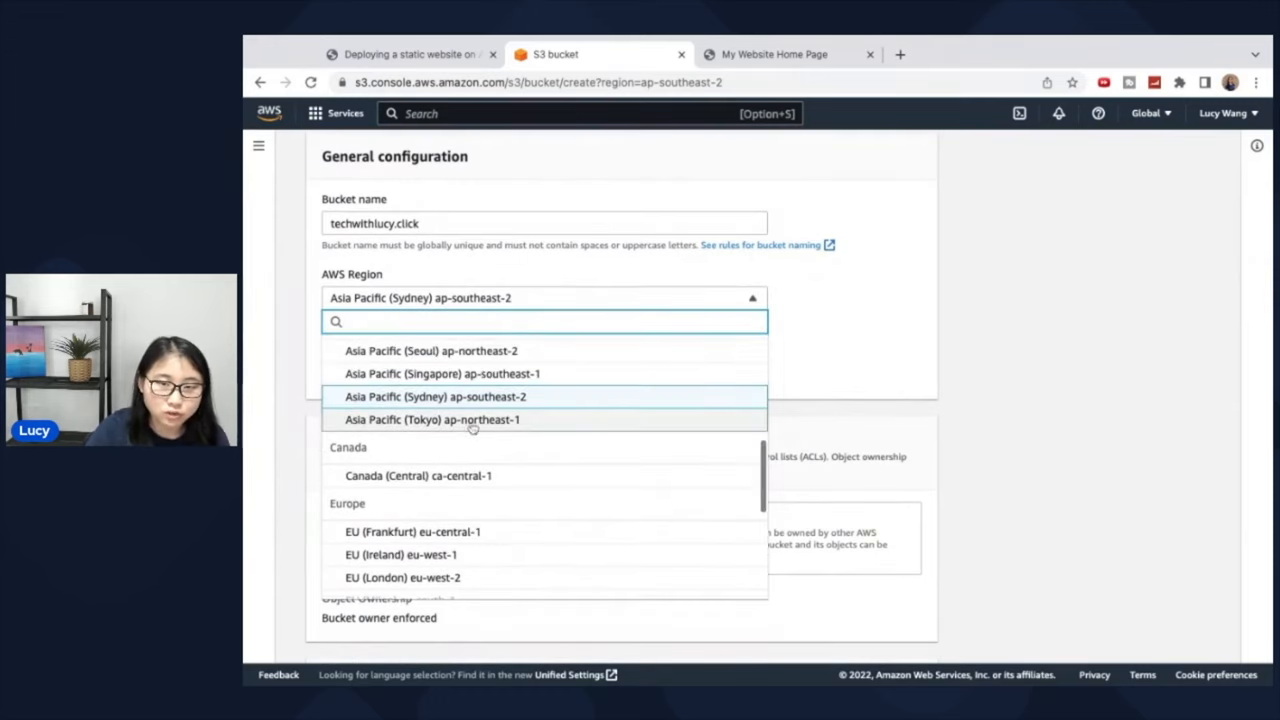
mouse_move(436, 396)
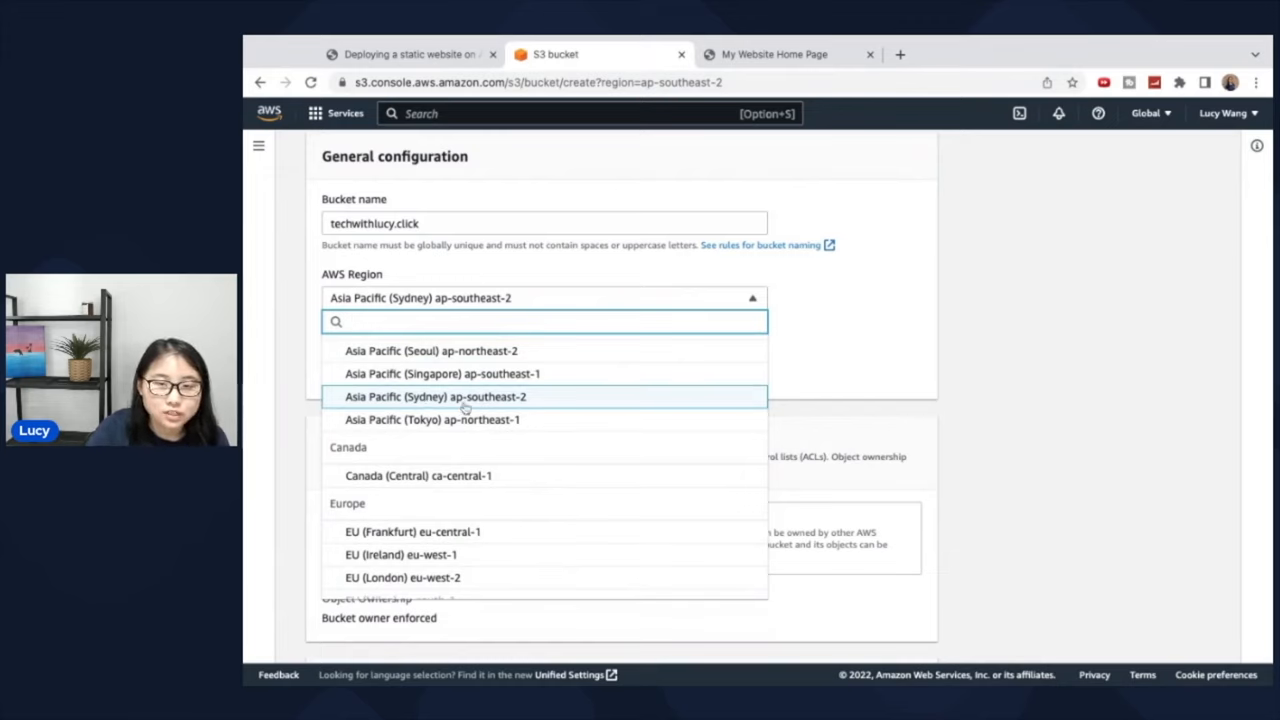
click(436, 396)
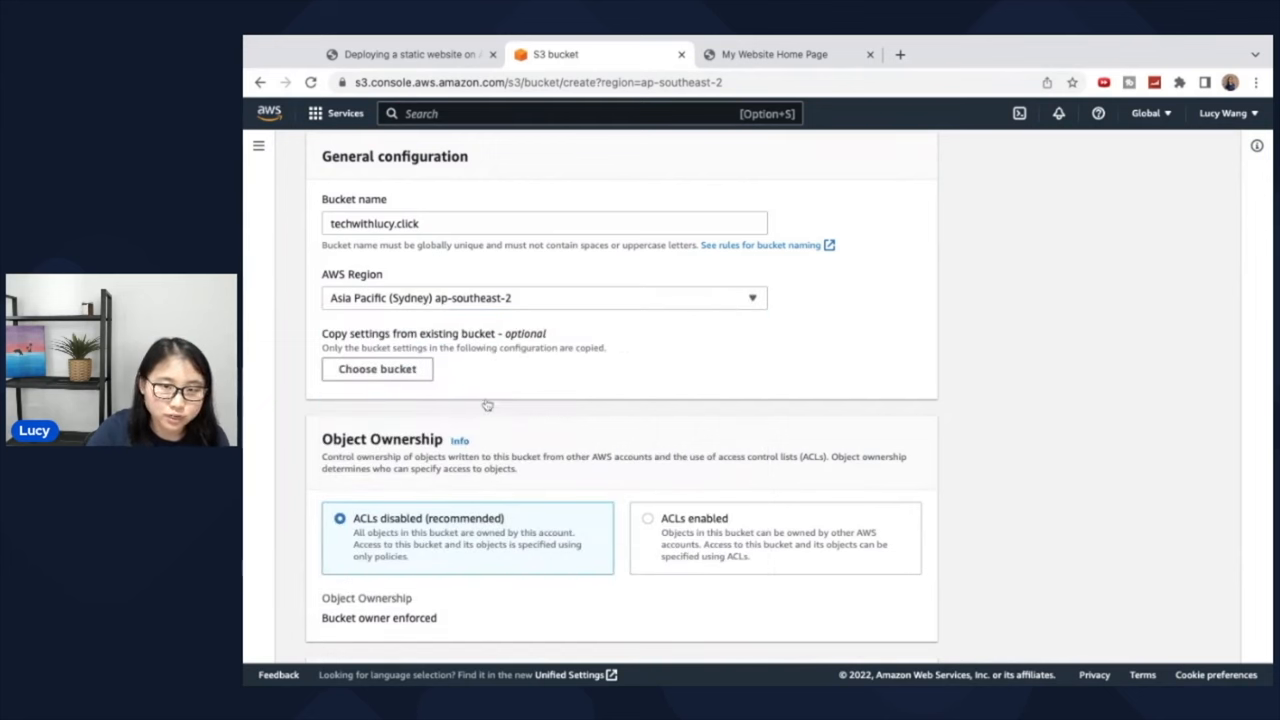
Step: Scroll through the bucket settings past public access down to the Create bucket button
scroll(down, 3)
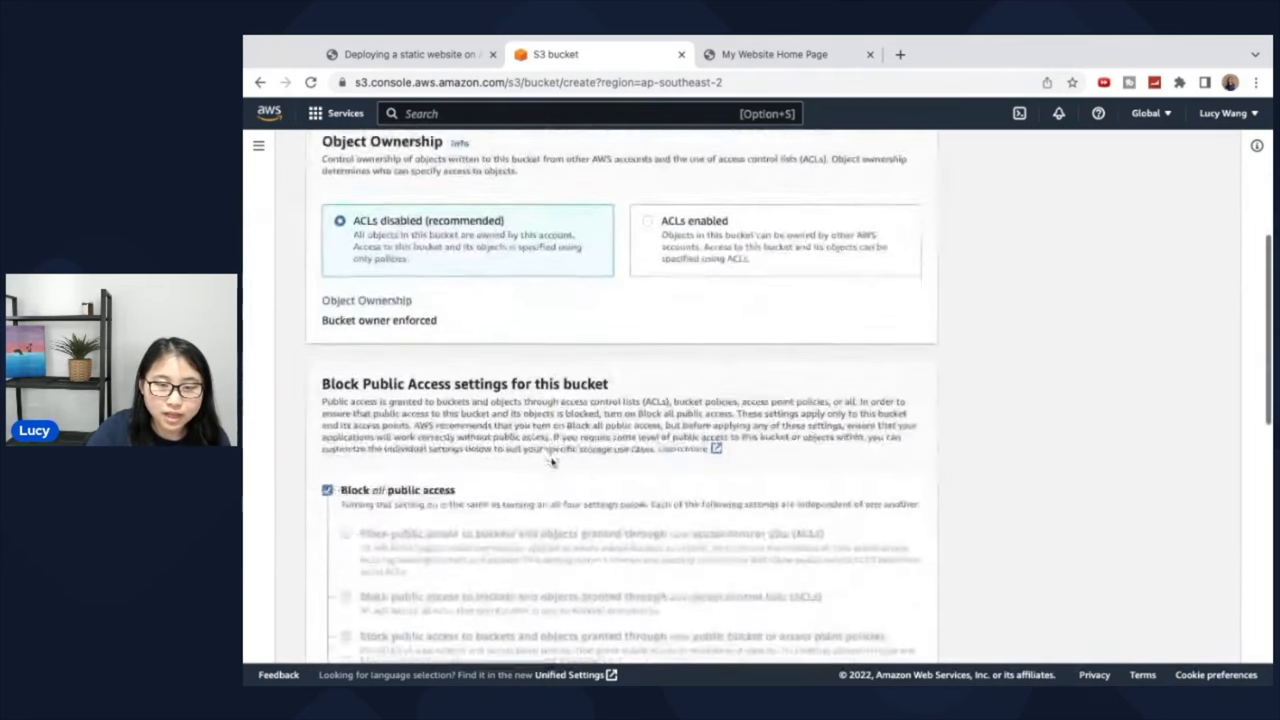
scroll(down, 3)
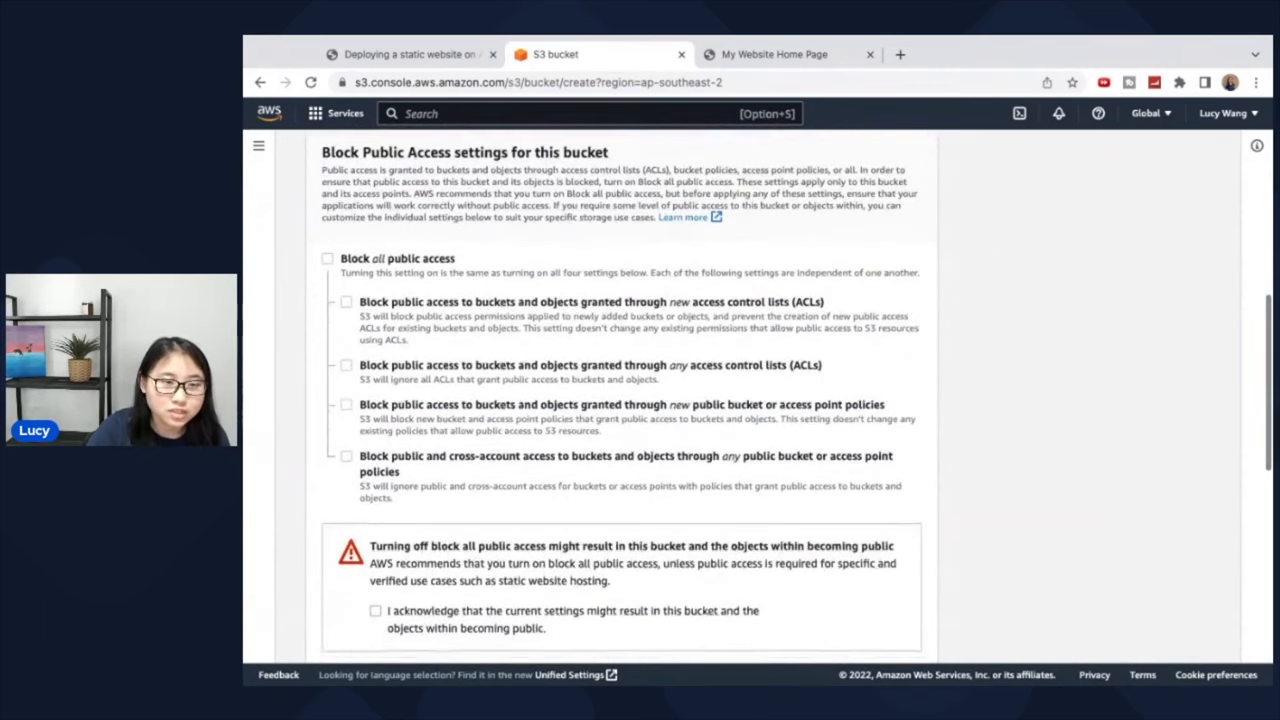
scroll(down, 3)
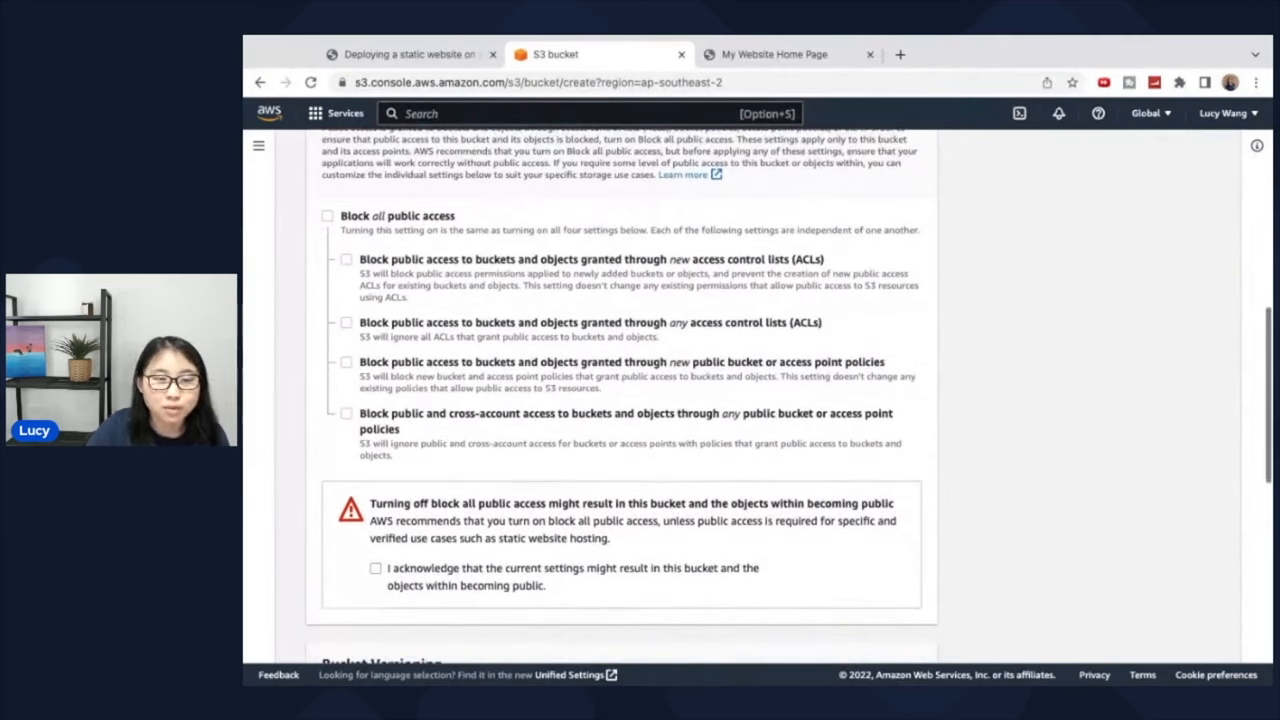
scroll(down, 3)
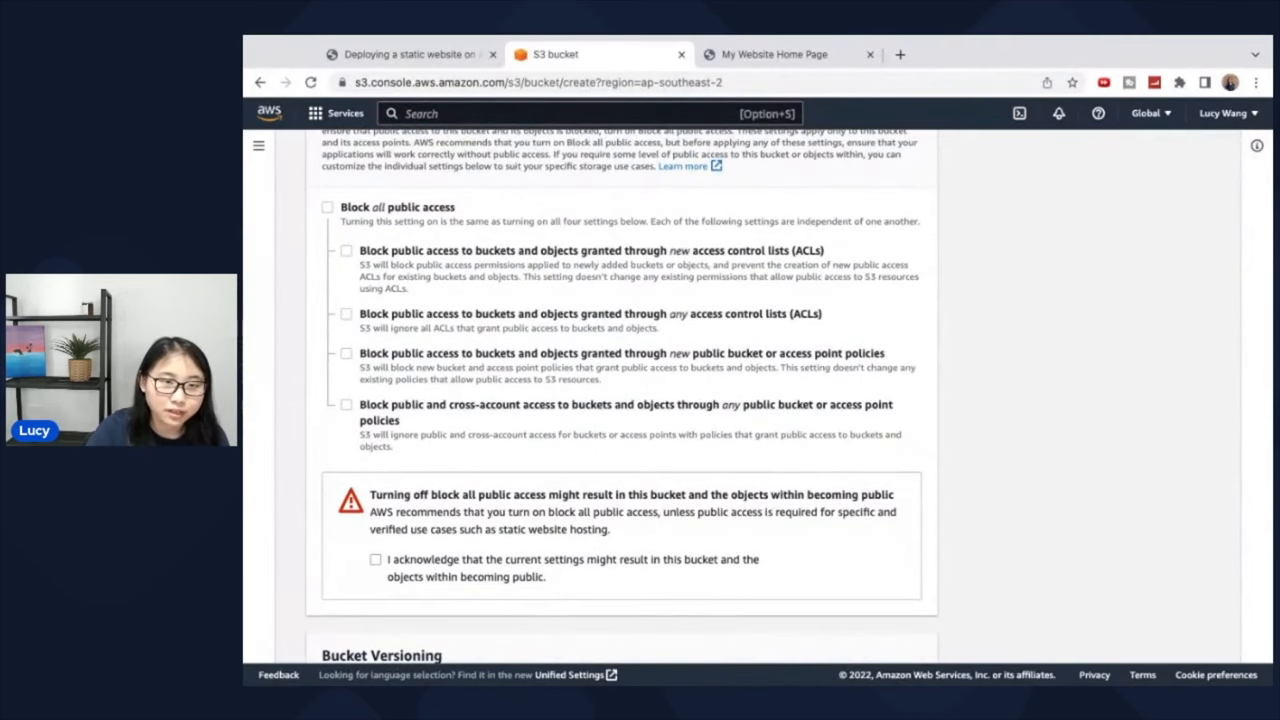
scroll(down, 3)
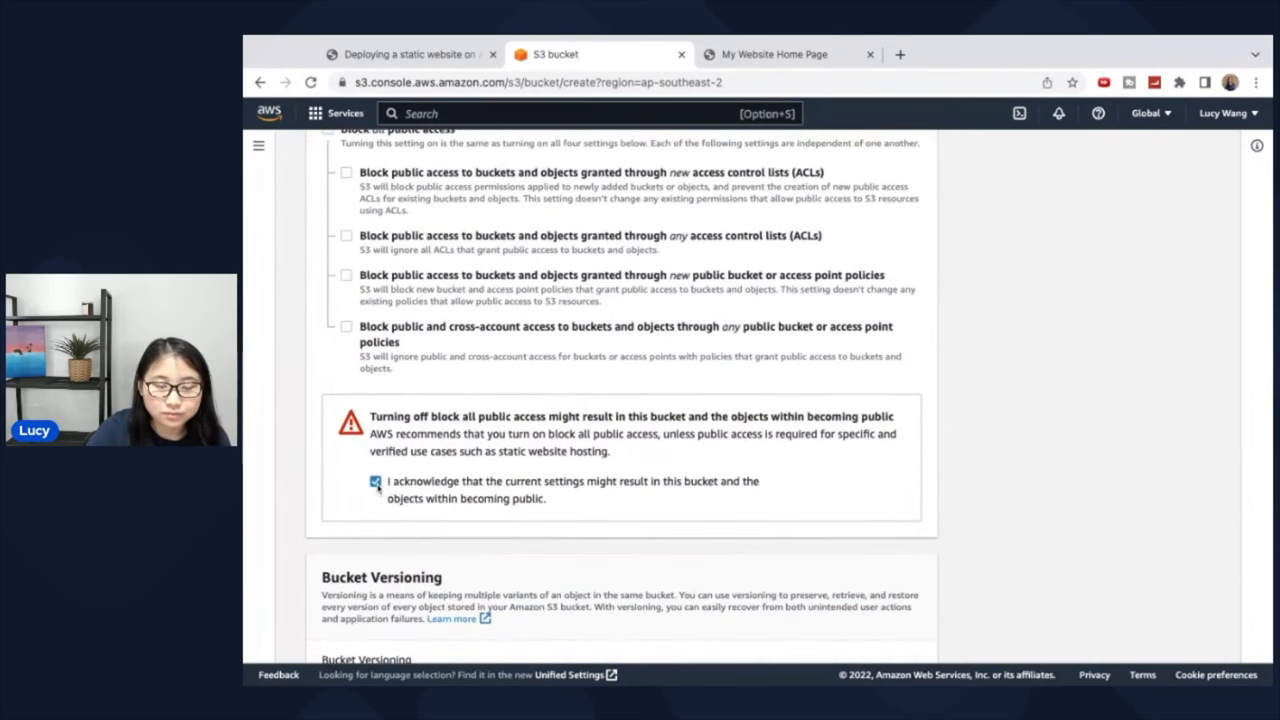
scroll(down, 3)
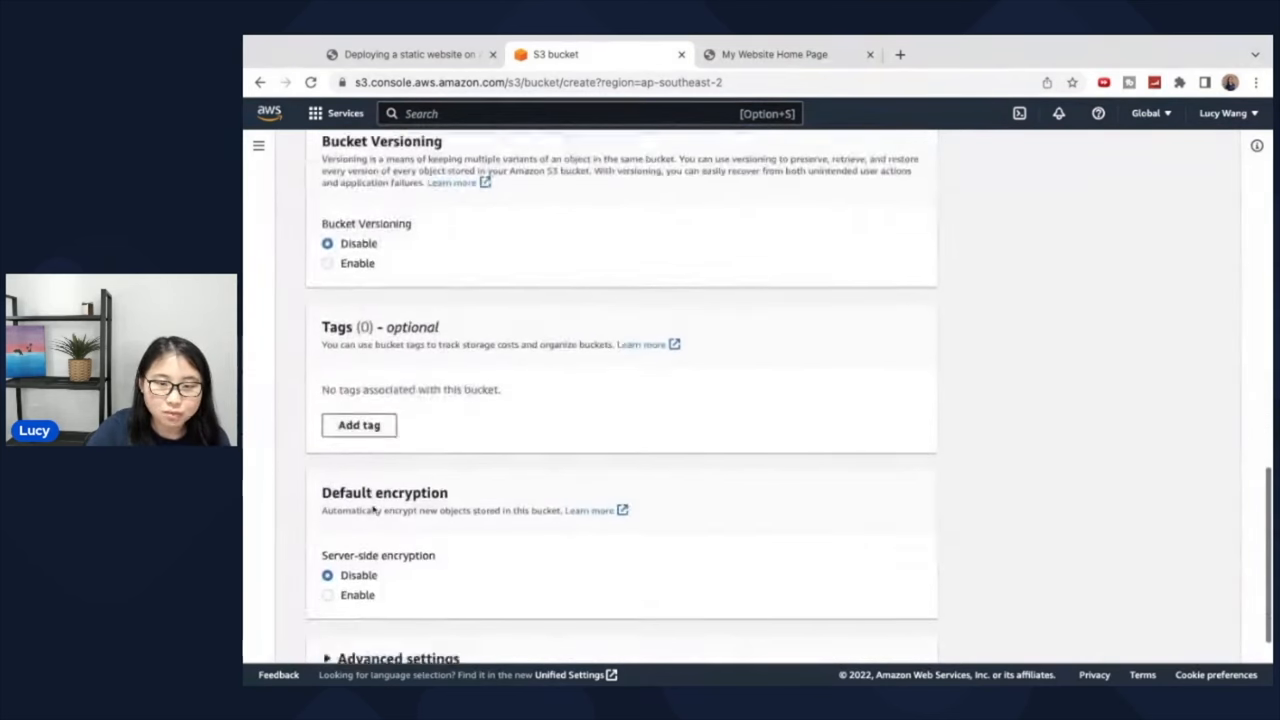
scroll(down, 3)
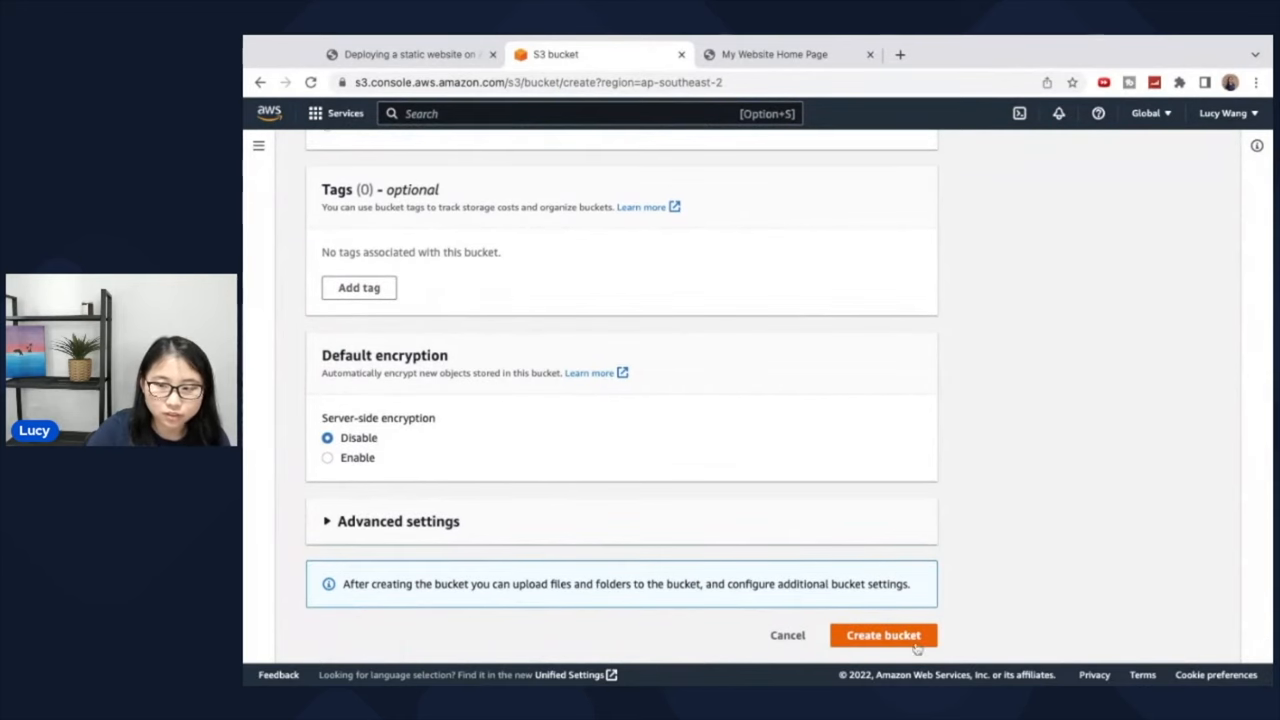
Step: Create the techwithlucy.click bucket and upload index.html to it
click(882, 636)
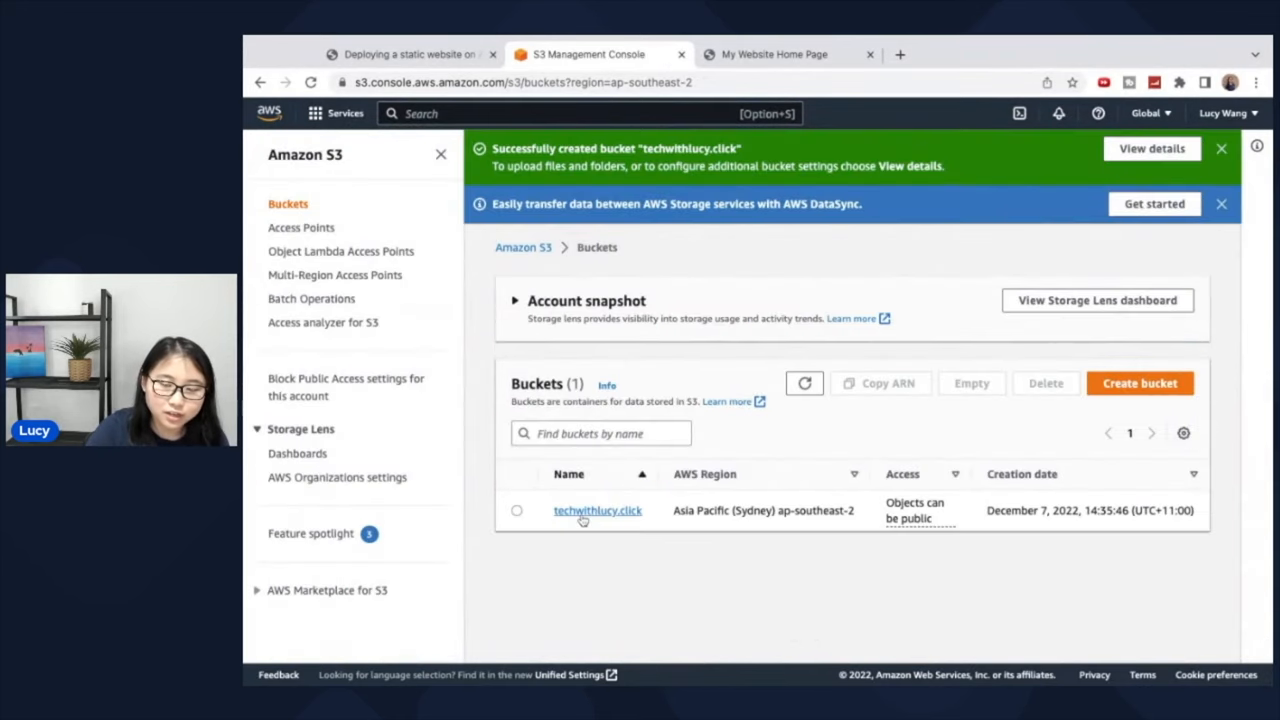
mouse_move(624, 522)
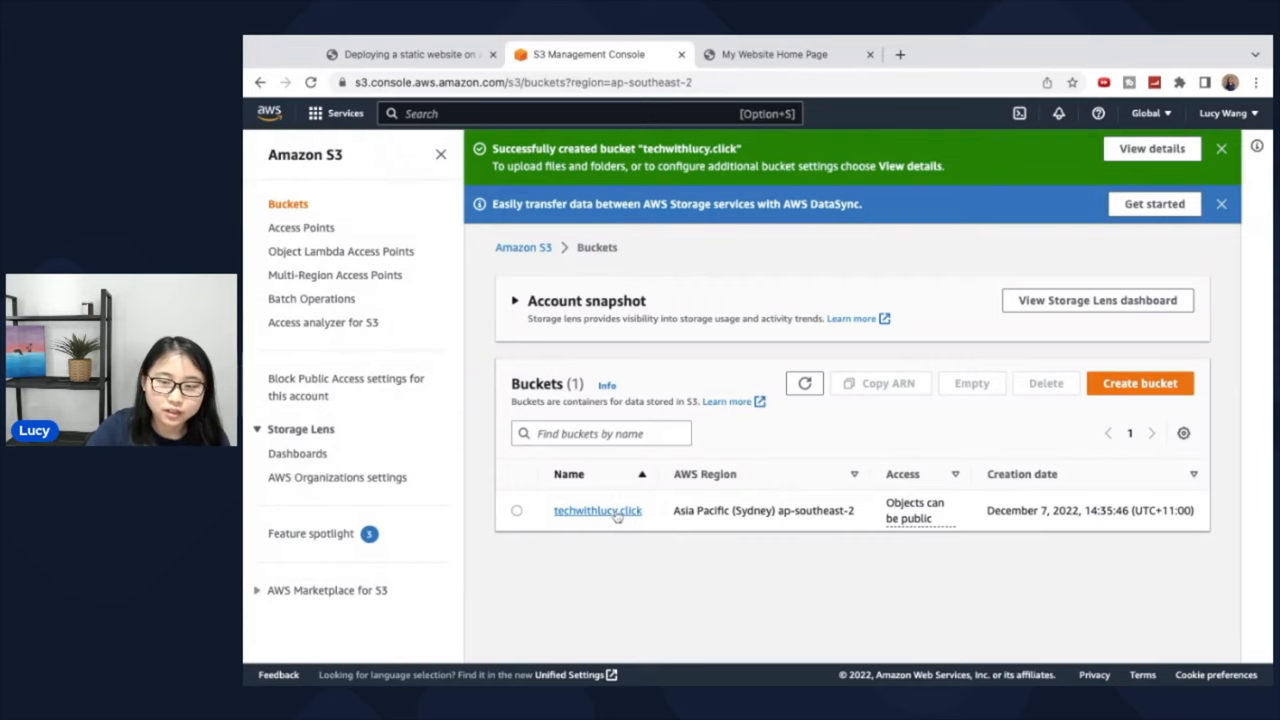
click(596, 510)
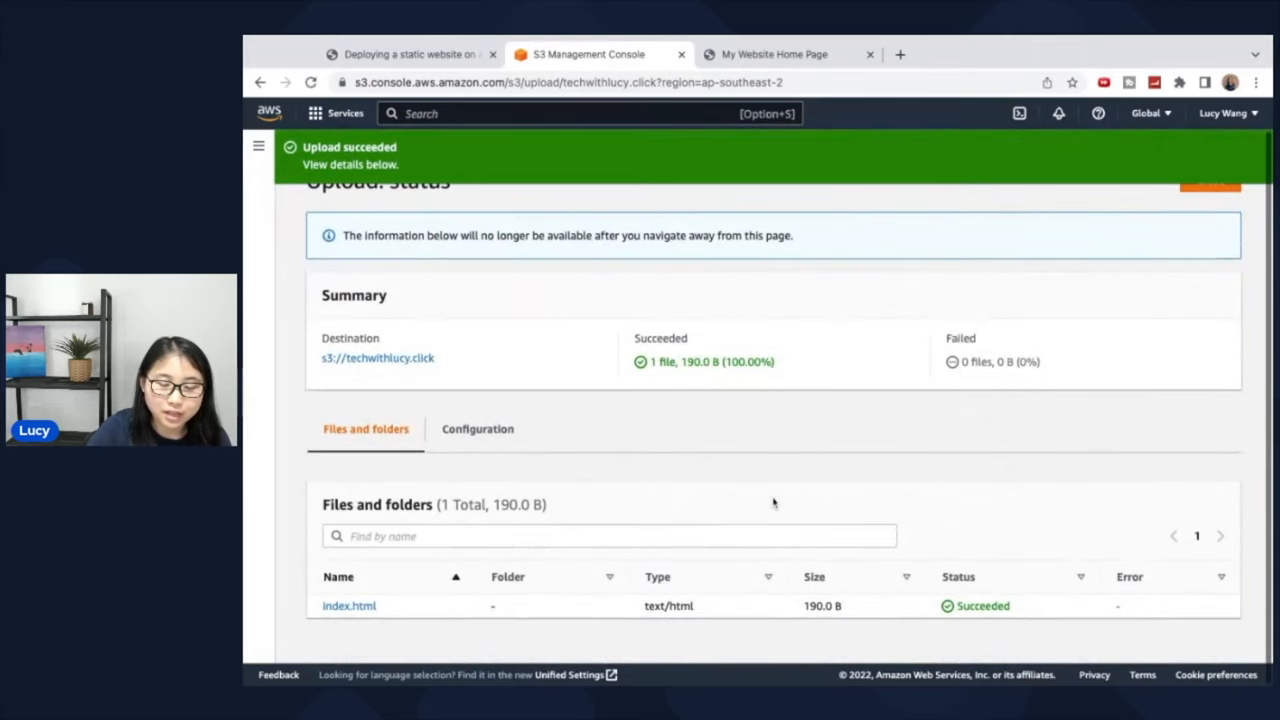
Step: Close the upload summary to return to the bucket's object list showing index.html
scroll(up, 3)
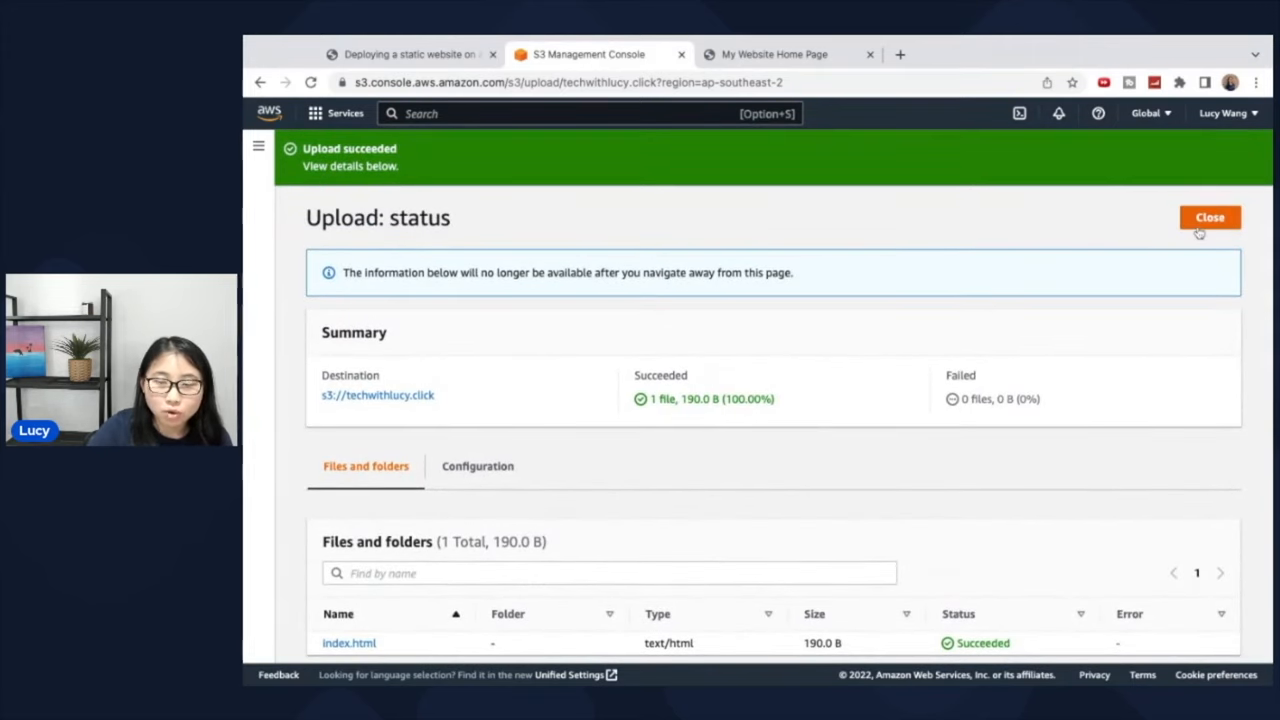
click(1208, 216)
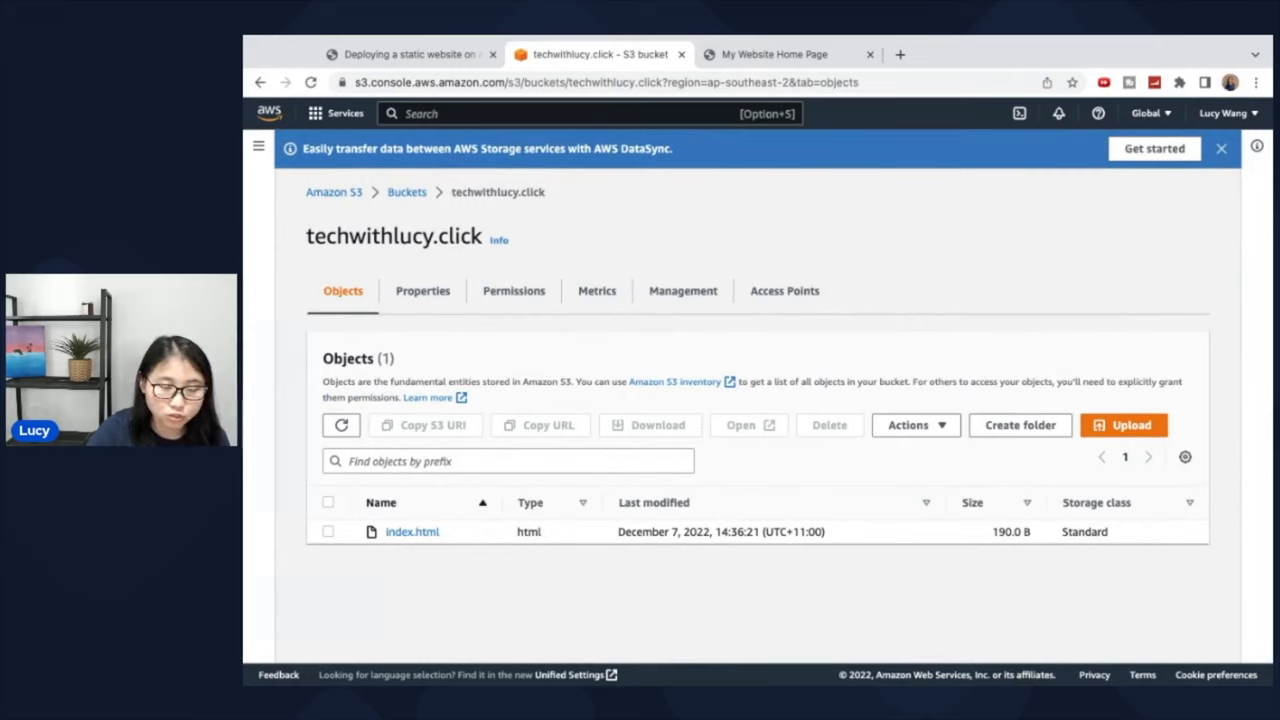
mouse_move(422, 296)
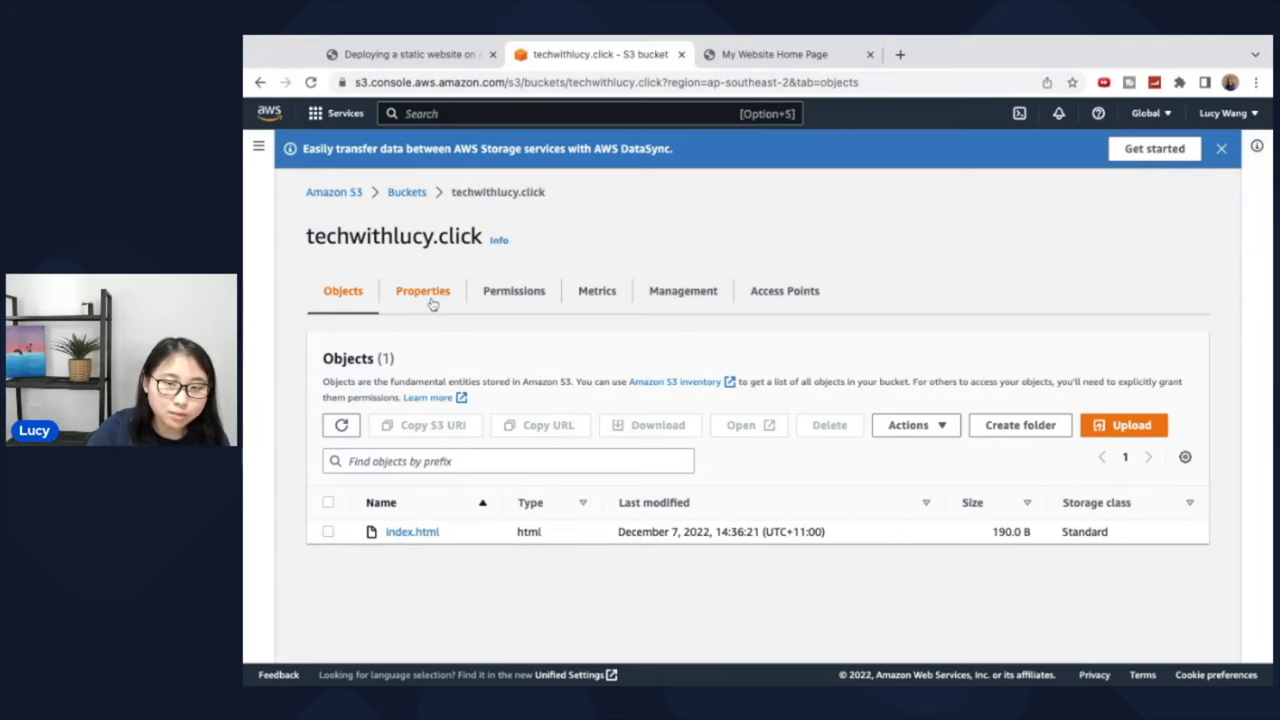
Step: View the bucket's Properties down to the Static website hosting section
click(422, 290)
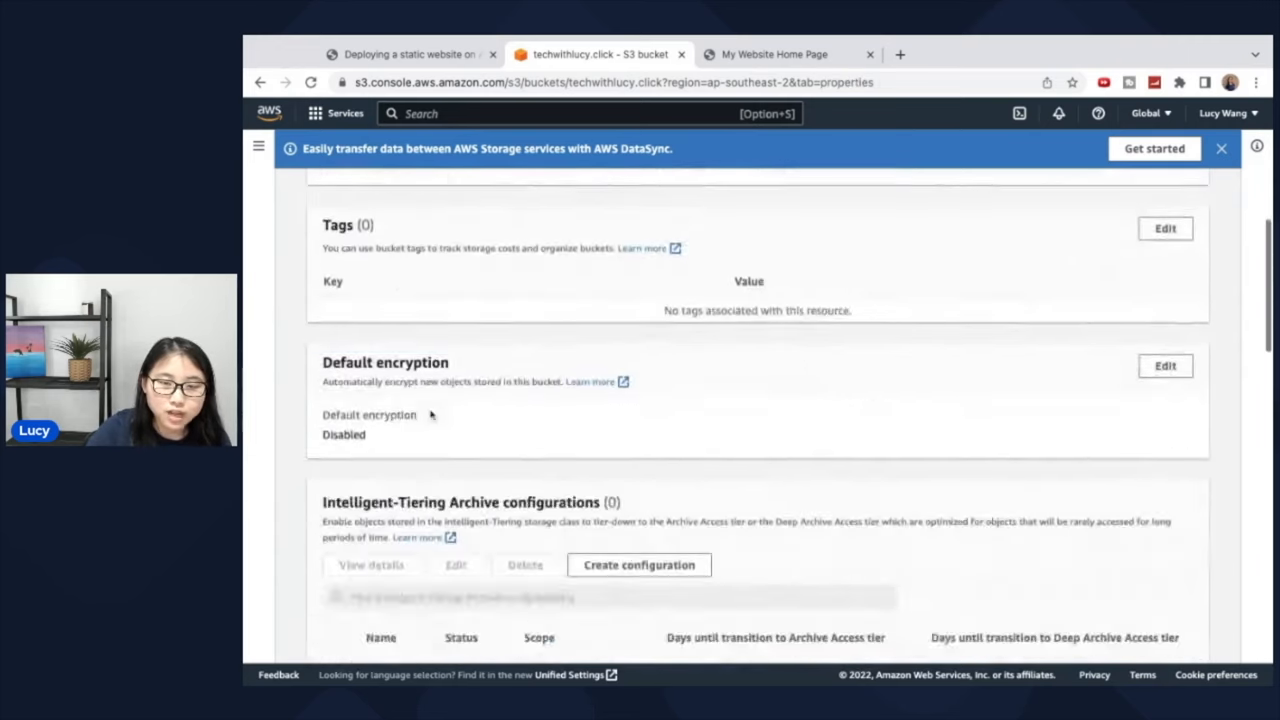
scroll(down, 3)
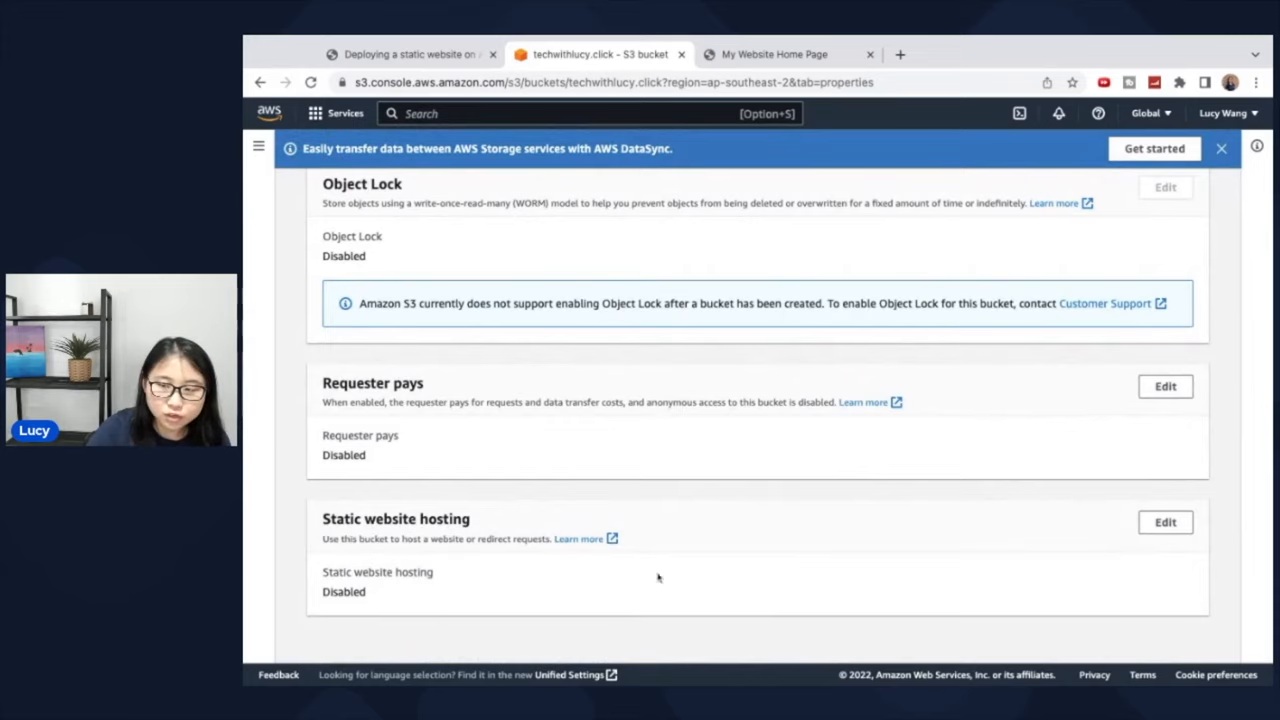
mouse_move(1164, 522)
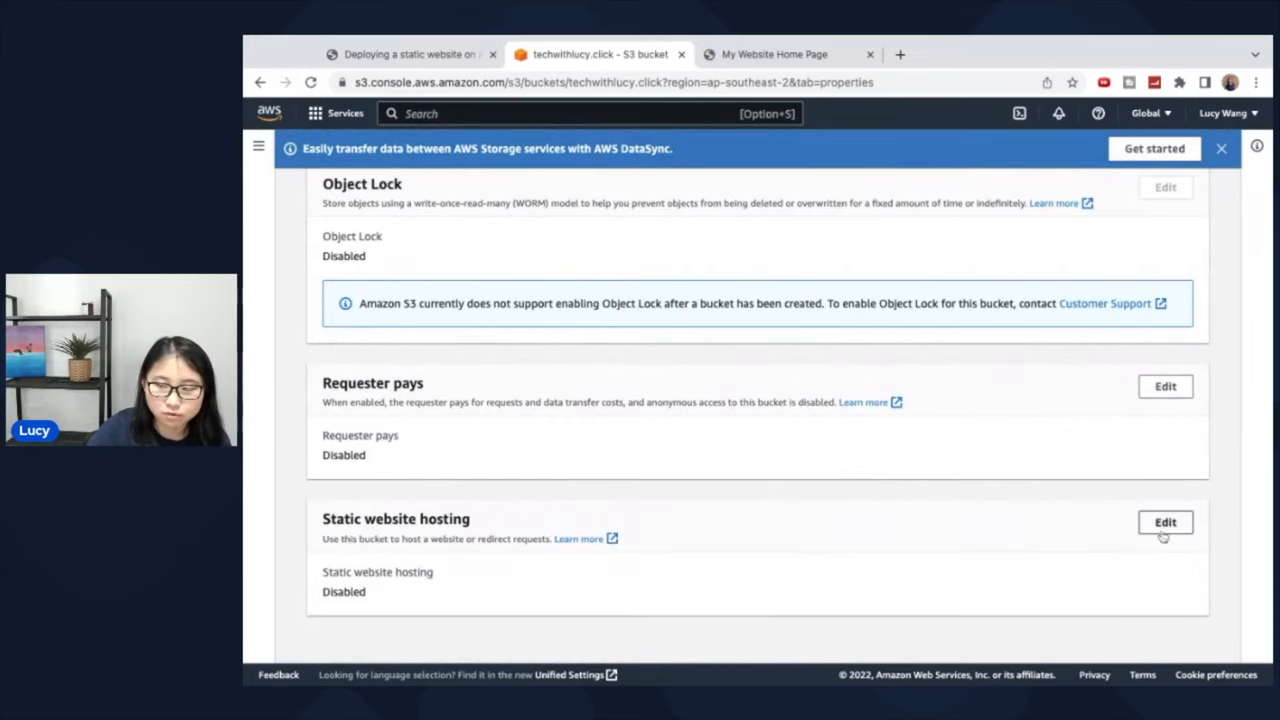
Step: Enable static website hosting with index.html as the index document and save
click(1164, 522)
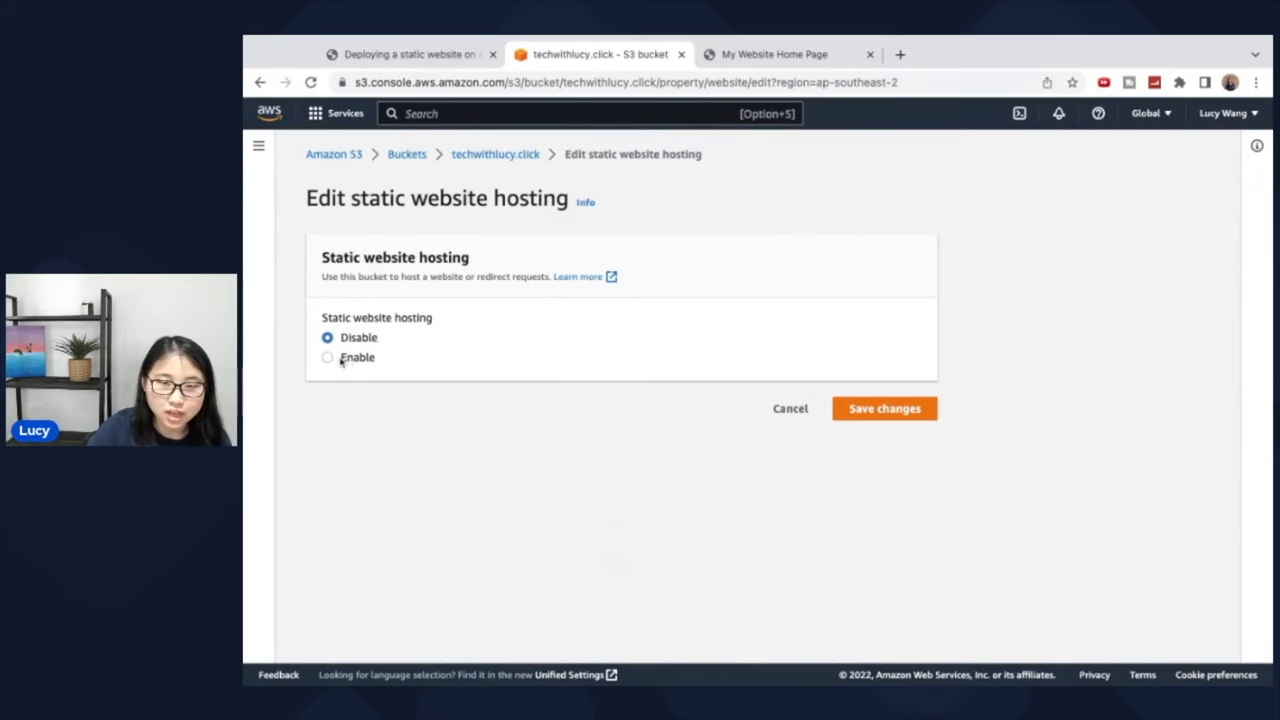
click(328, 356)
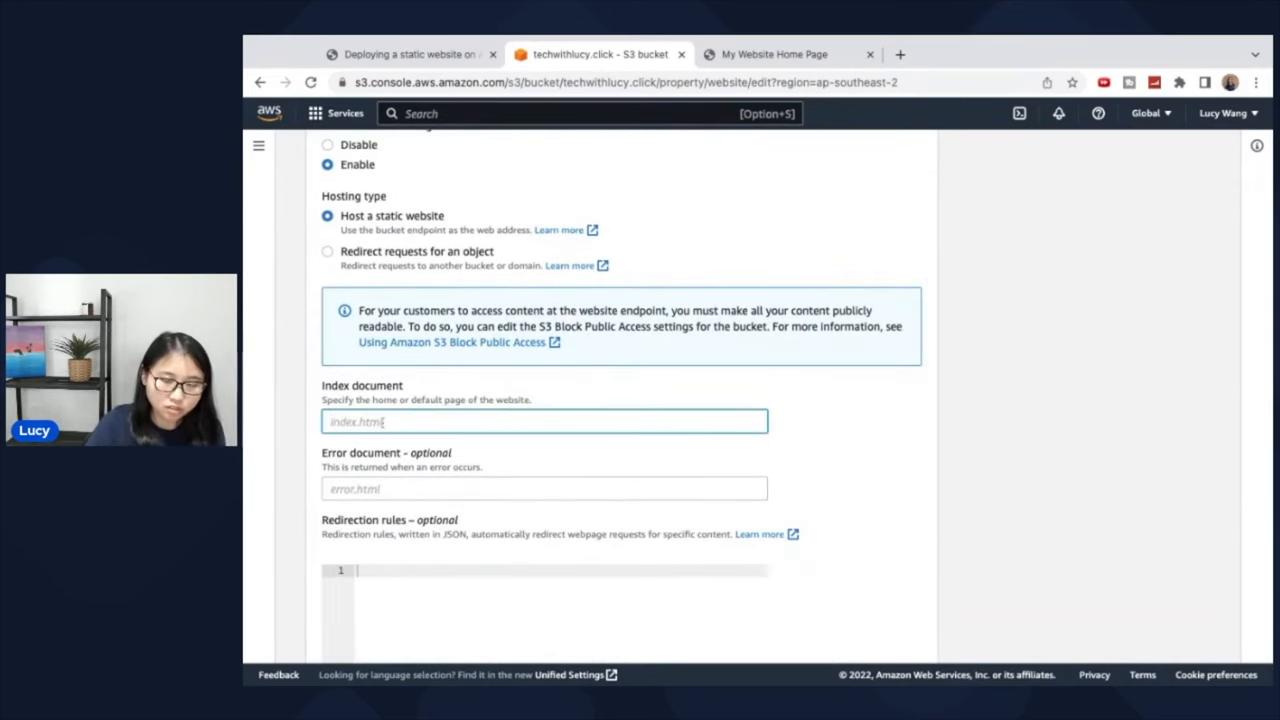
text(index)
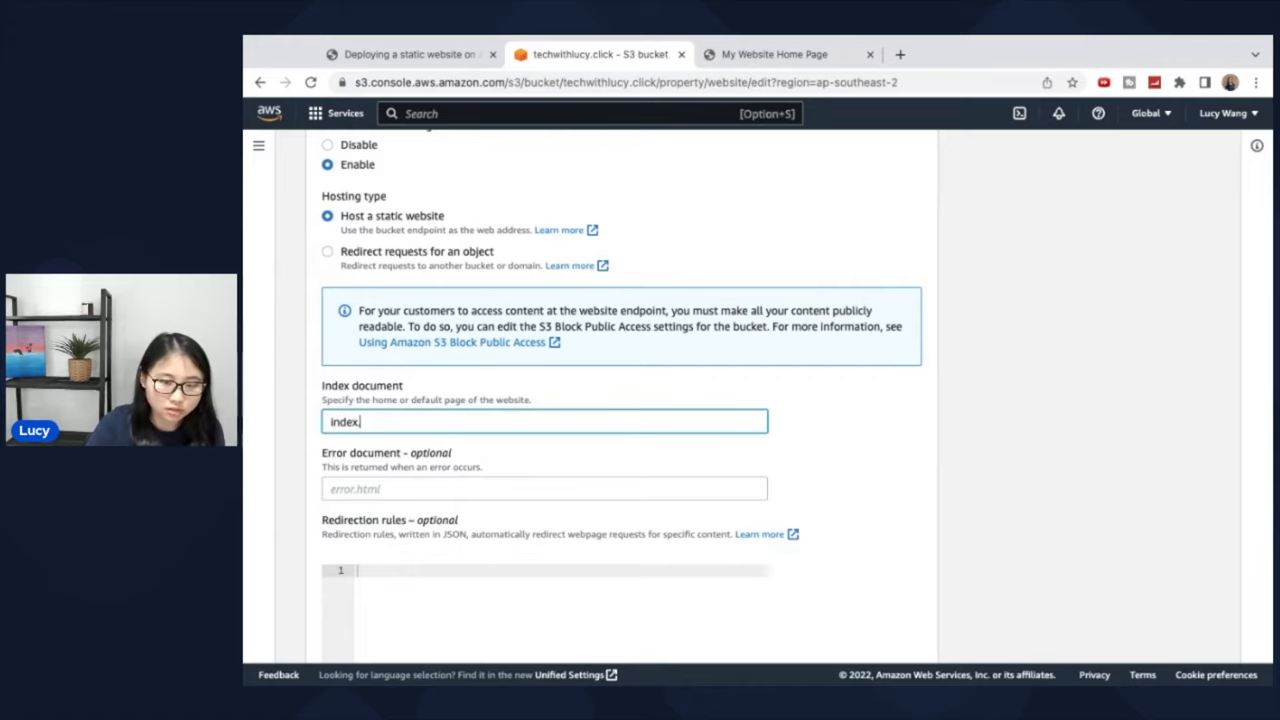
text(.html)
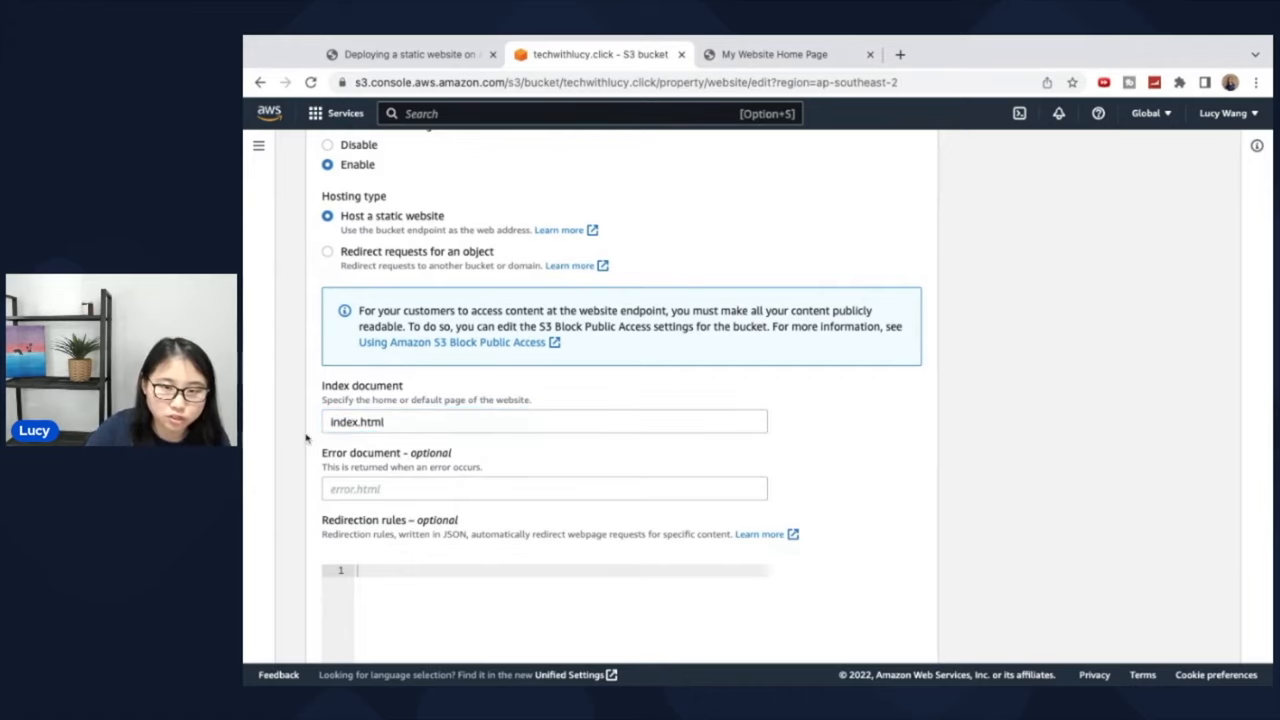
scroll(down, 3)
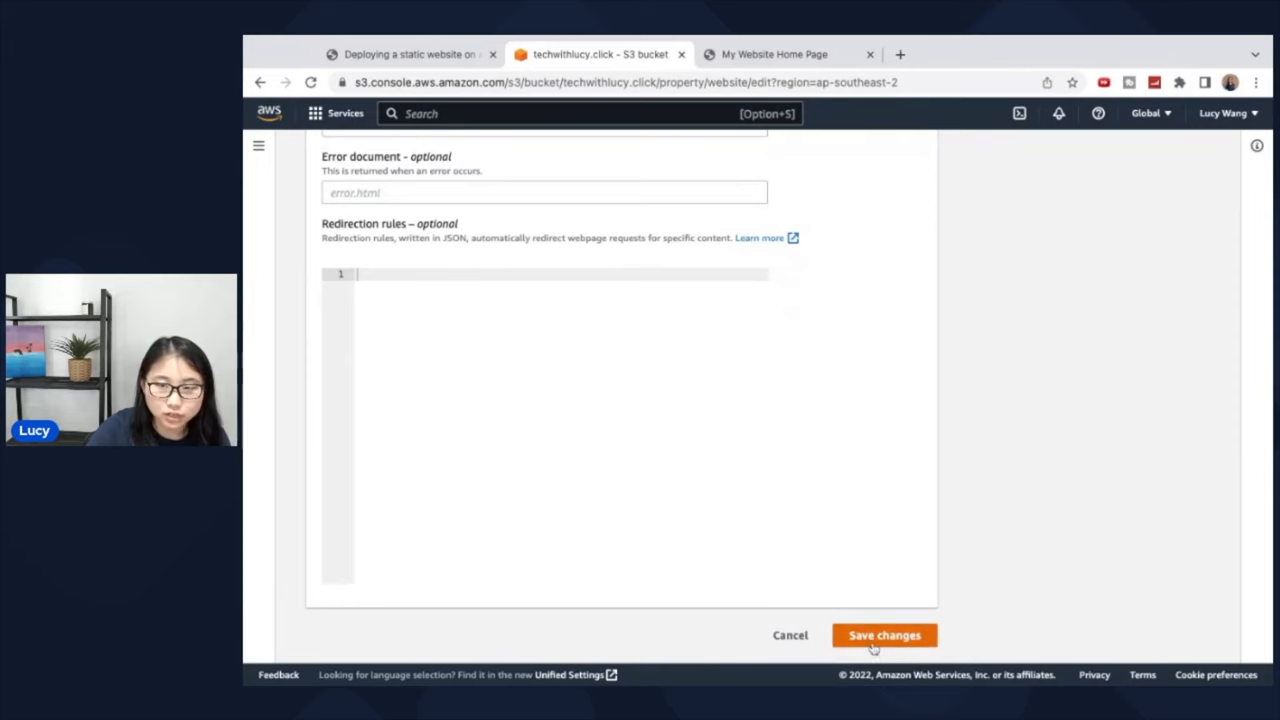
click(884, 636)
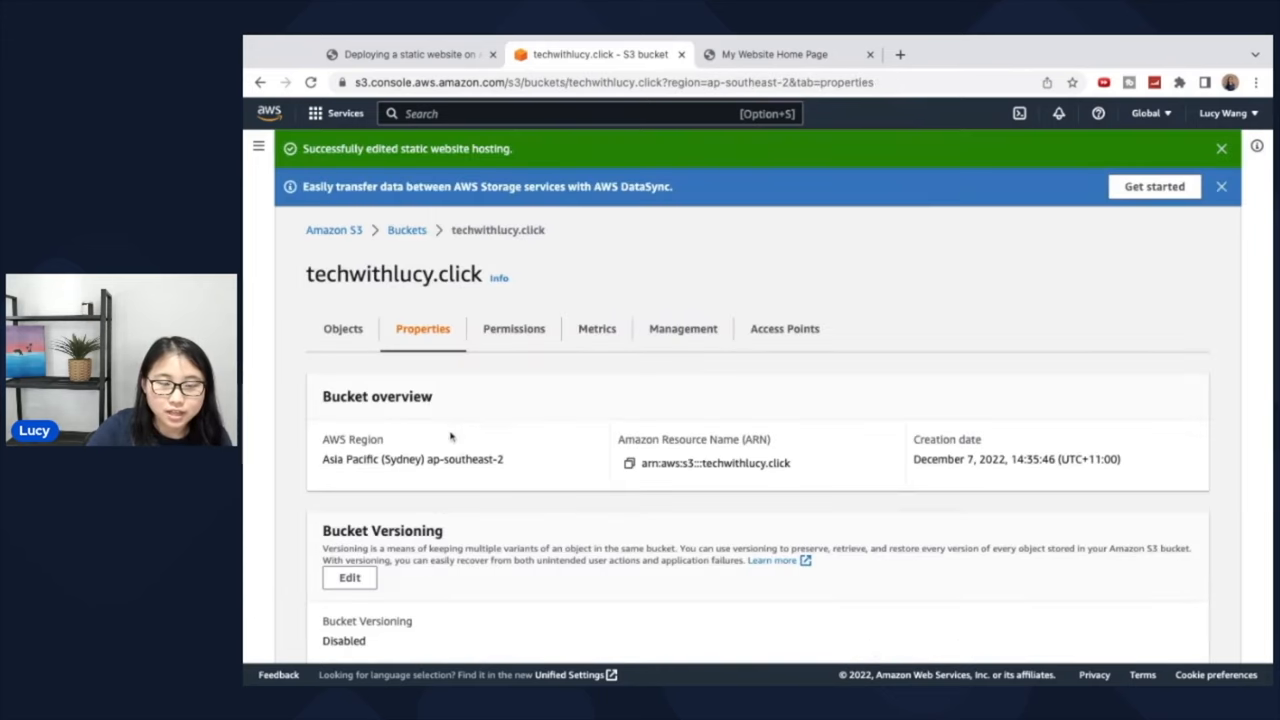
Step: View the bucket's Permissions, where no bucket policy exists yet
scroll(down, 3)
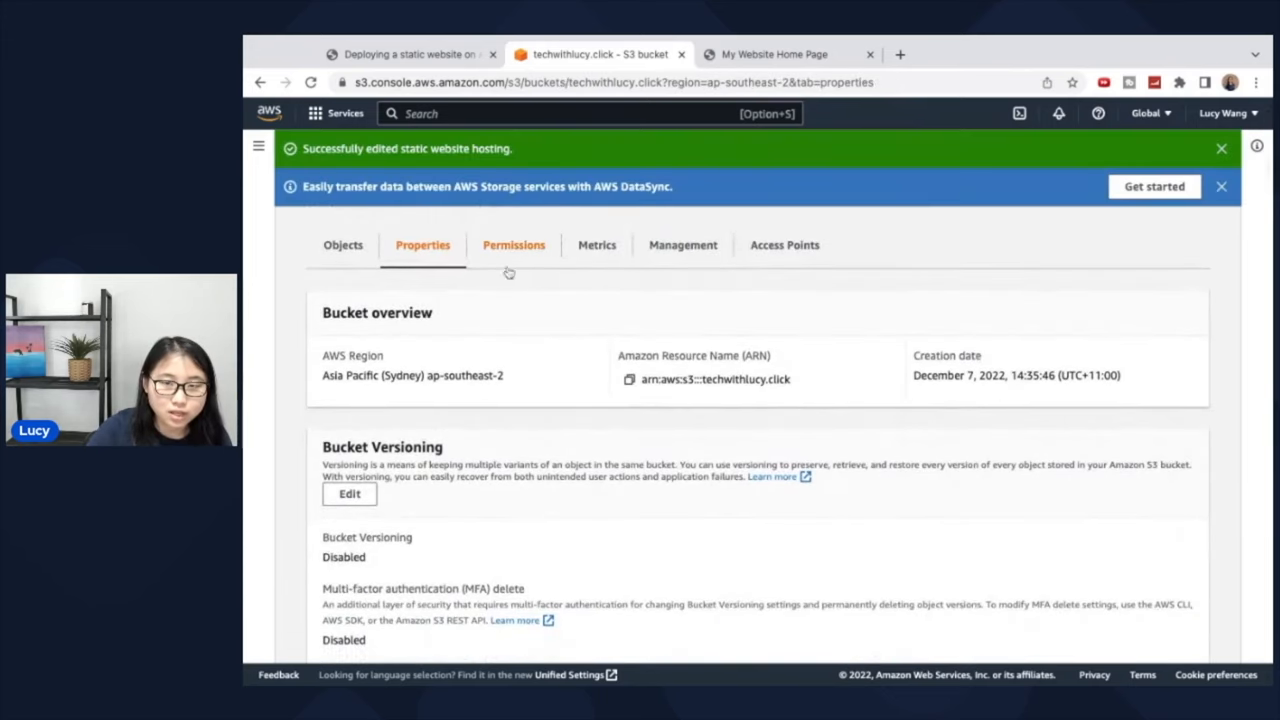
click(512, 244)
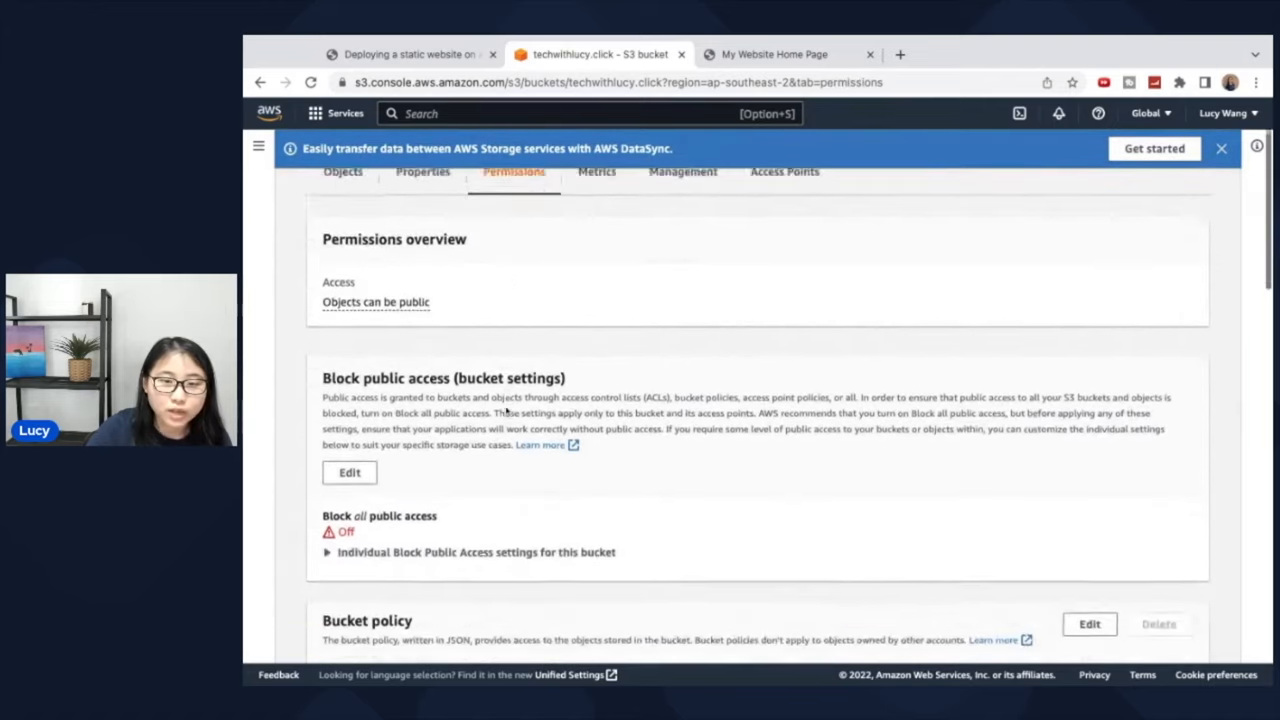
scroll(down, 3)
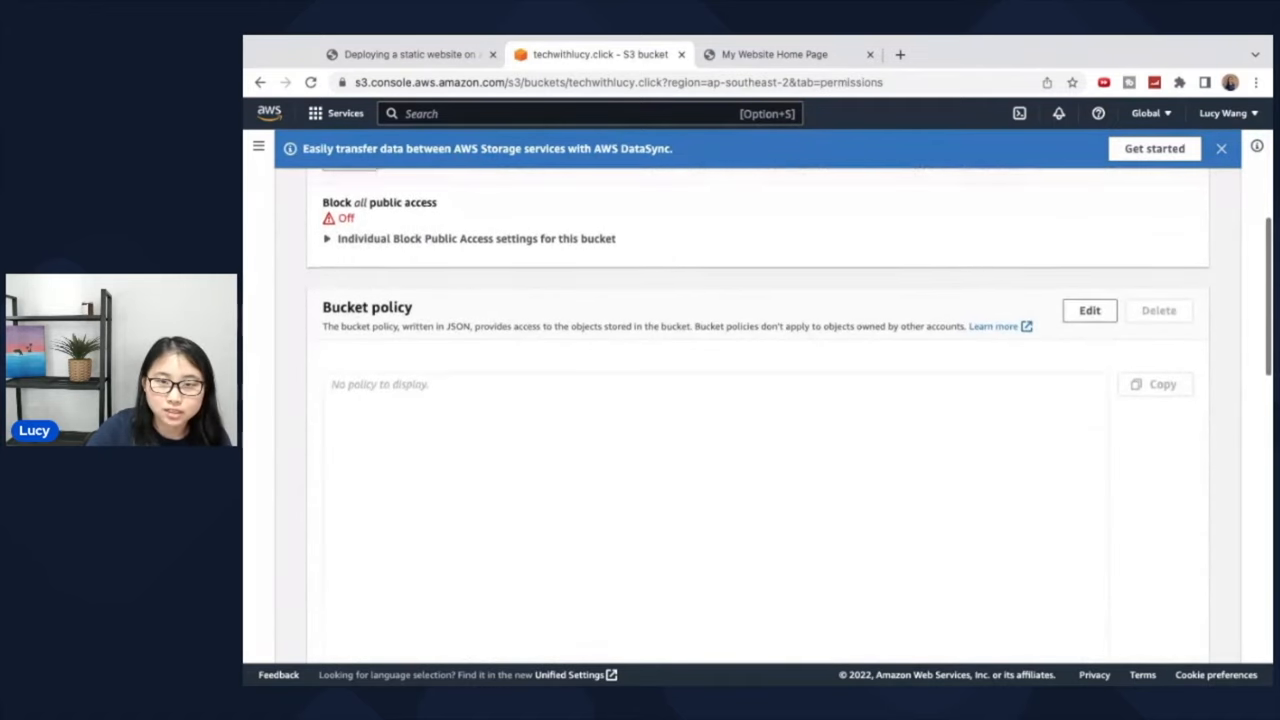
Step: Add a PublicReadGetObject bucket policy for techwithlucy.click/* and save it
click(1088, 310)
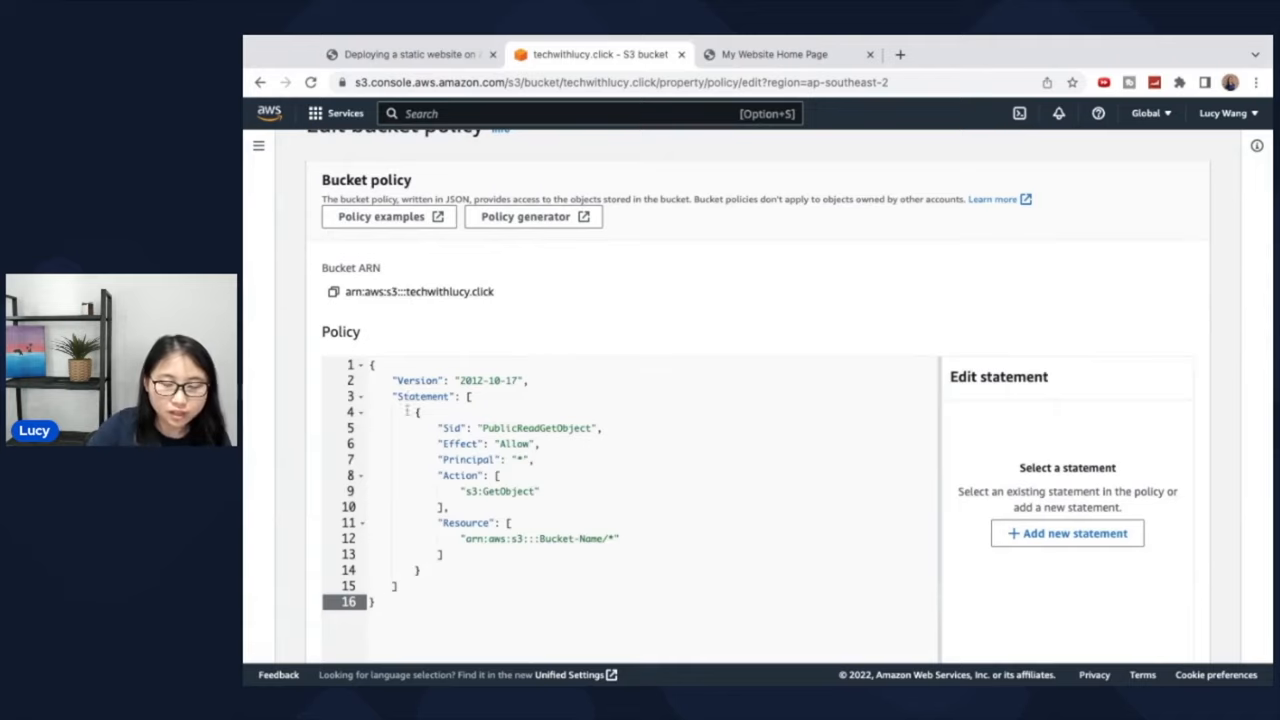
scroll(down, 3)
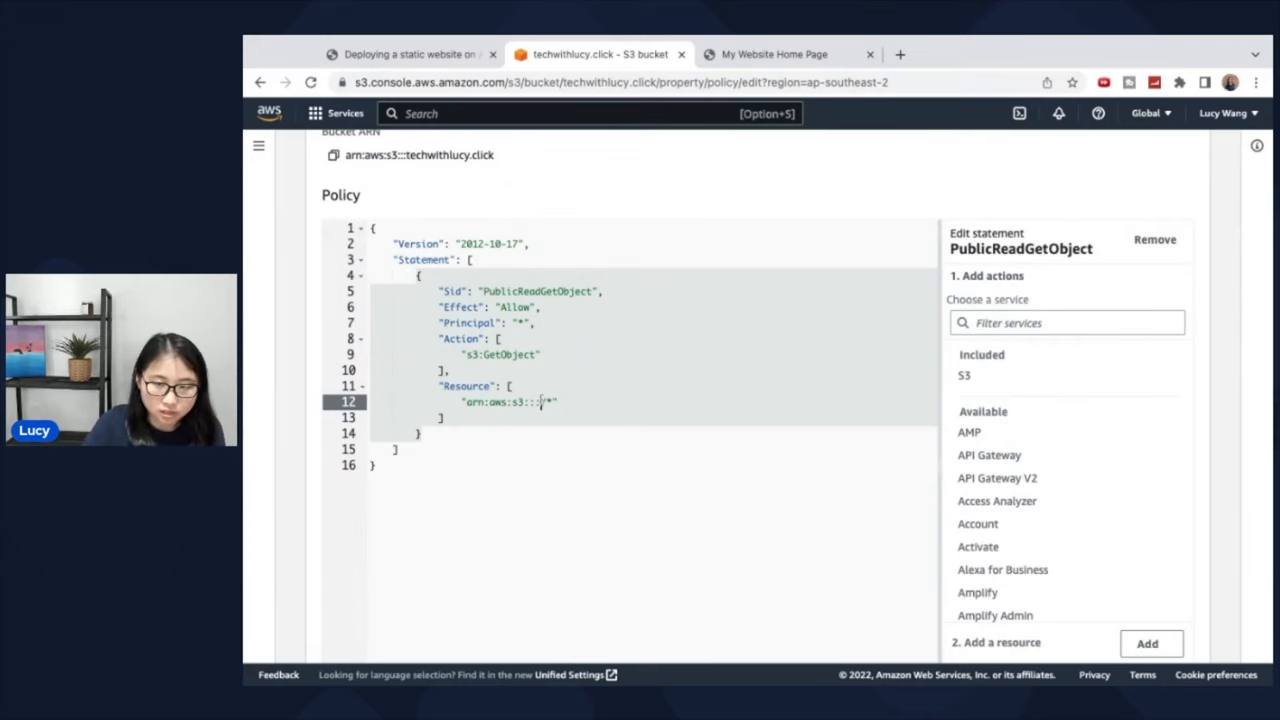
text(techwithlucy.click)
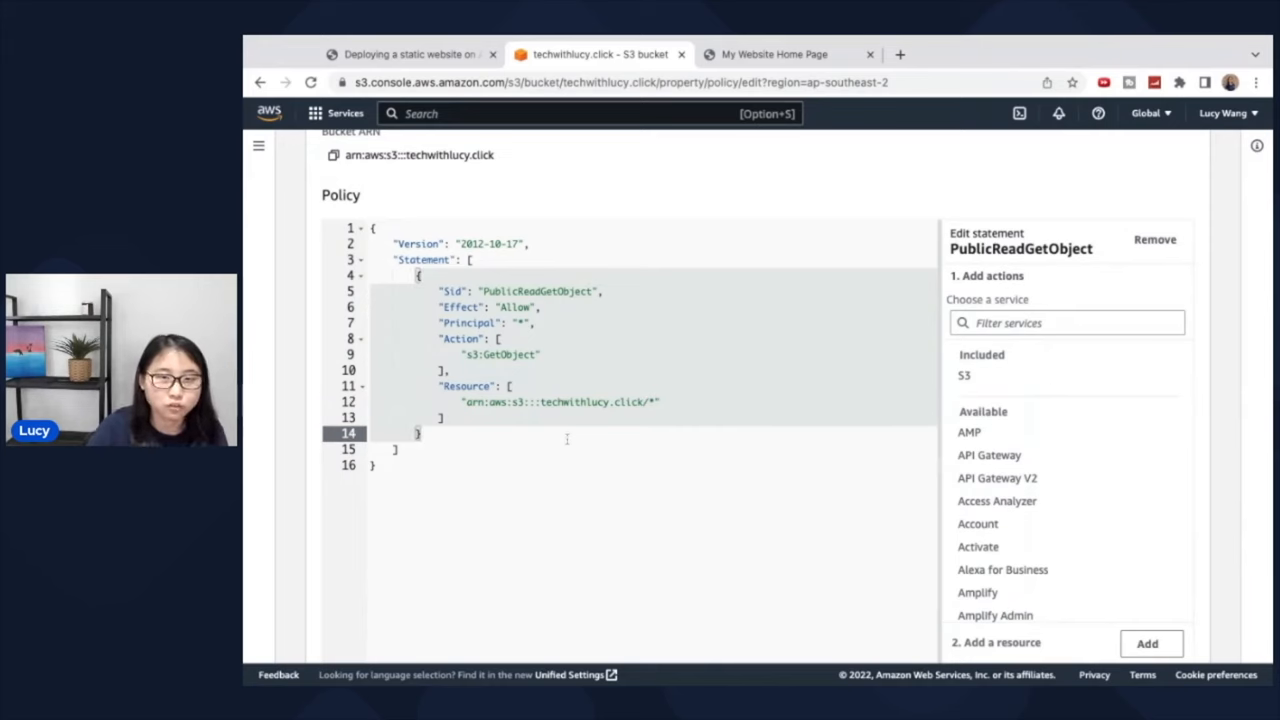
scroll(down, 3)
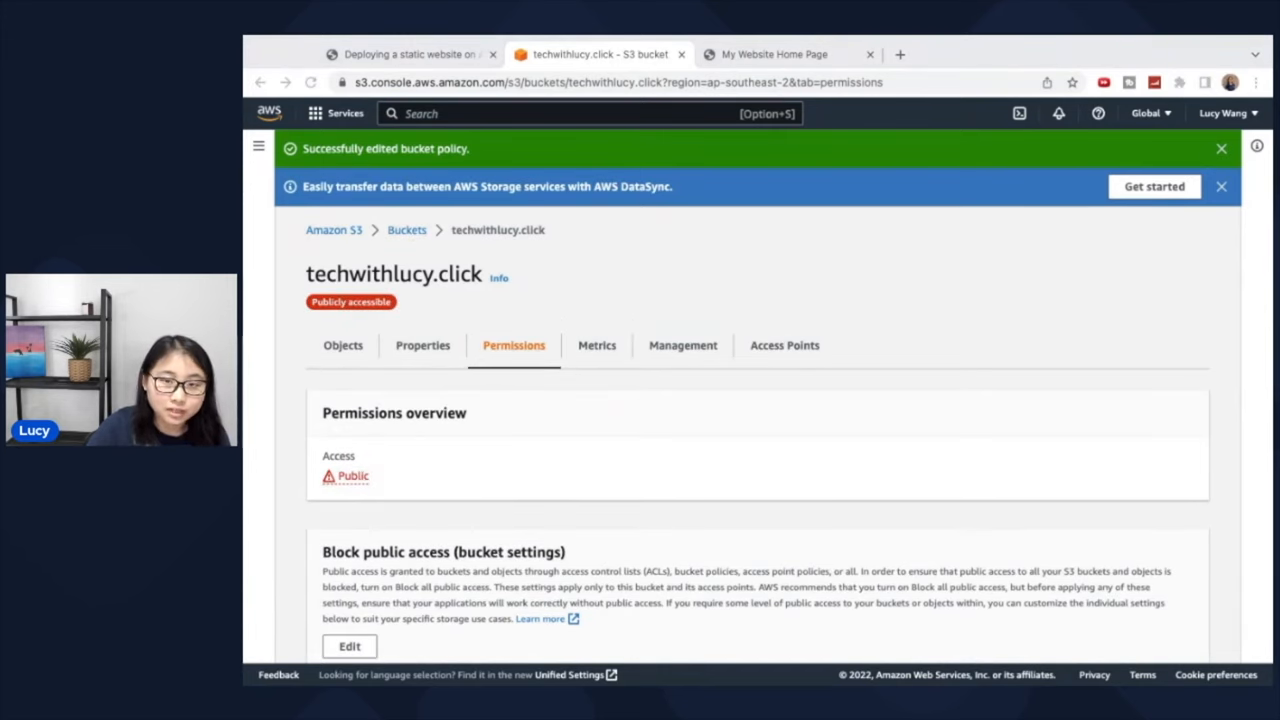
Step: Navigate from the bucket list into techwithlucy.click and show the index.html object overview
click(408, 228)
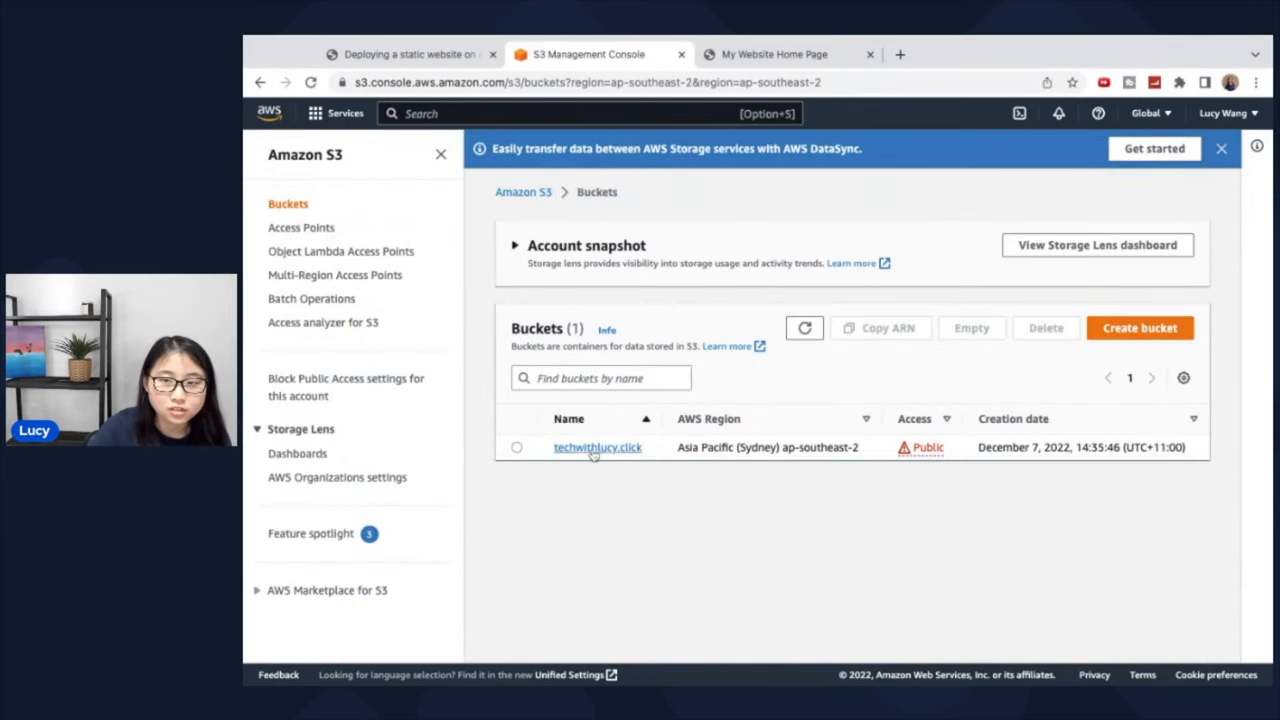
click(596, 448)
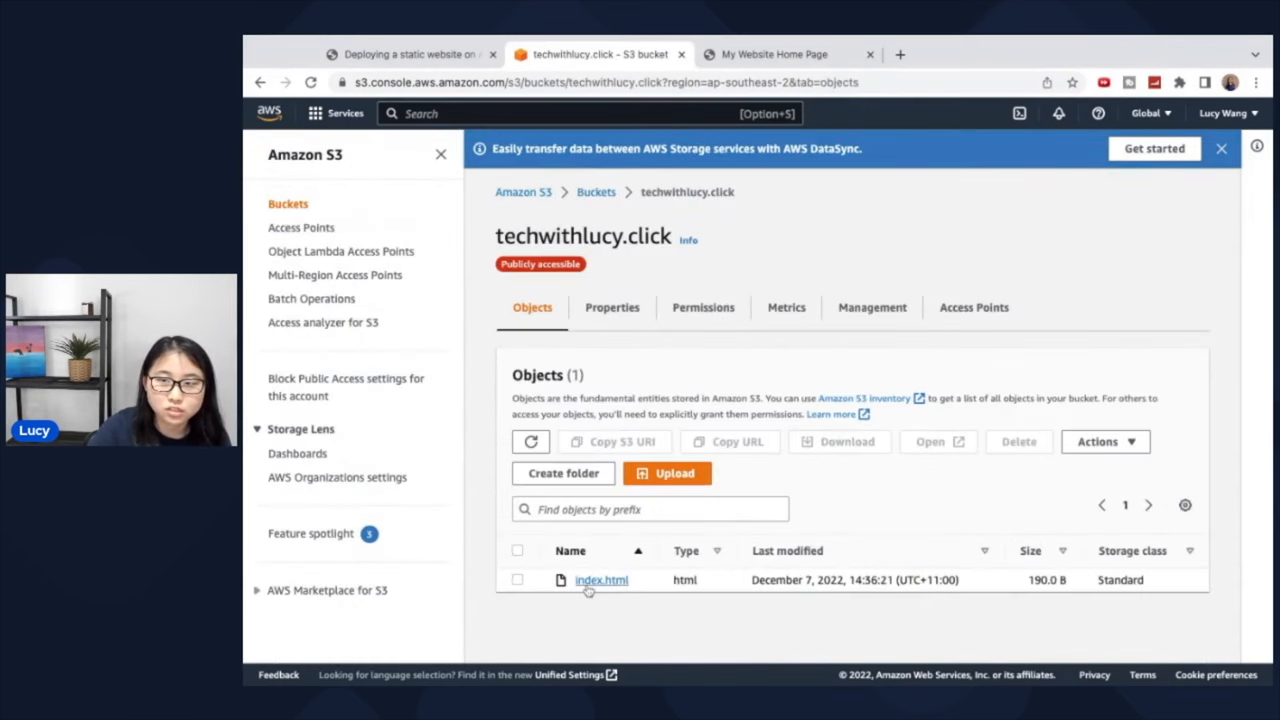
click(600, 580)
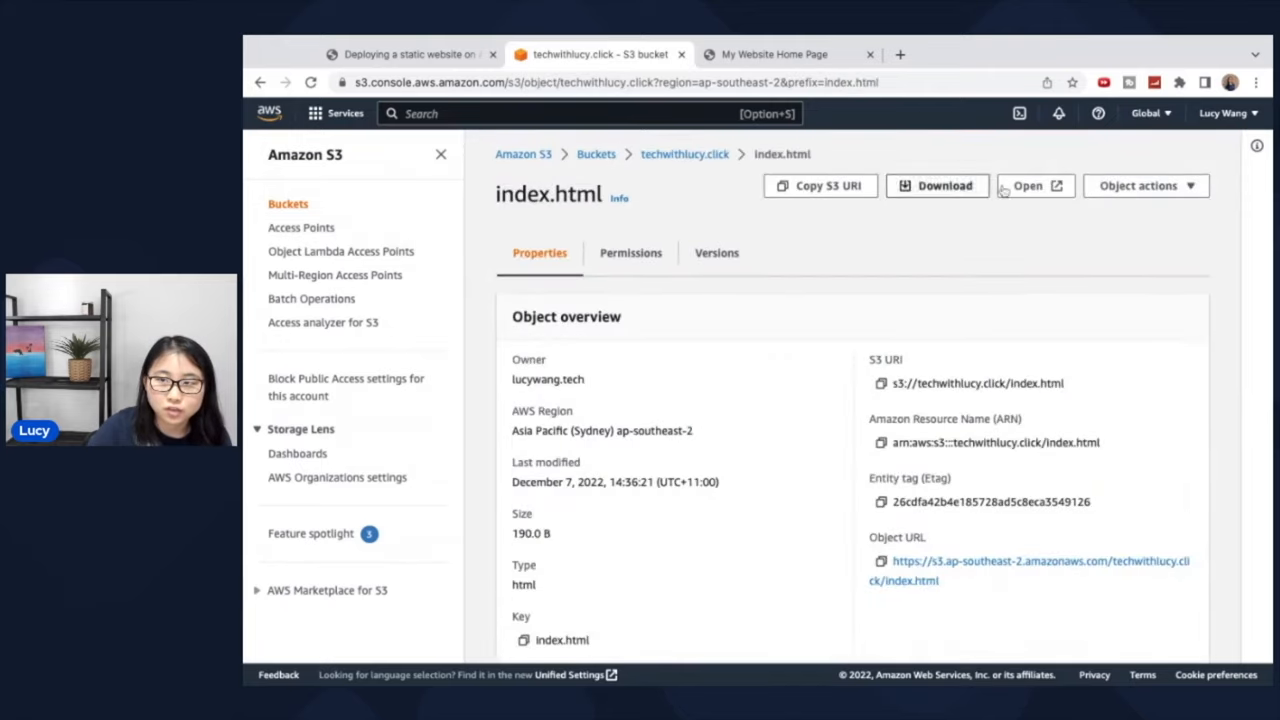
Step: View index.html from S3 in a new tab, showing "Welcome to my website"
click(1034, 184)
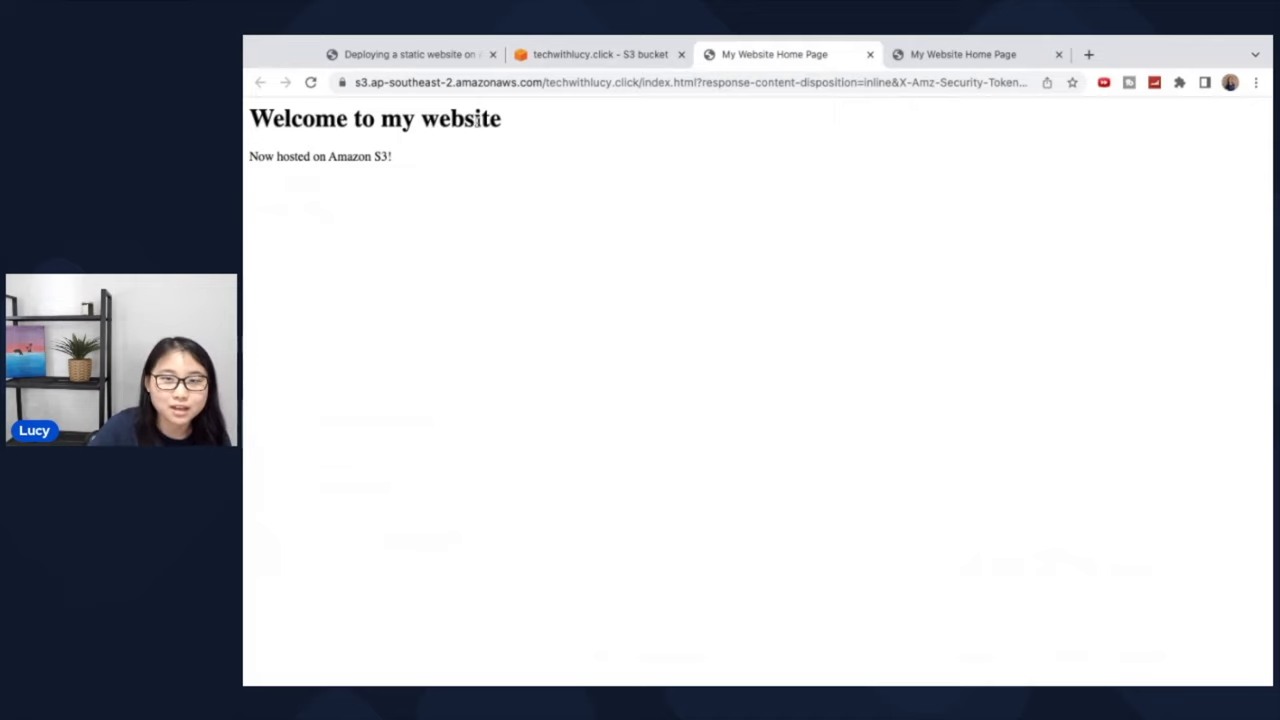
mouse_move(400, 176)
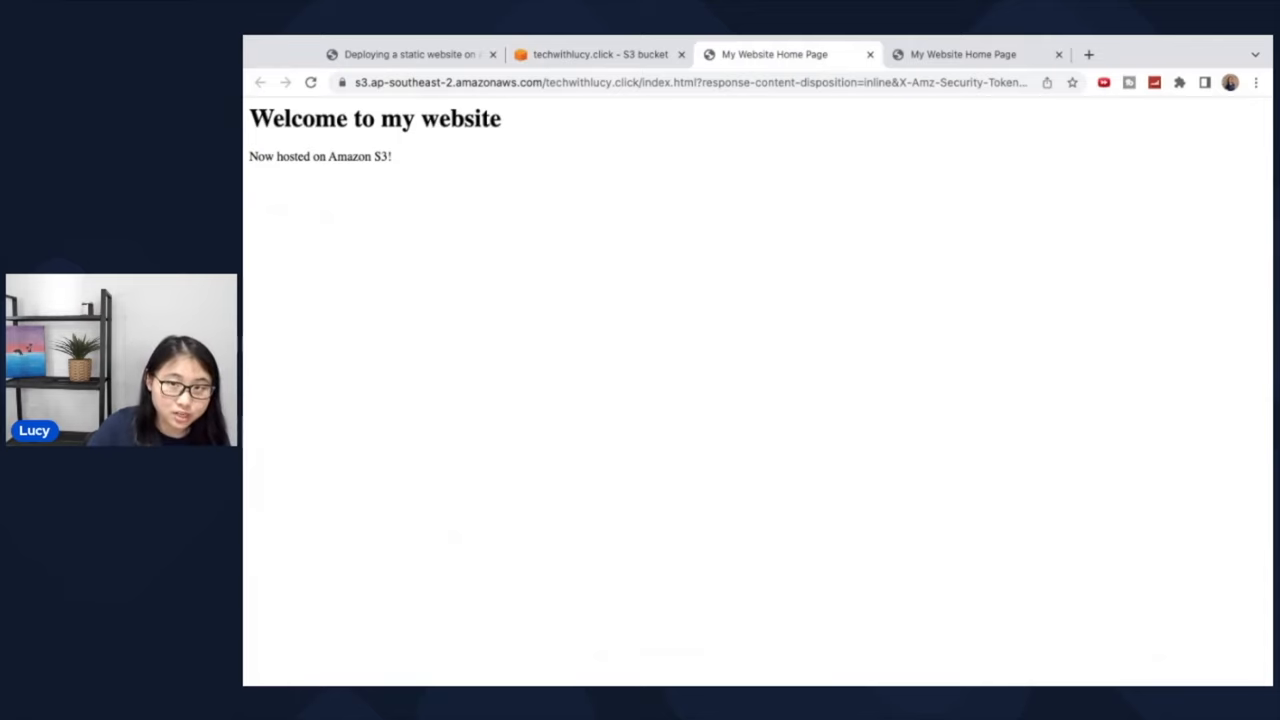
click(690, 82)
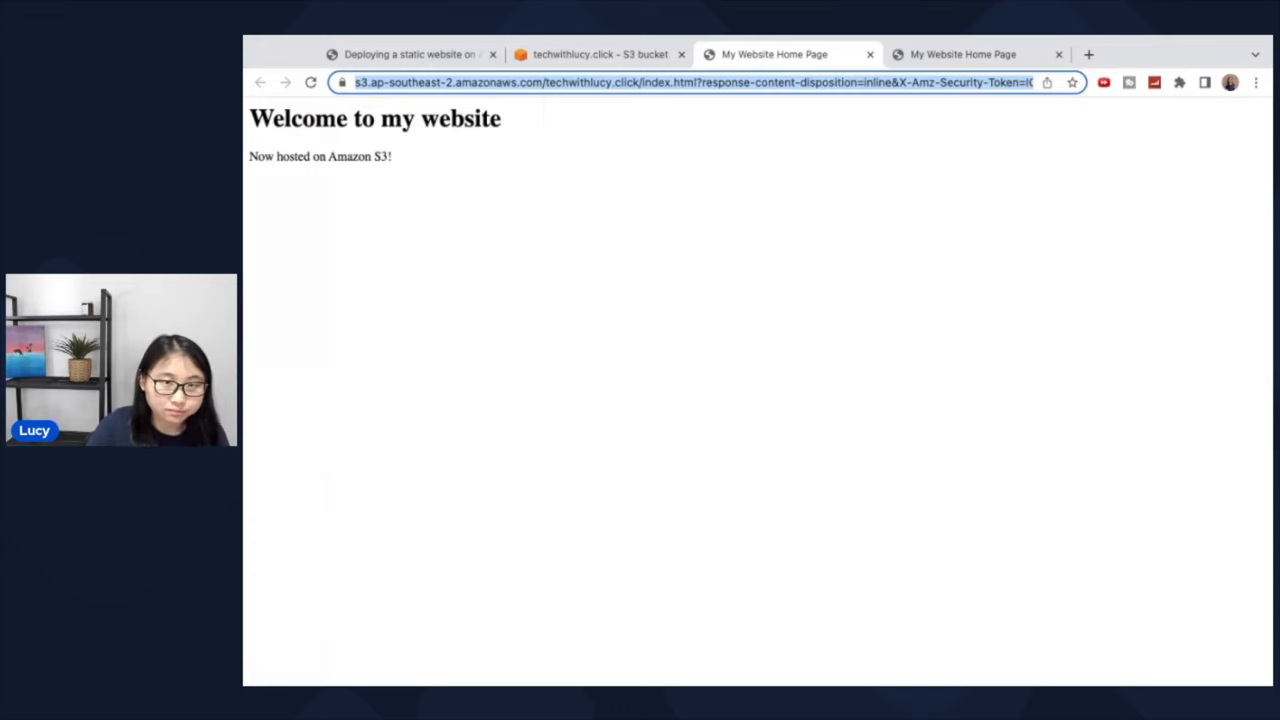
Step: Go to Route 53 and into the techwithlucy.click hosted zone
click(598, 54)
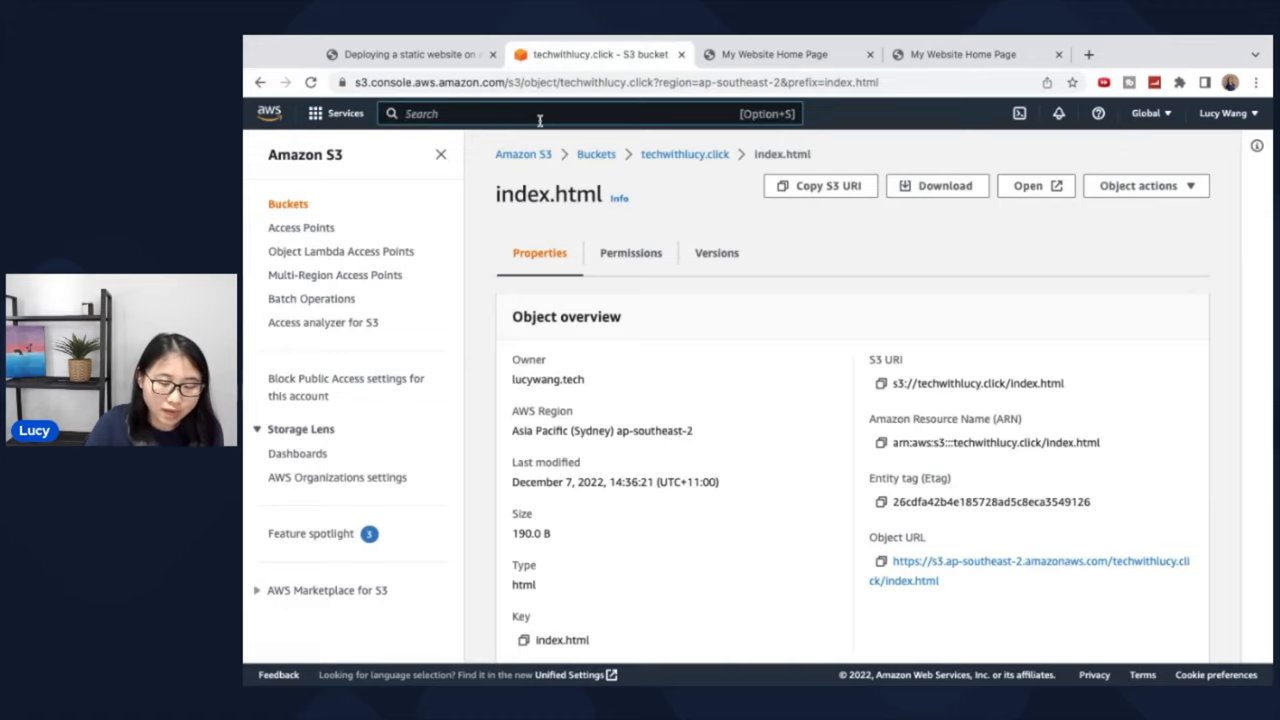
text(route 53)
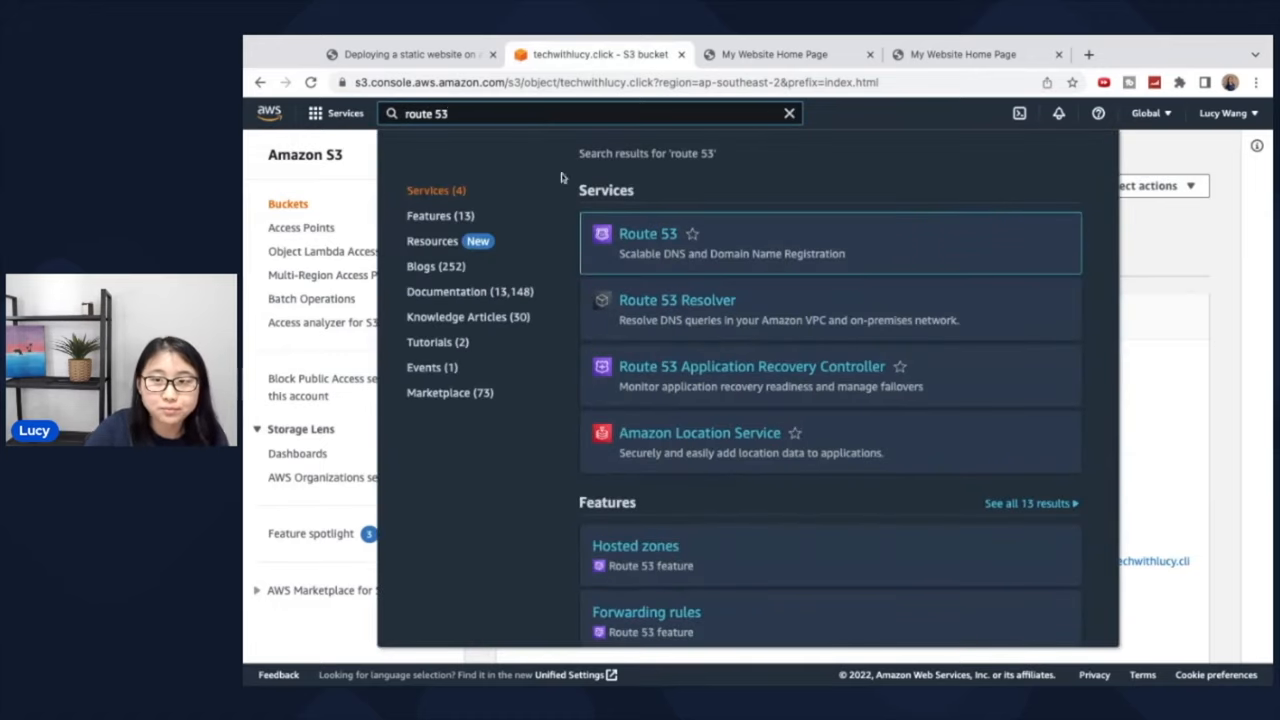
click(648, 232)
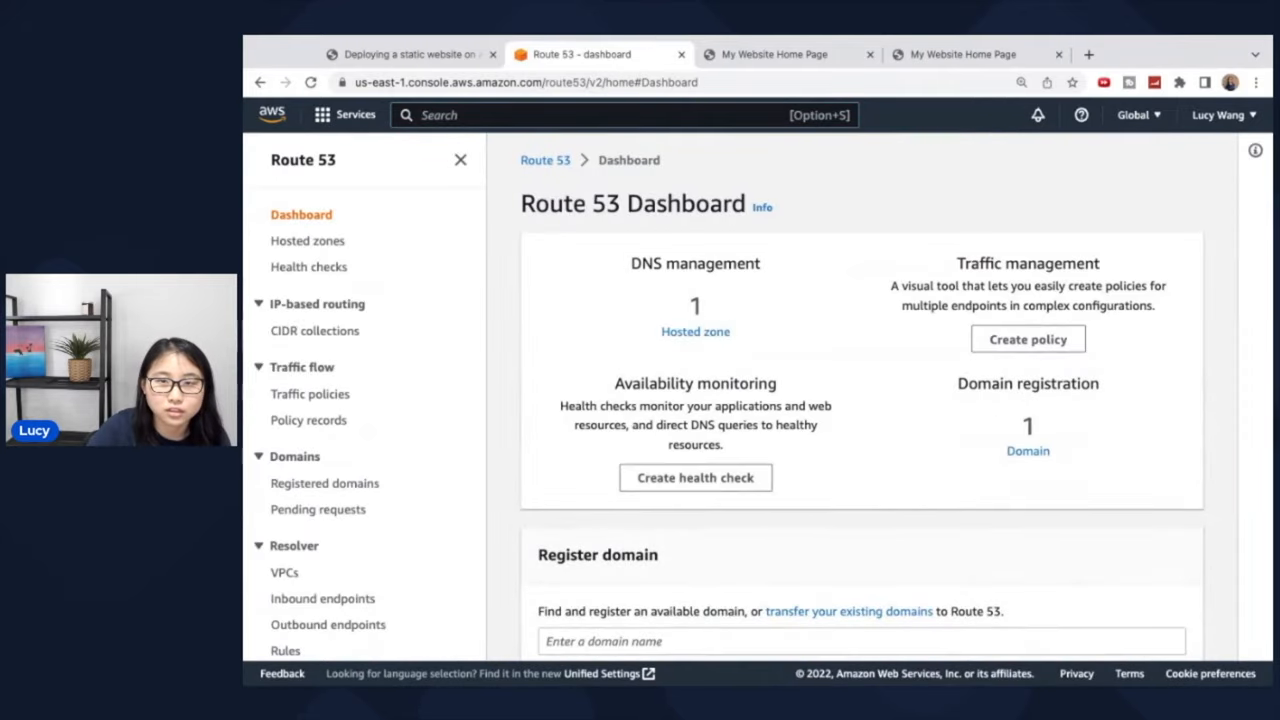
click(308, 240)
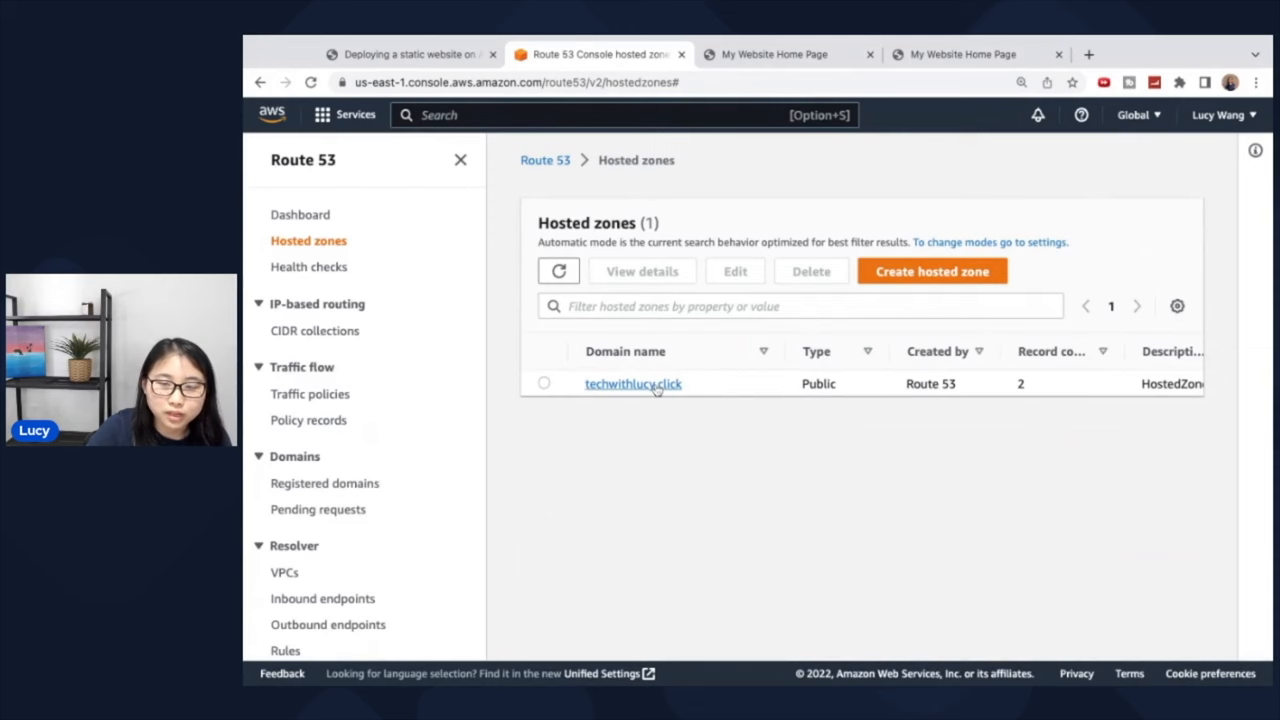
click(632, 384)
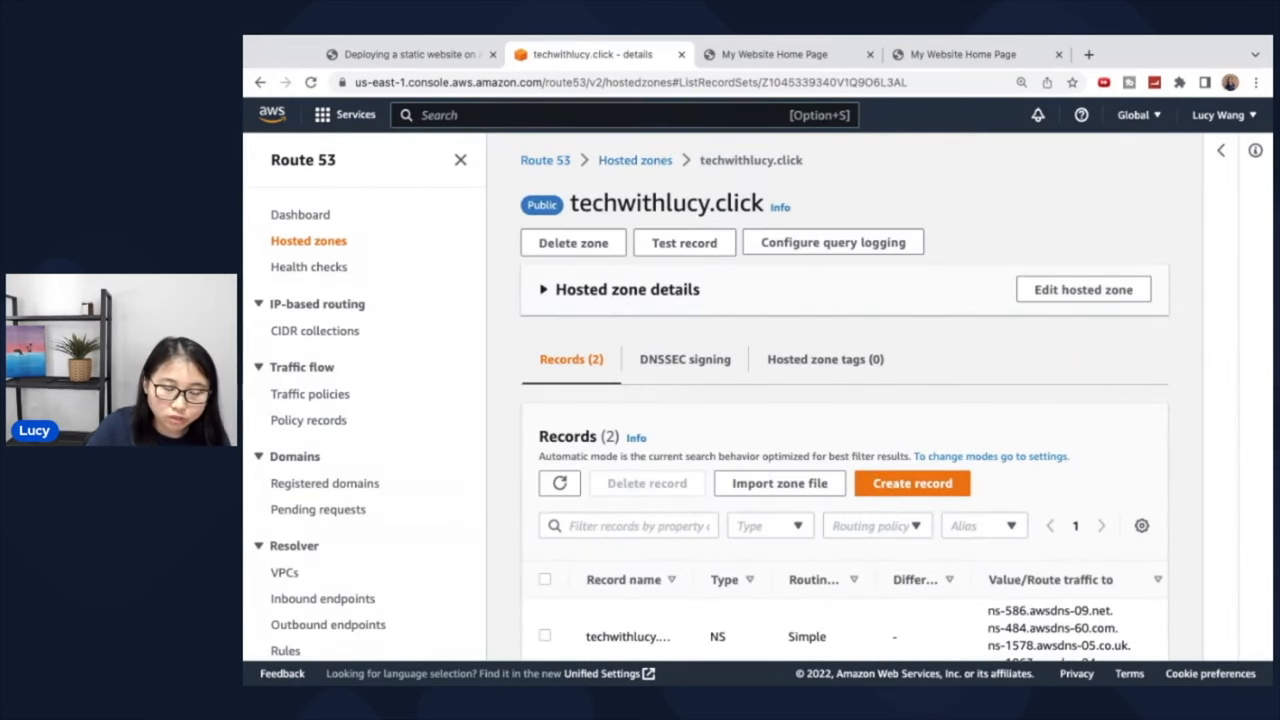
Step: Start creating a record with Simple routing and continue to configure records
scroll(down, 3)
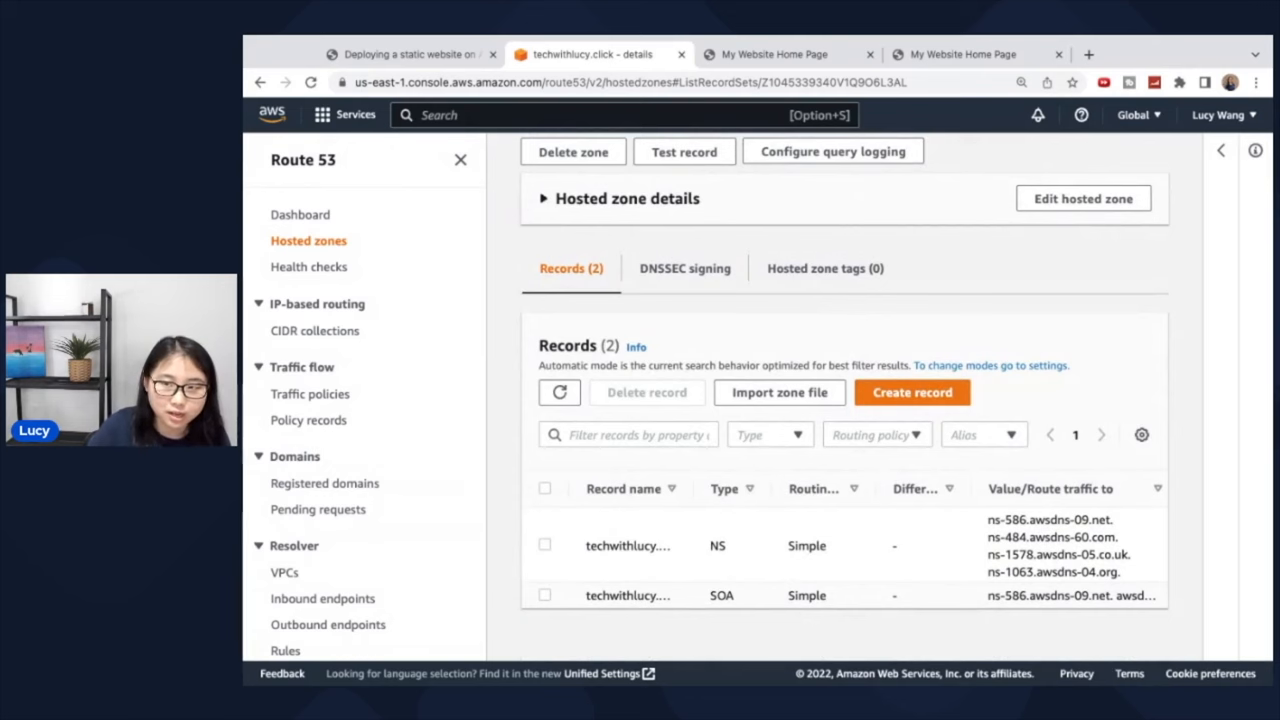
click(912, 392)
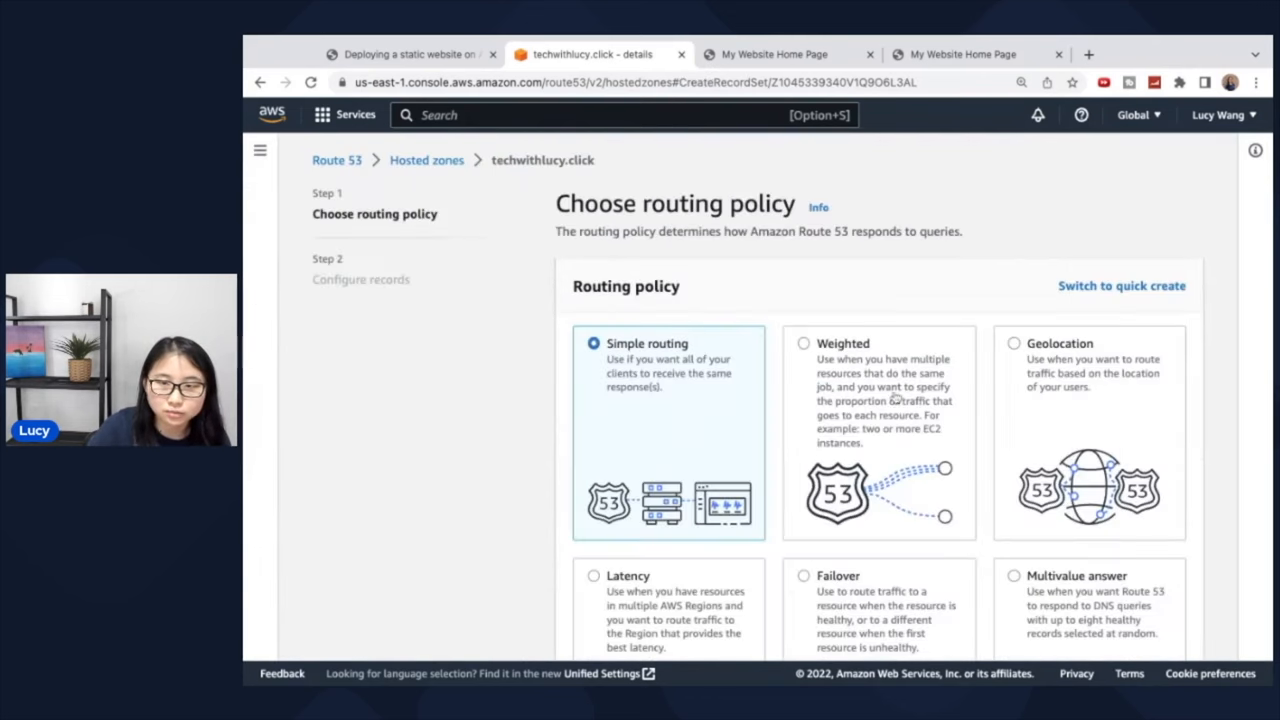
scroll(down, 3)
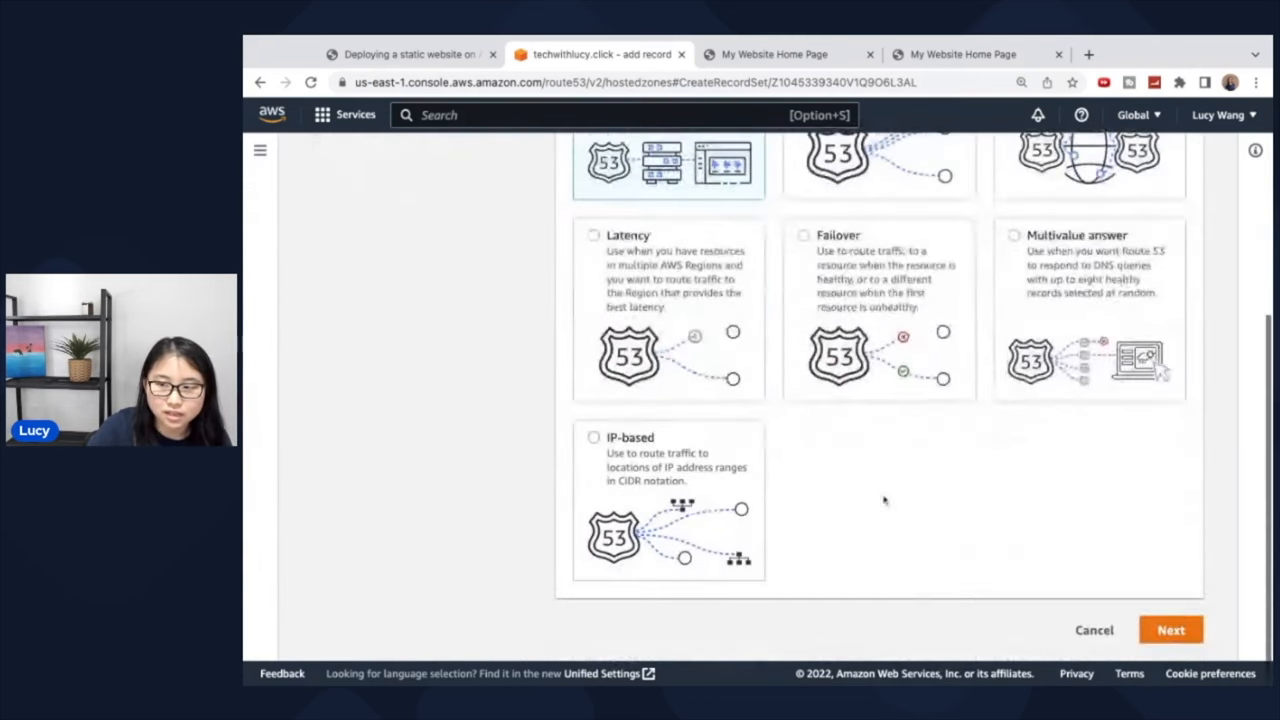
click(1170, 628)
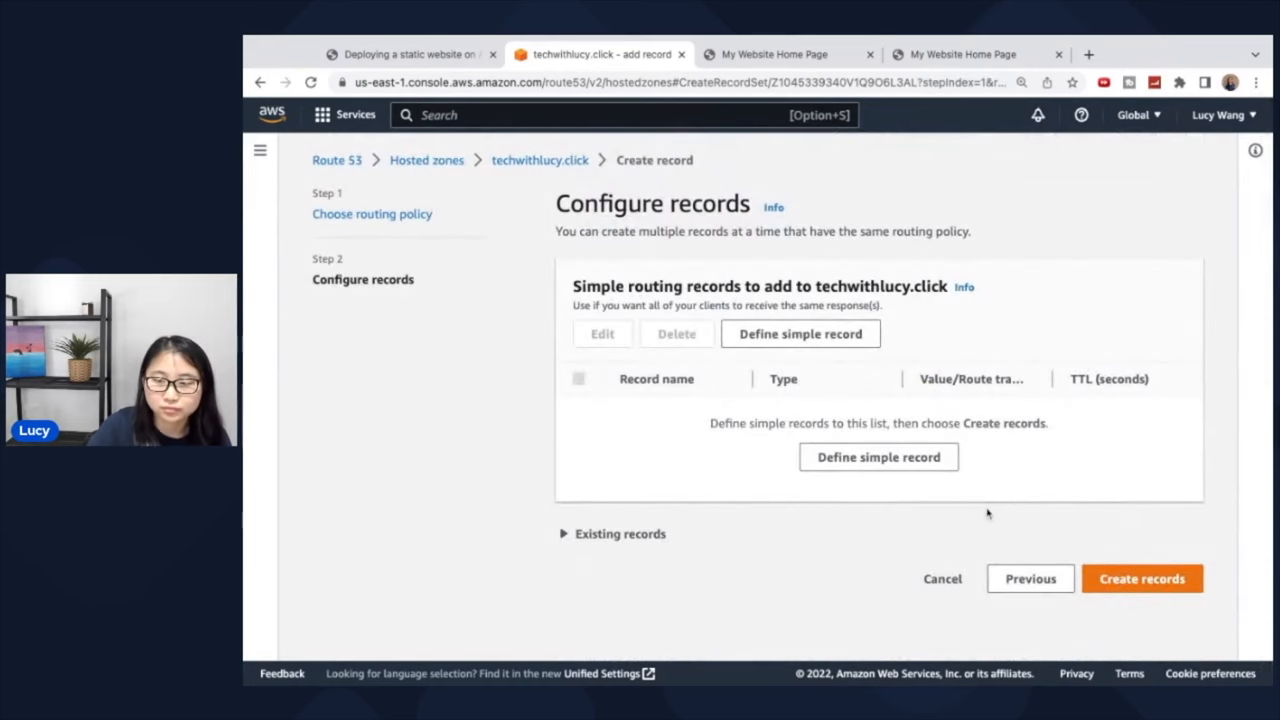
Step: Define a simple record aliased to the S3 website endpoint in ap-southeast-2 (Sydney)
click(878, 456)
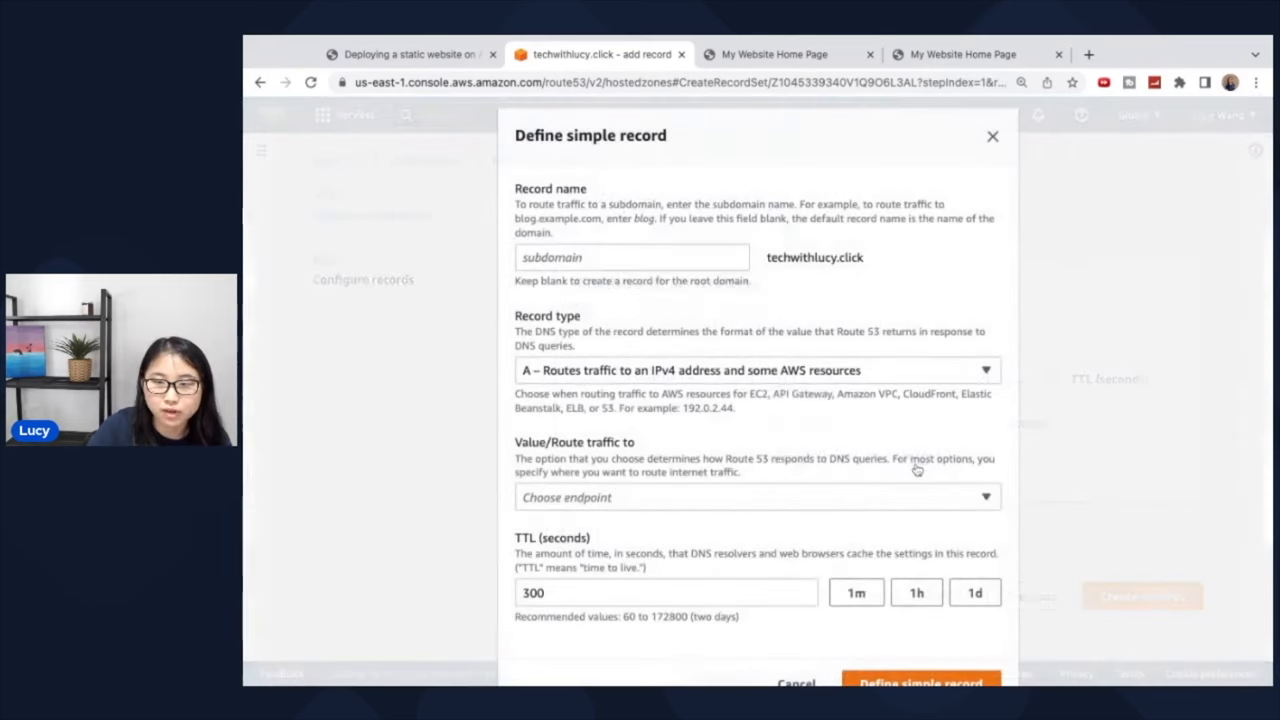
click(756, 496)
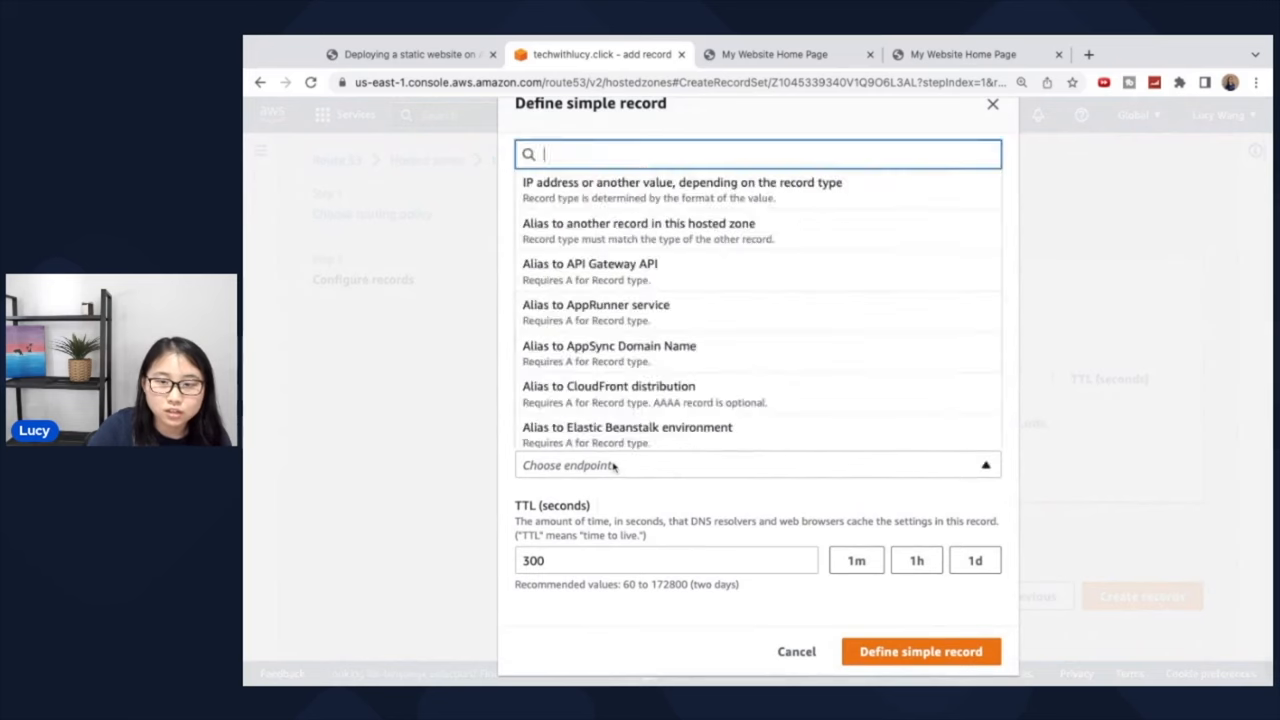
text(alias)
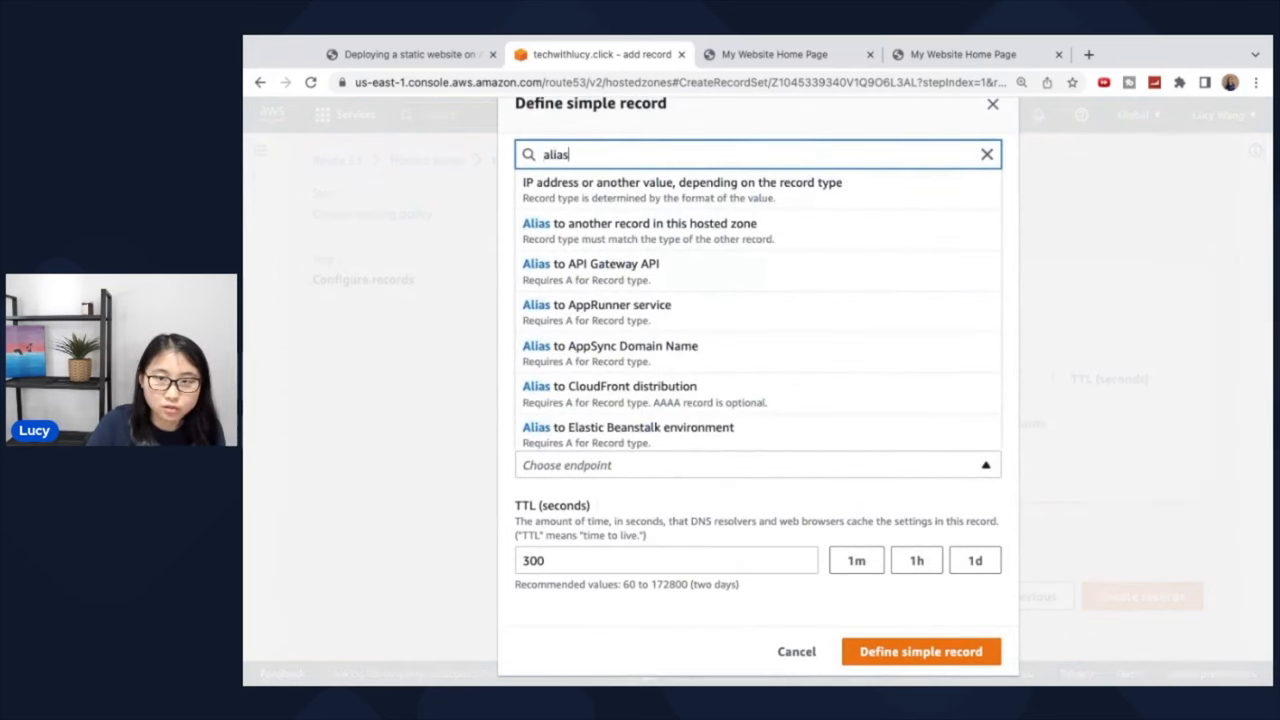
text(to)
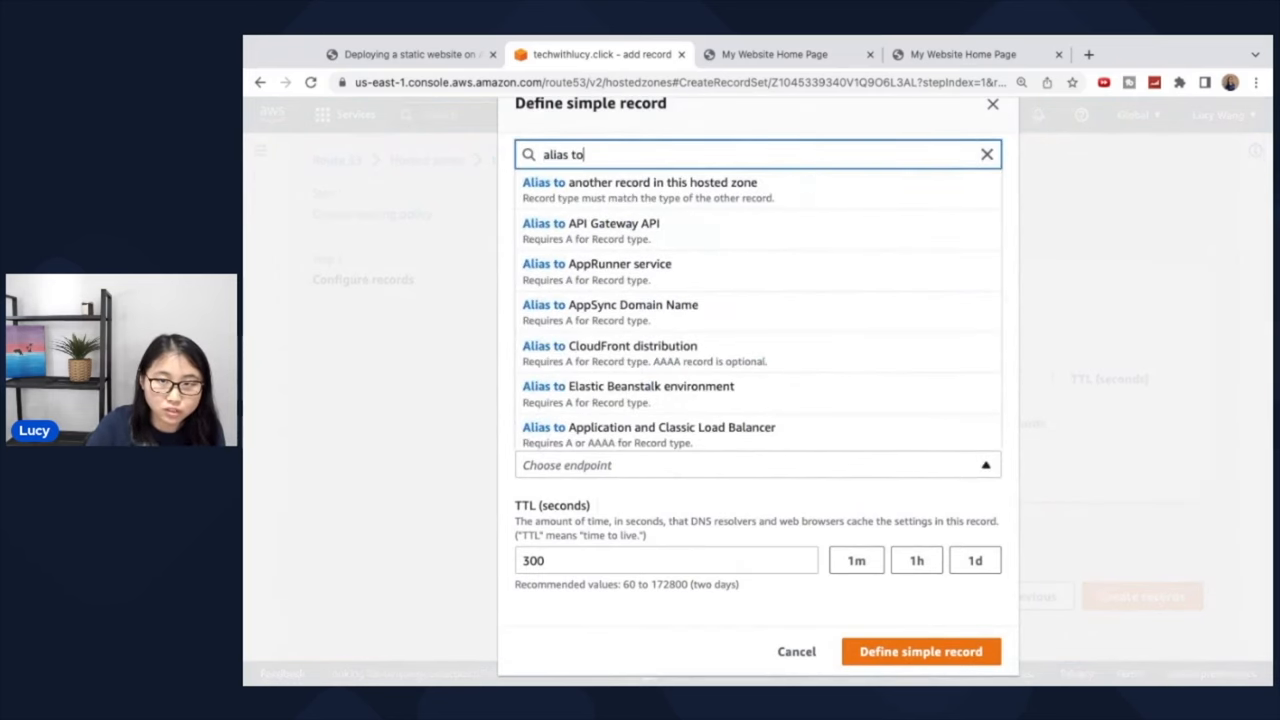
text(s)
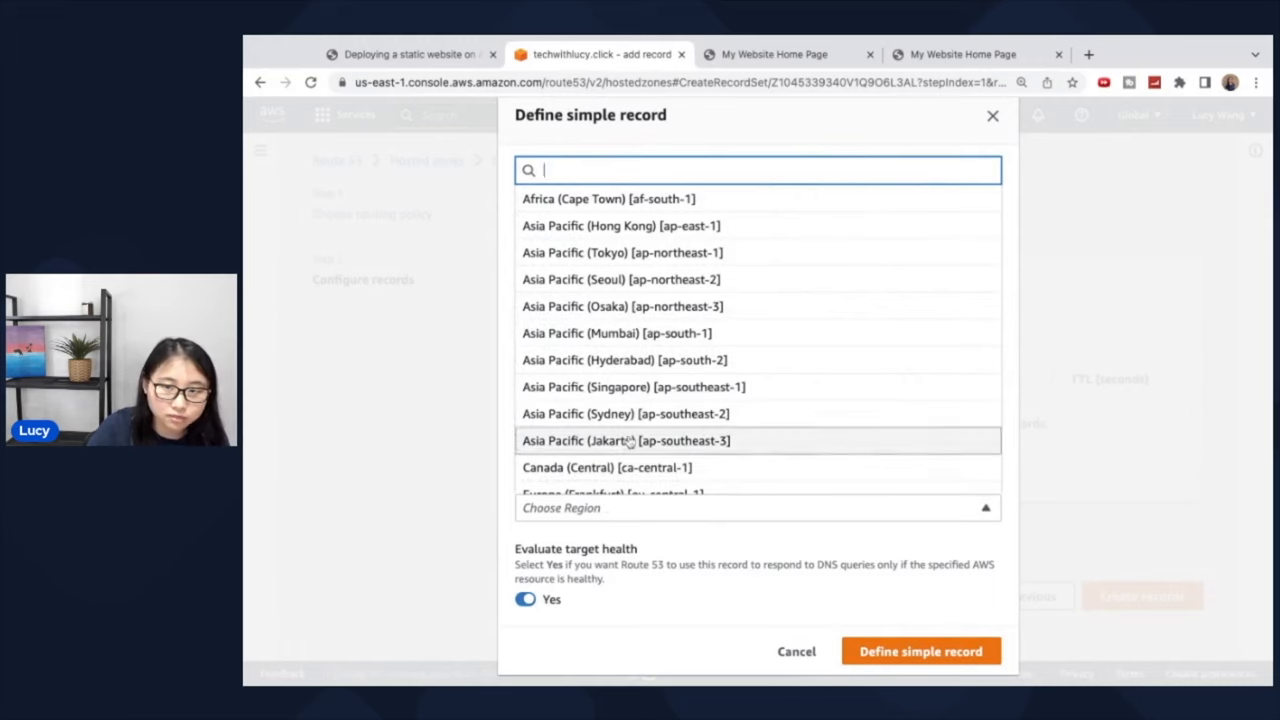
mouse_move(624, 412)
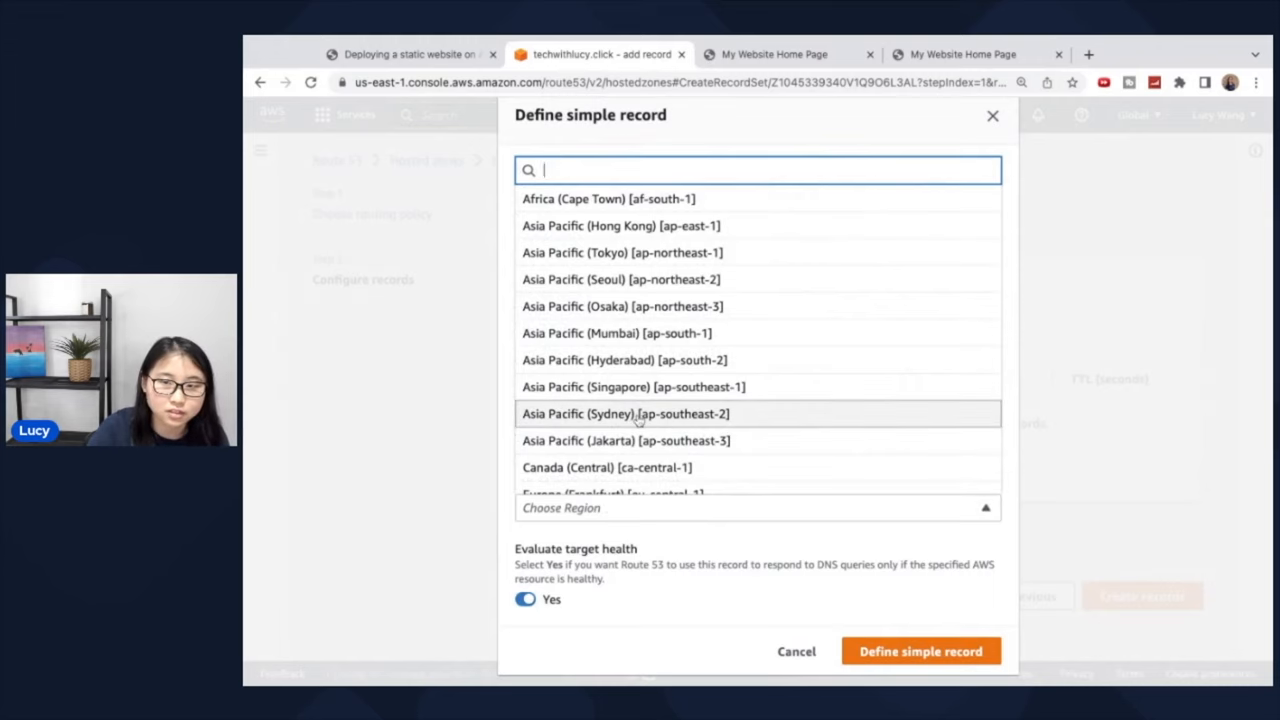
click(624, 412)
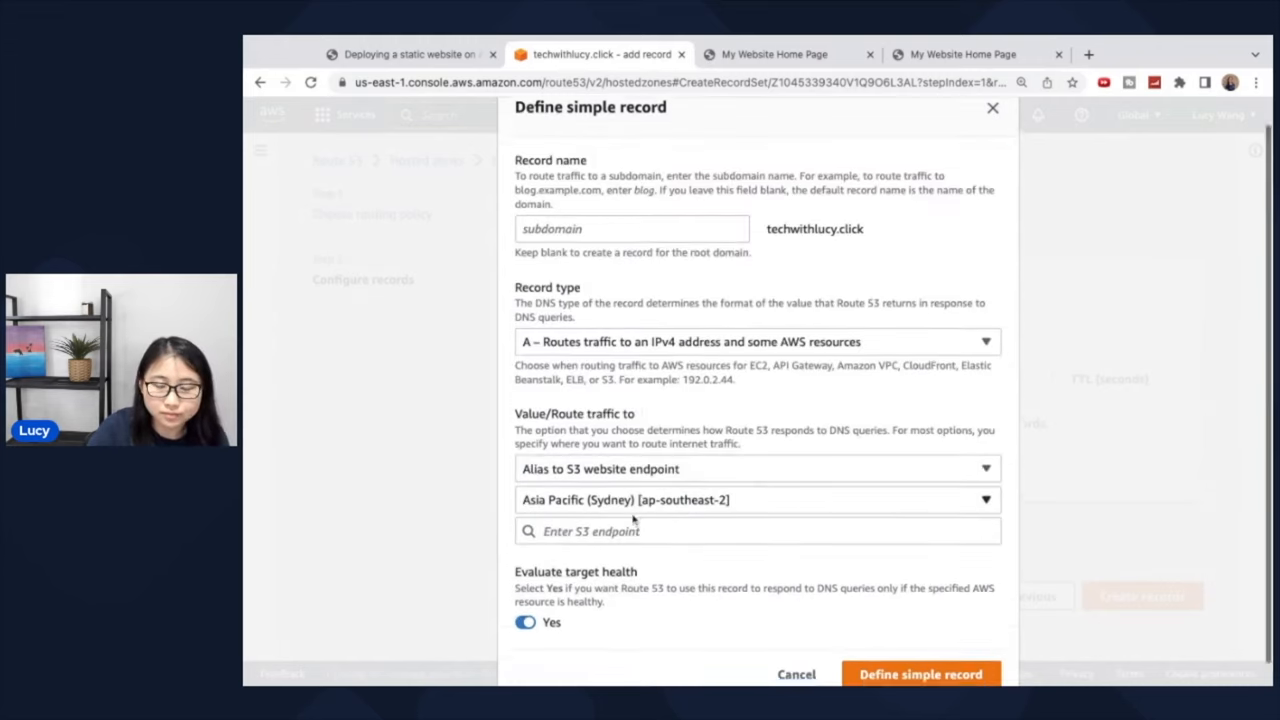
click(756, 532)
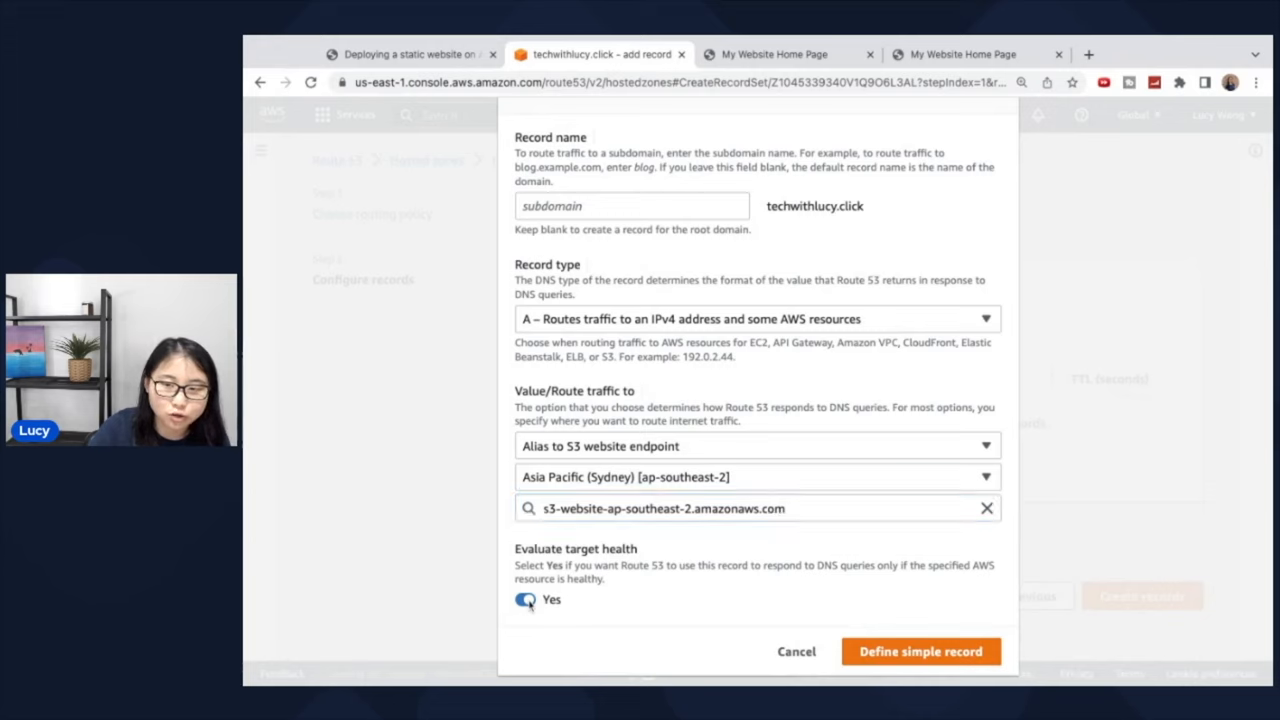
Step: Disable Evaluate target health and add the A alias record for creation
click(524, 600)
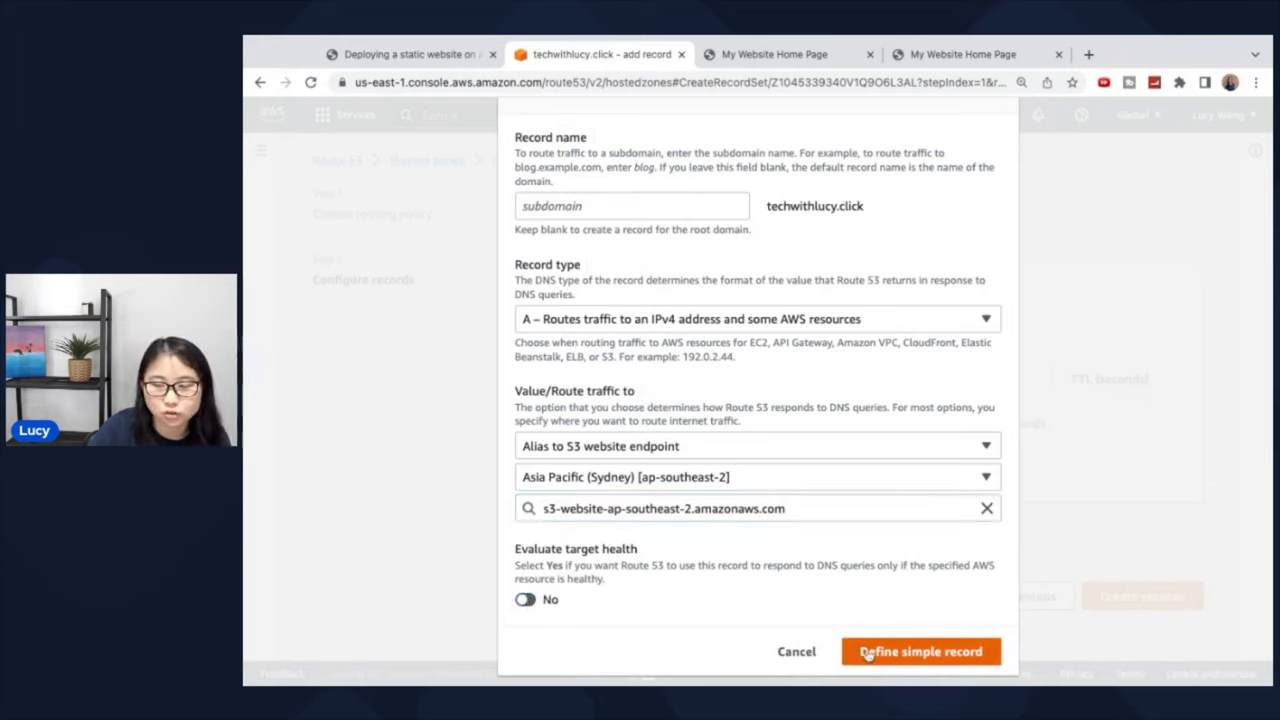
click(920, 652)
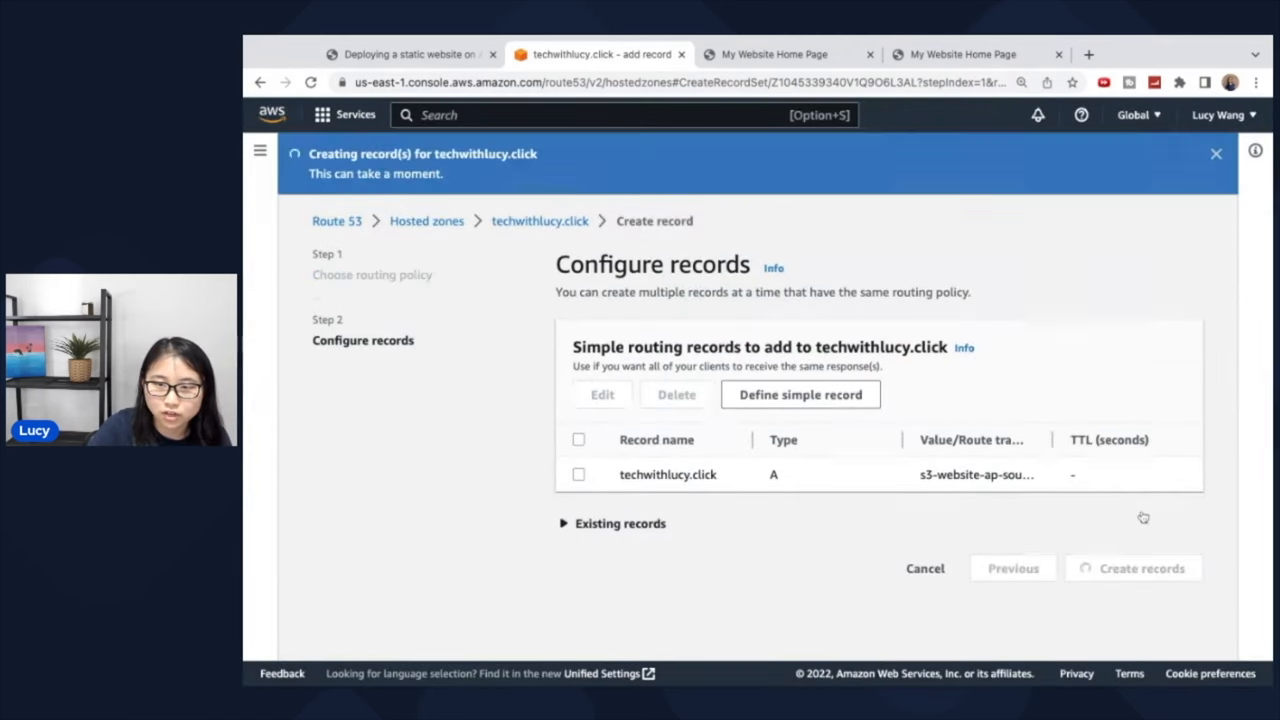
Step: Load techwithlucy.click, showing the "Welcome to my website" page served from S3
click(1140, 568)
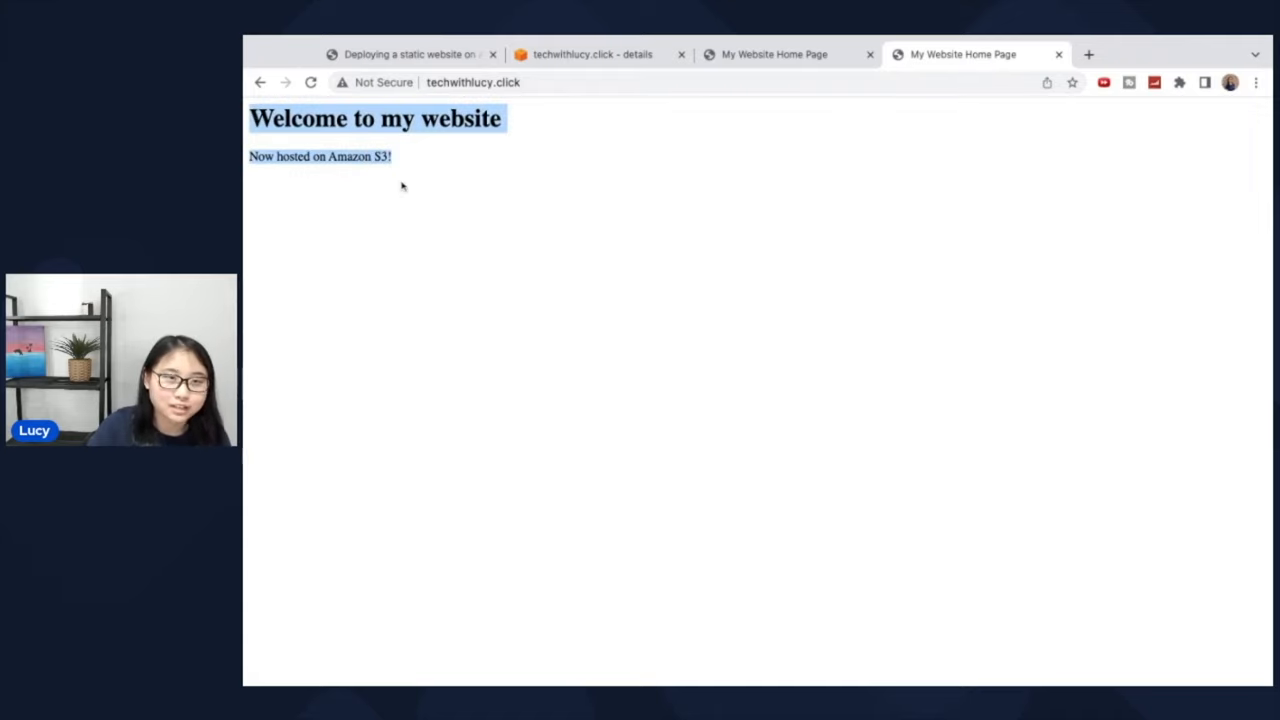
click(402, 184)
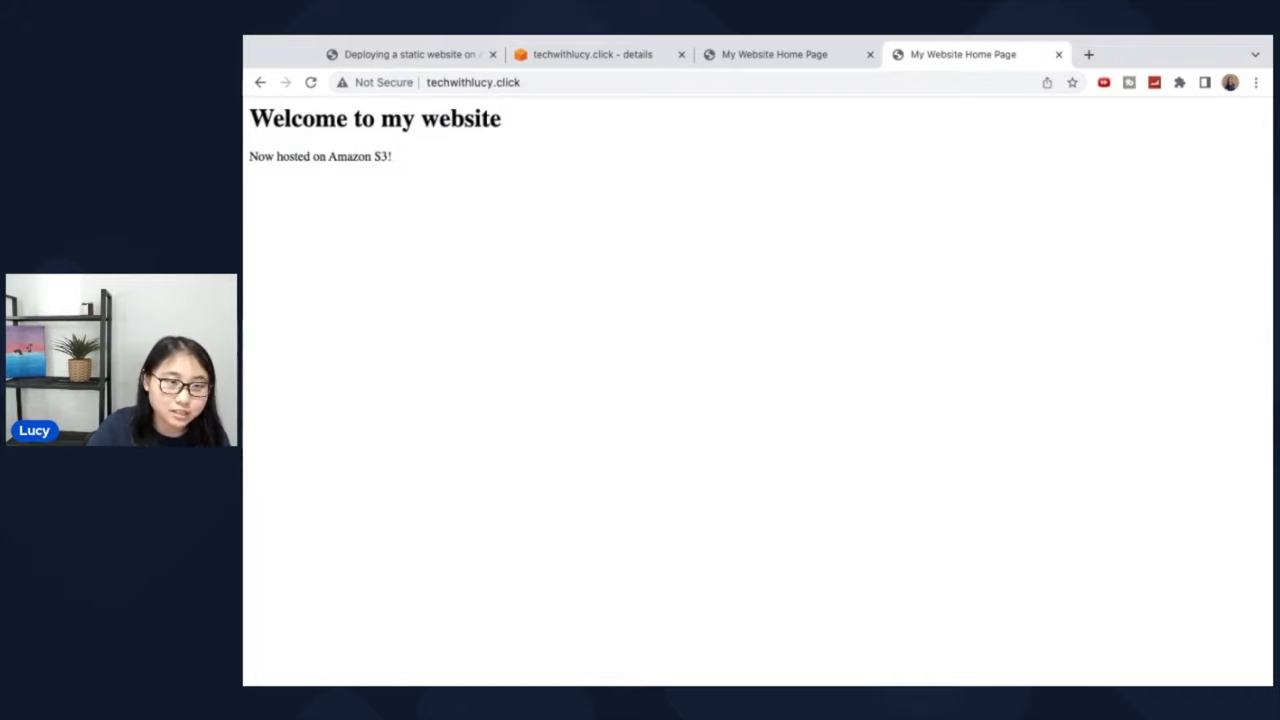